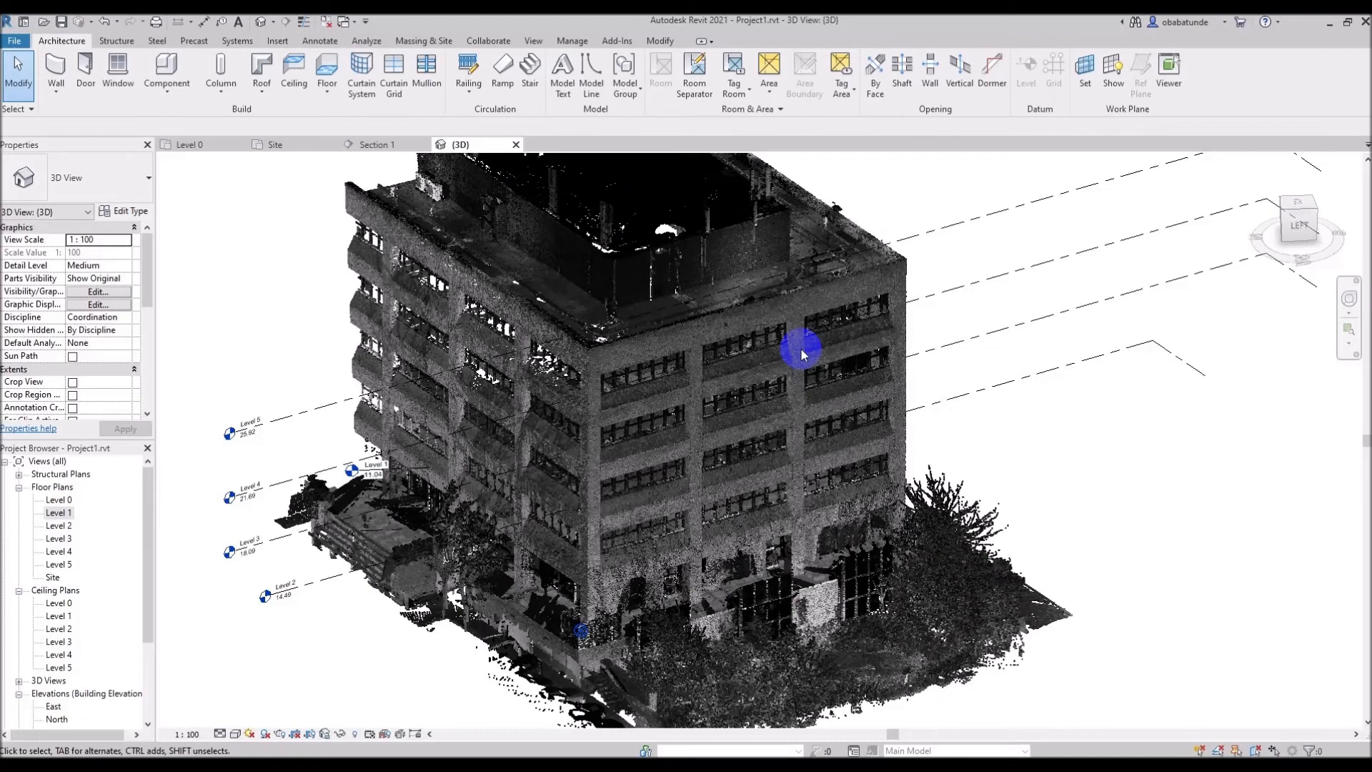
mouse_move(892, 385)
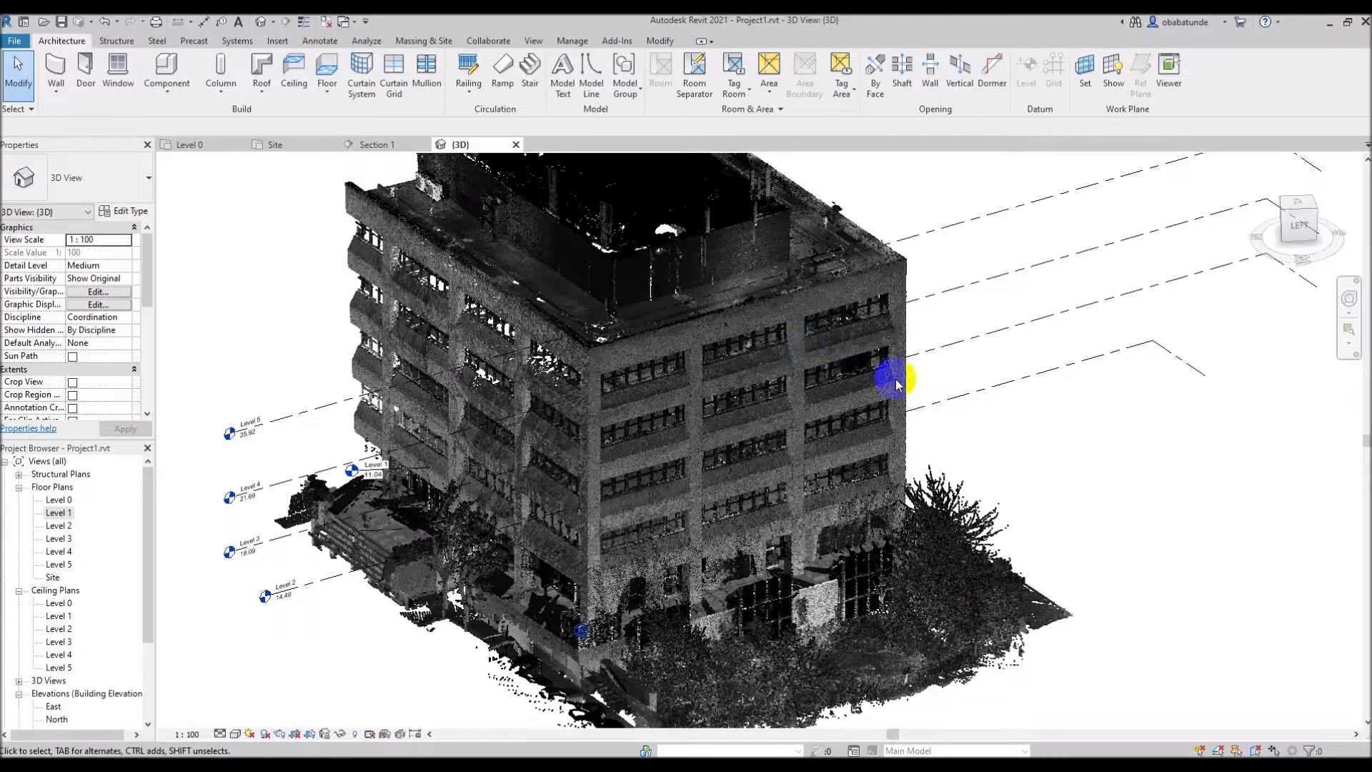
mouse_move(853, 395)
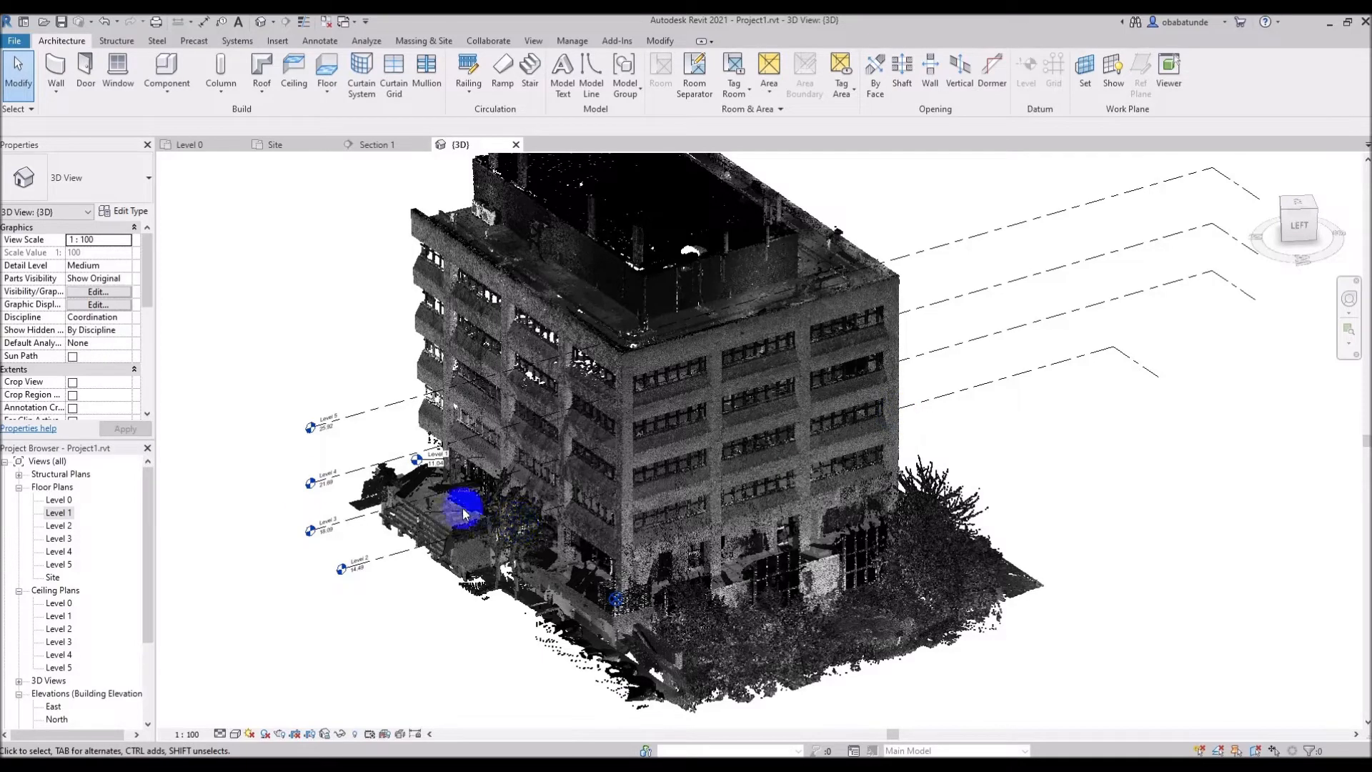
Step: Open the Level 0 floor plan from the Project Browser
double_click(57, 499)
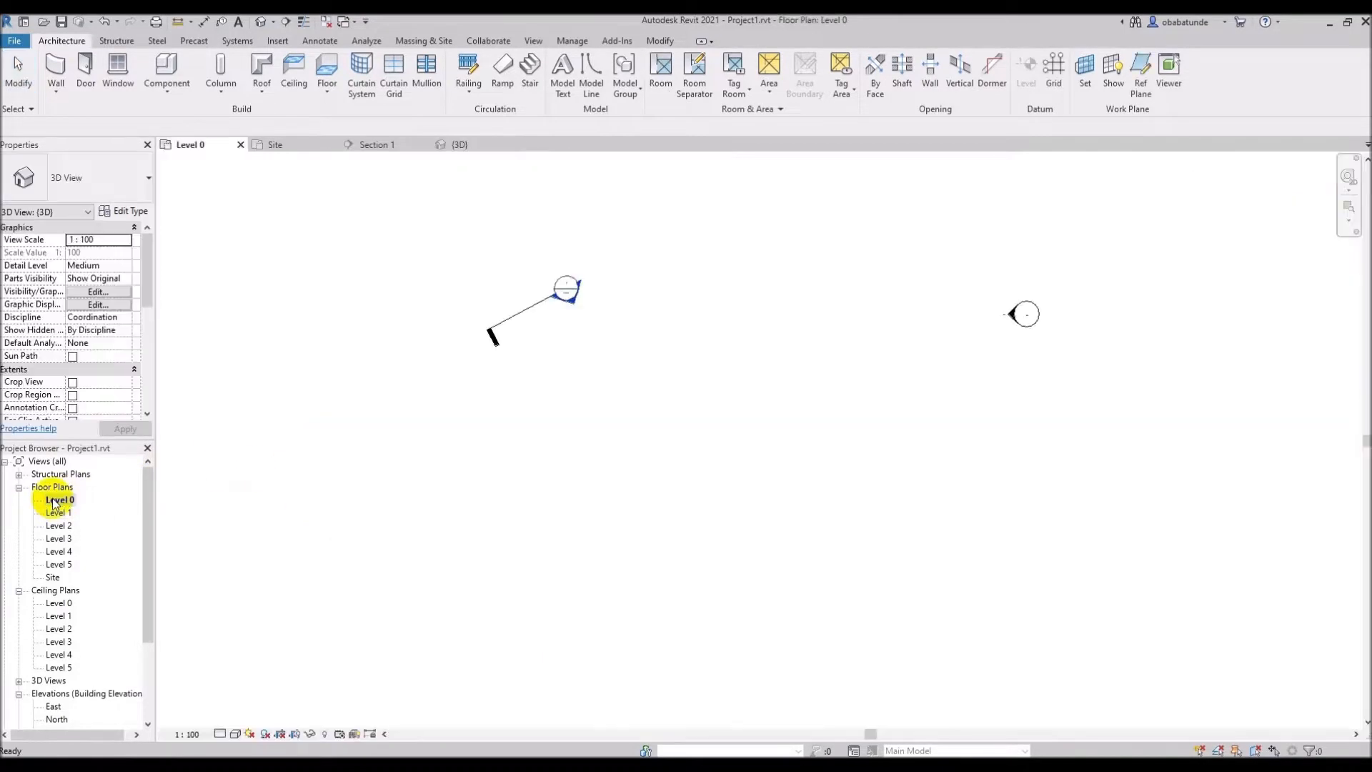
double_click(58, 499)
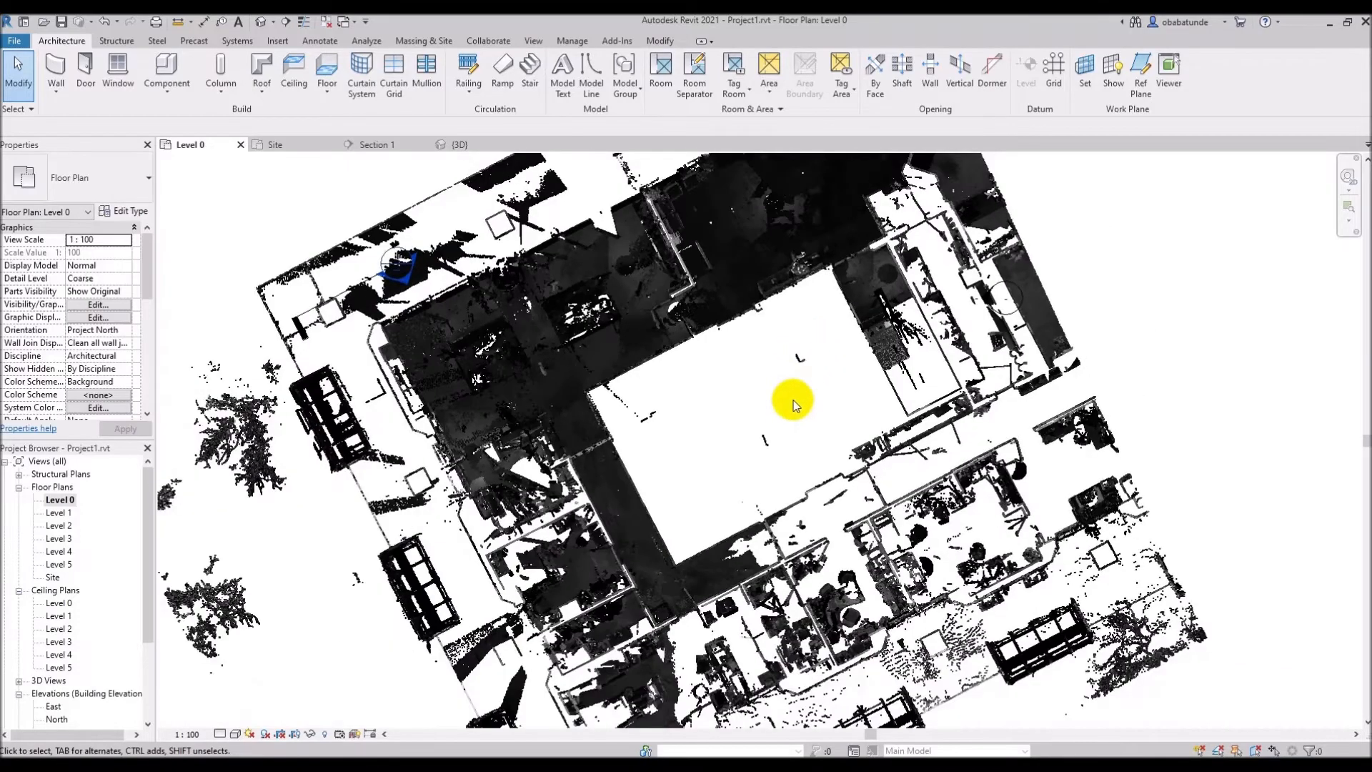
mouse_move(599, 490)
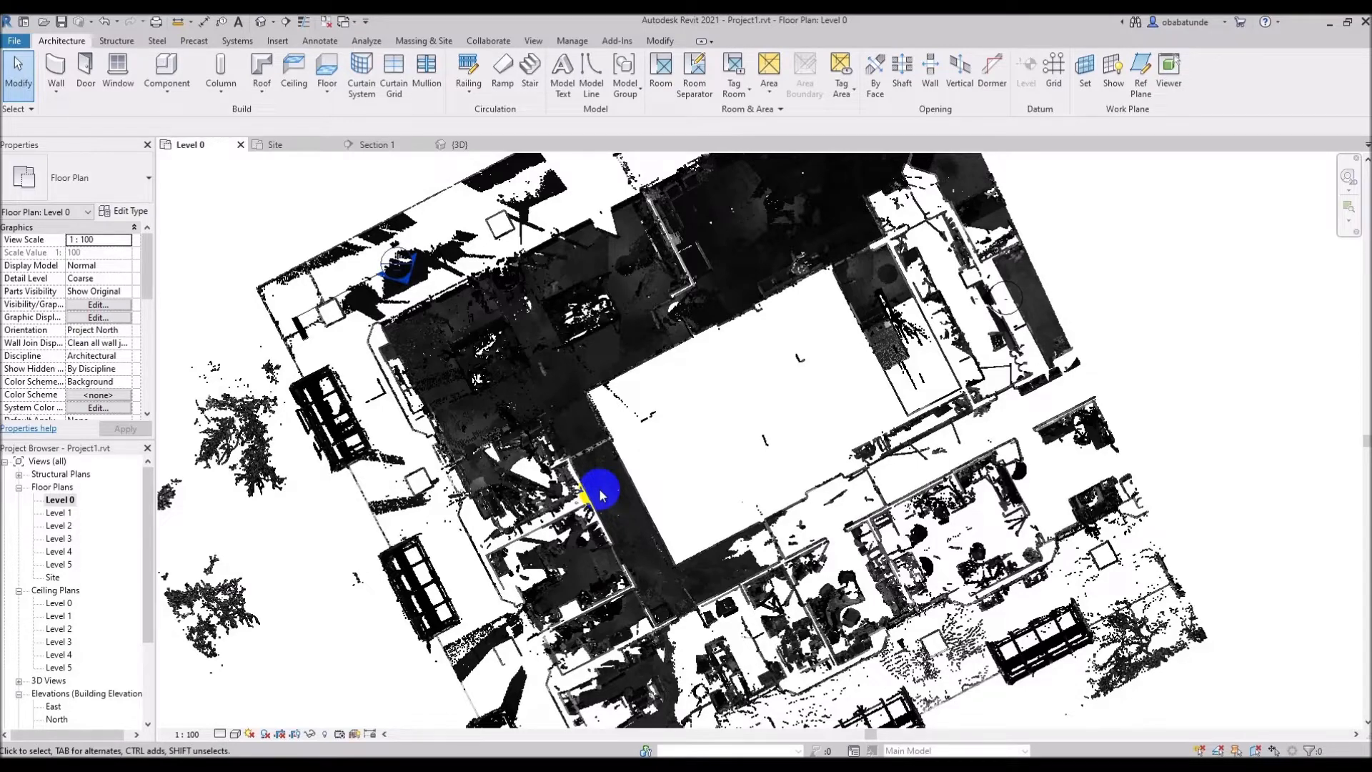
mouse_move(748, 450)
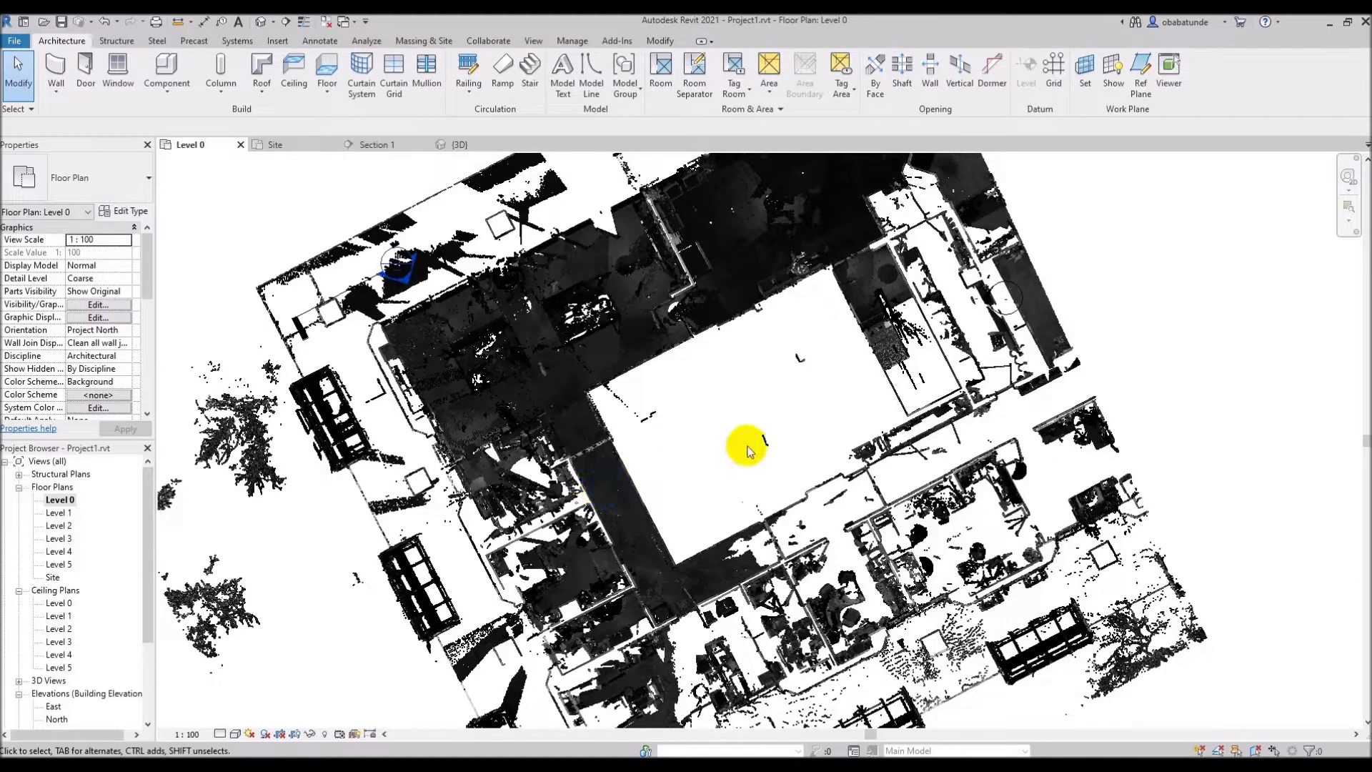
mouse_move(704, 416)
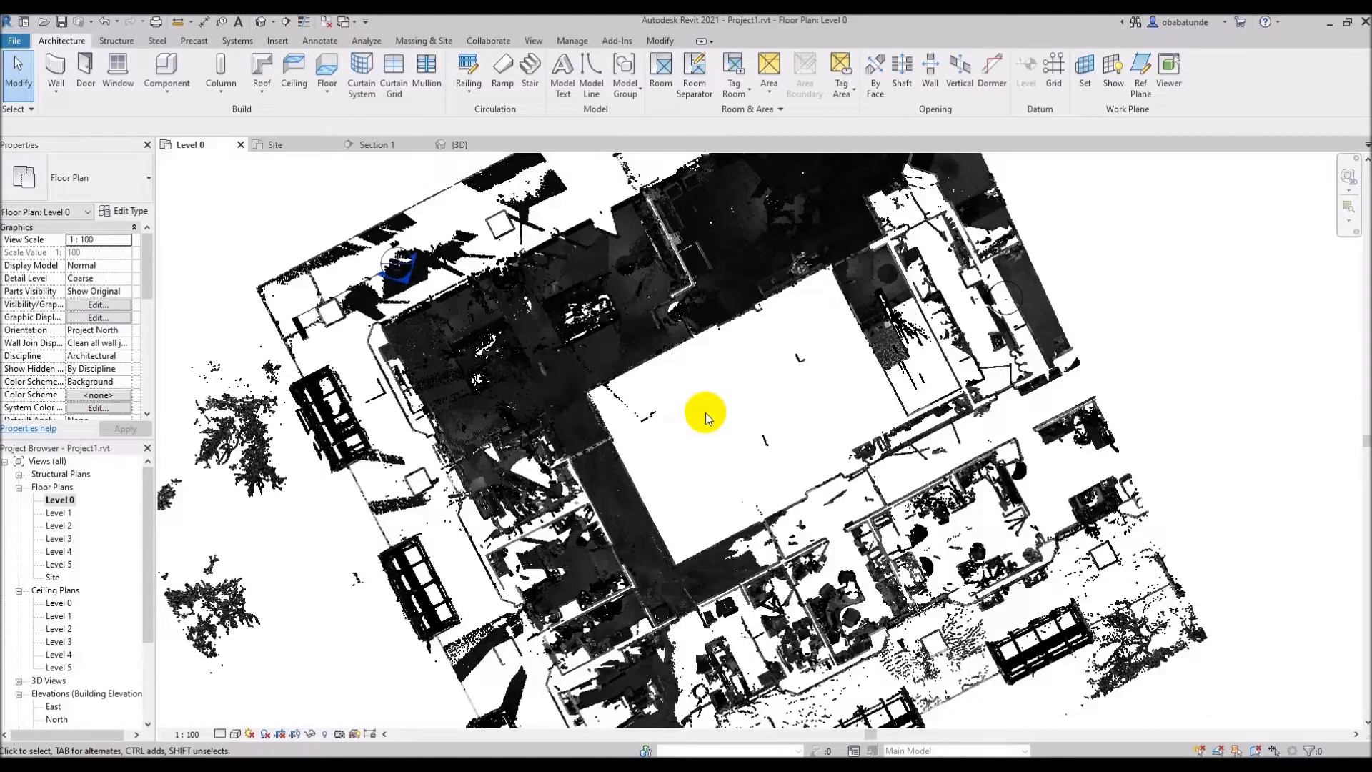
mouse_move(48, 177)
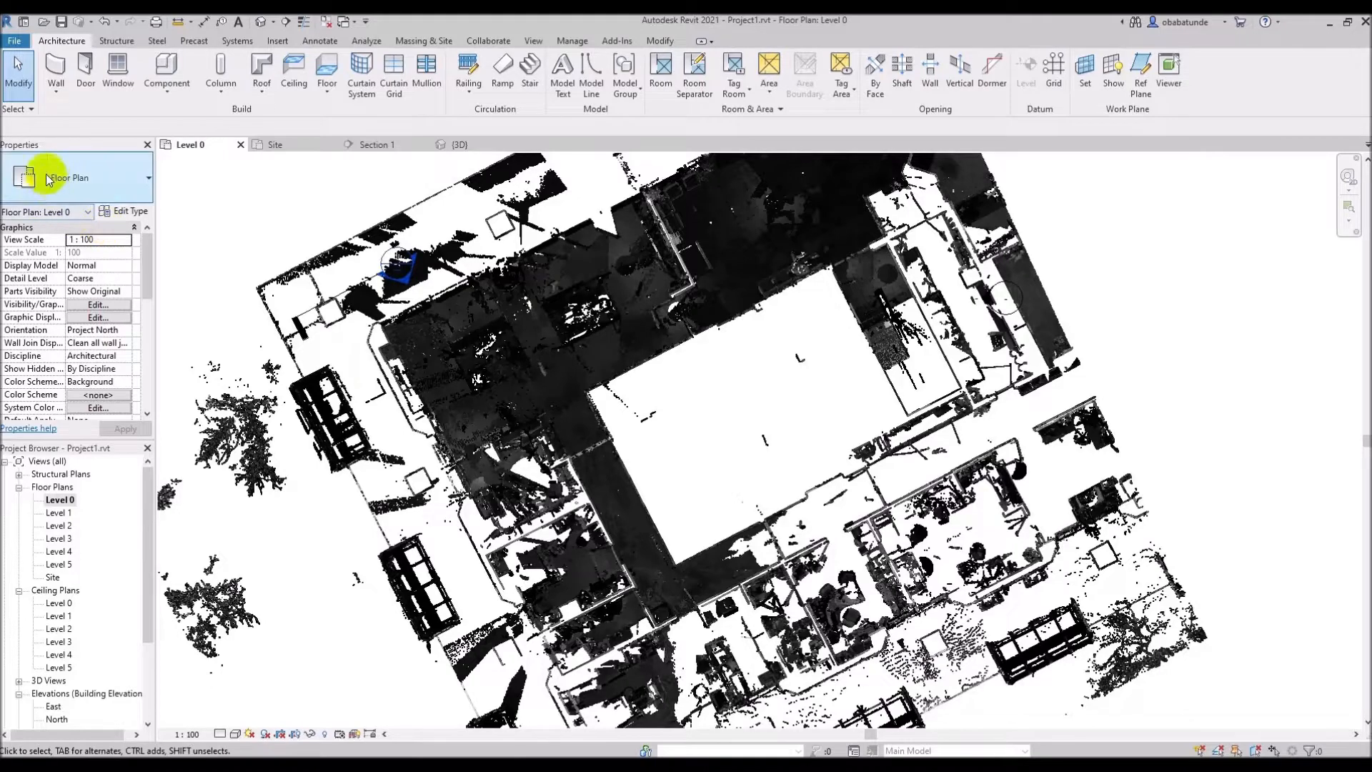
scroll(down, 3)
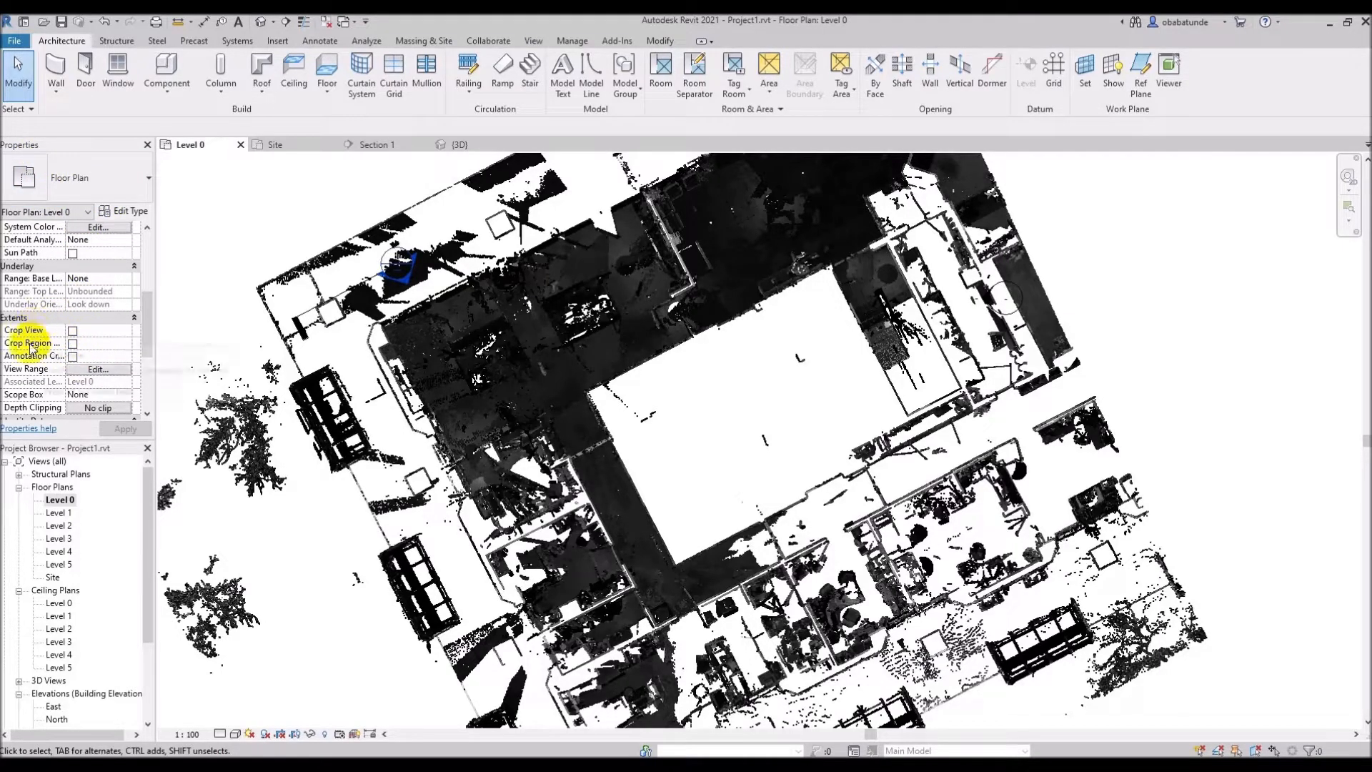
mouse_move(99, 365)
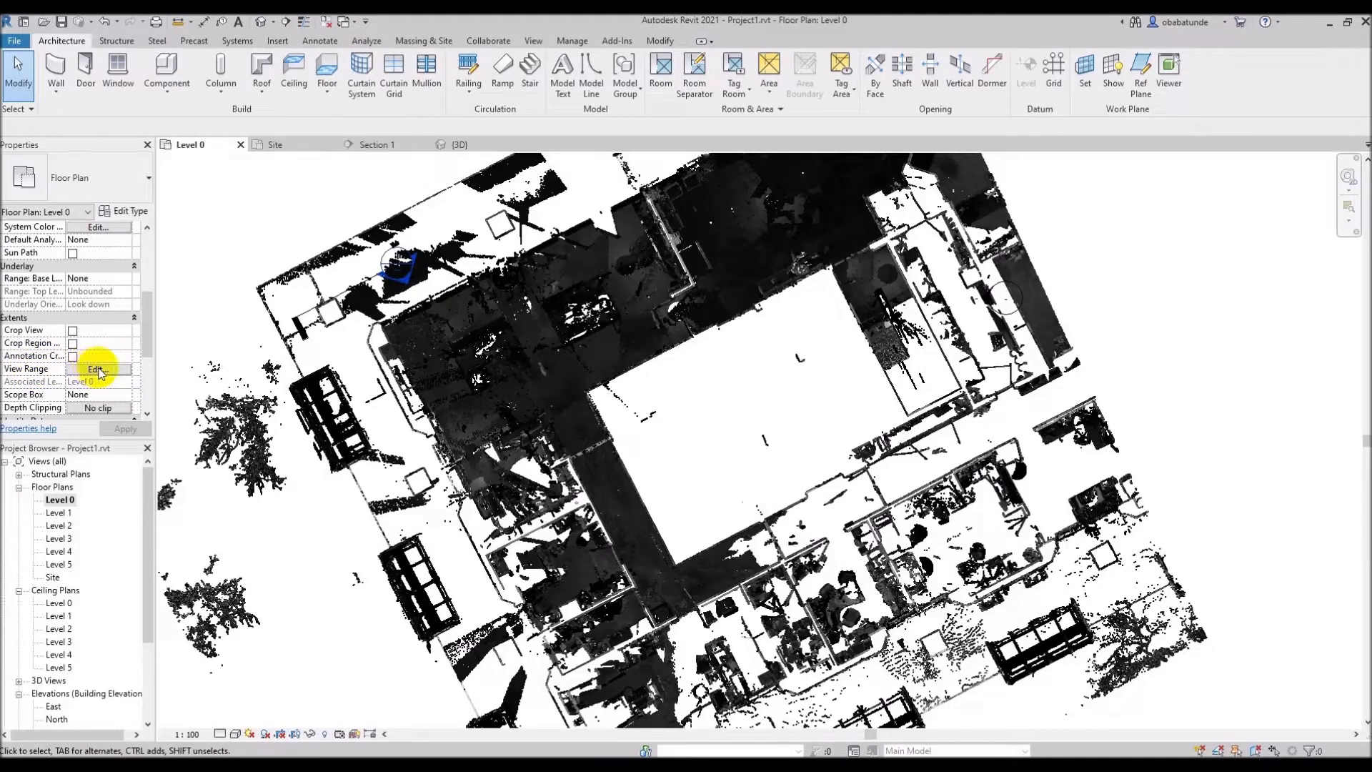
Step: Enter a bottom offset of 1 in the Level 0 view range settings
click(96, 368)
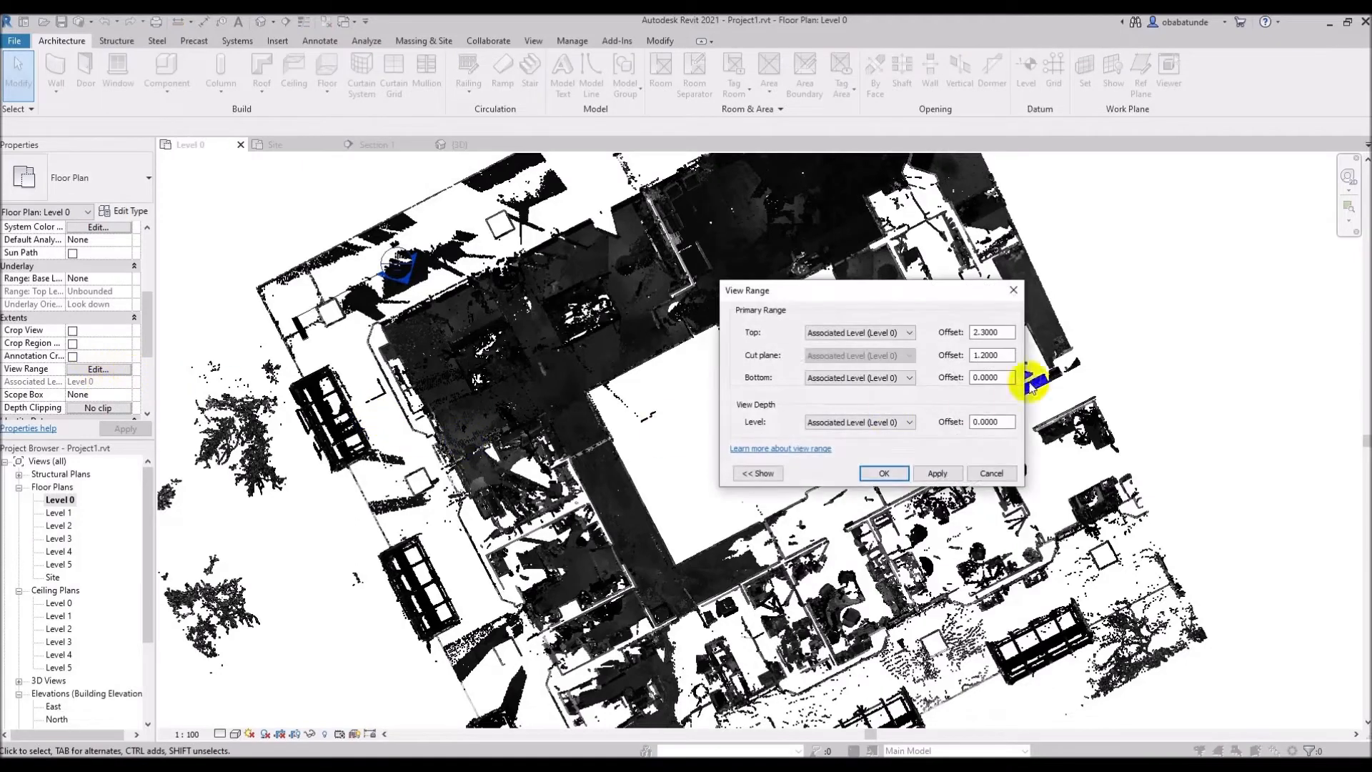
mouse_move(939, 325)
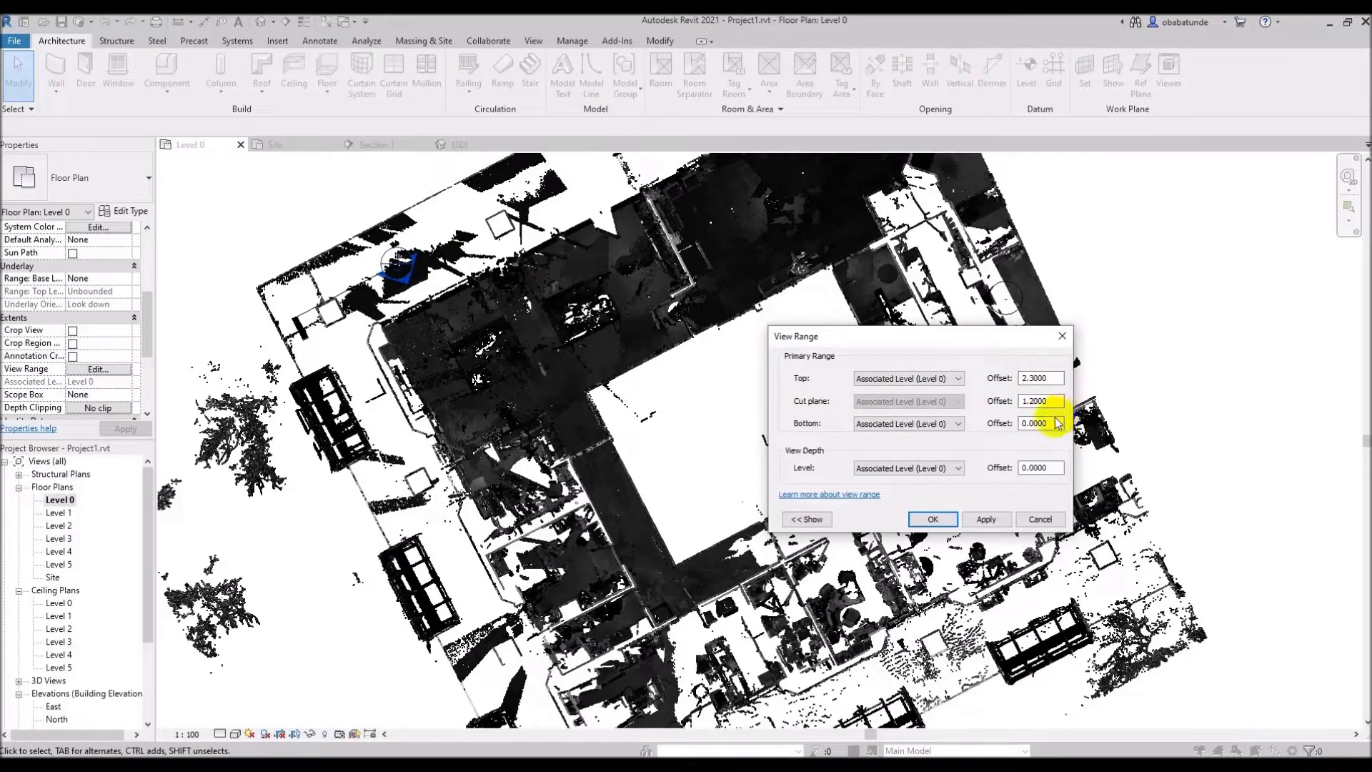
click(1040, 423)
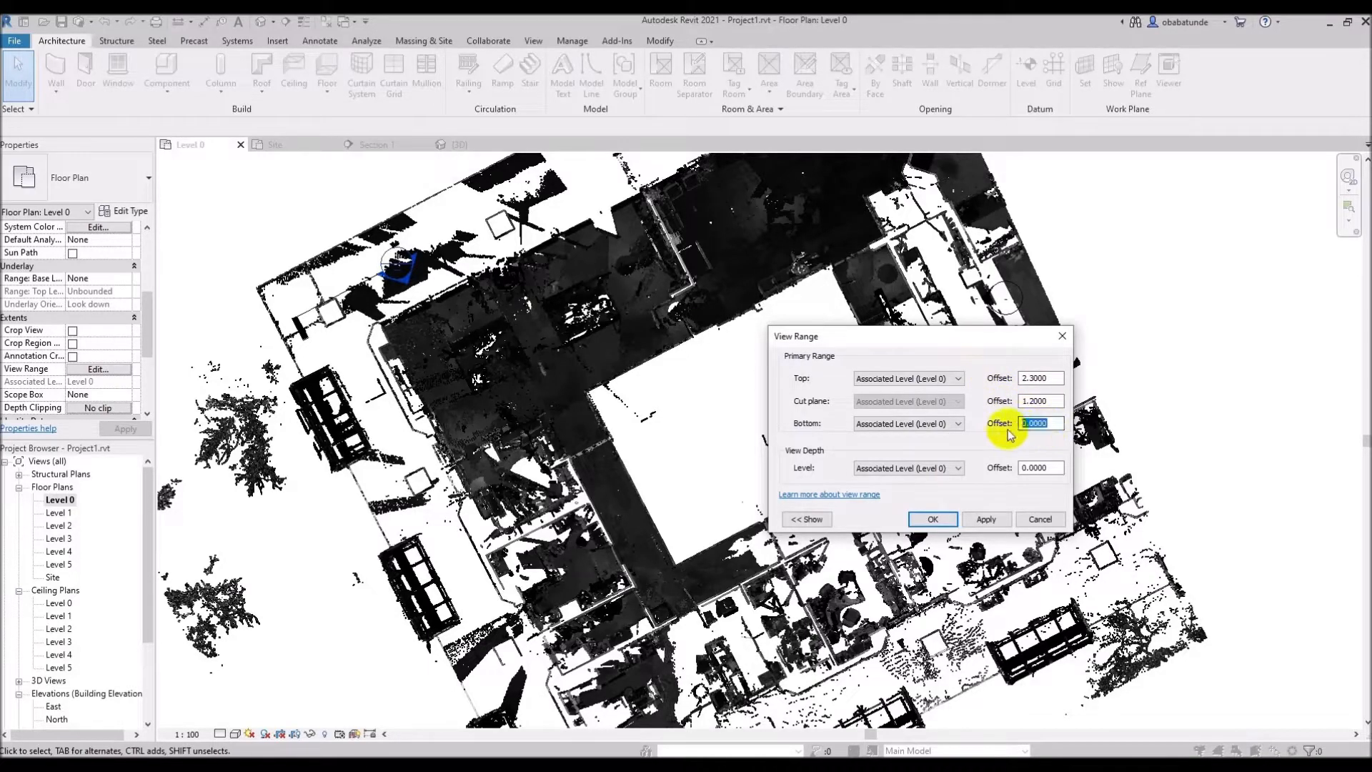
text(1)
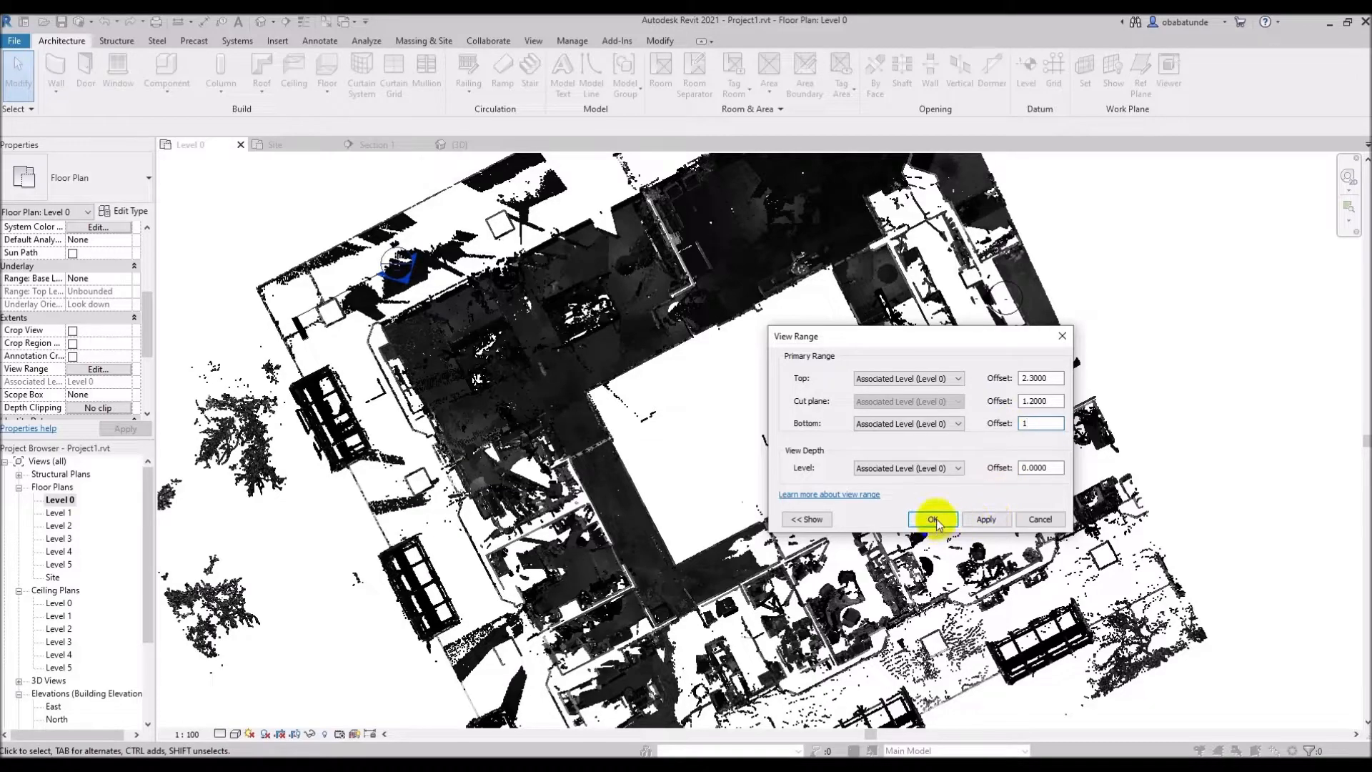
Step: Confirm the view range and zoom in on the thin wall-outline slice
click(933, 518)
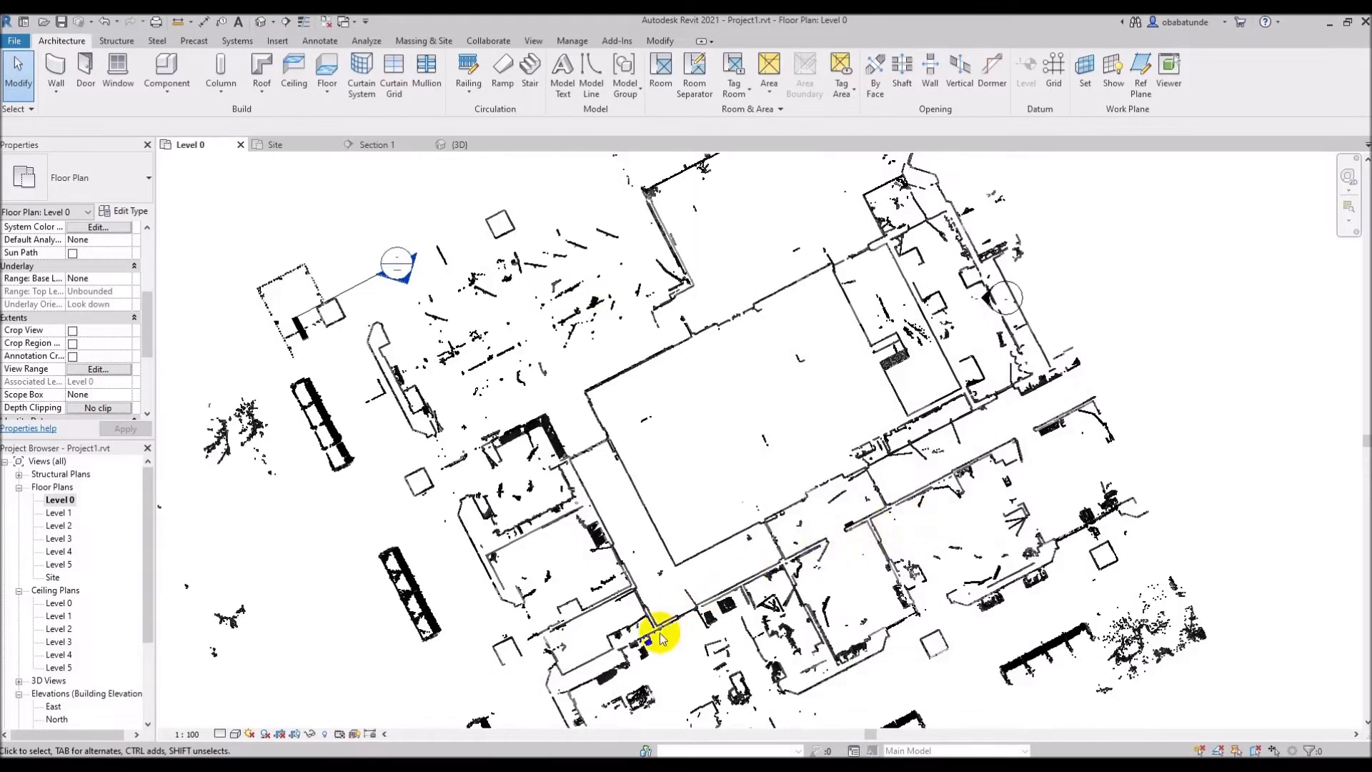
scroll(up, 3)
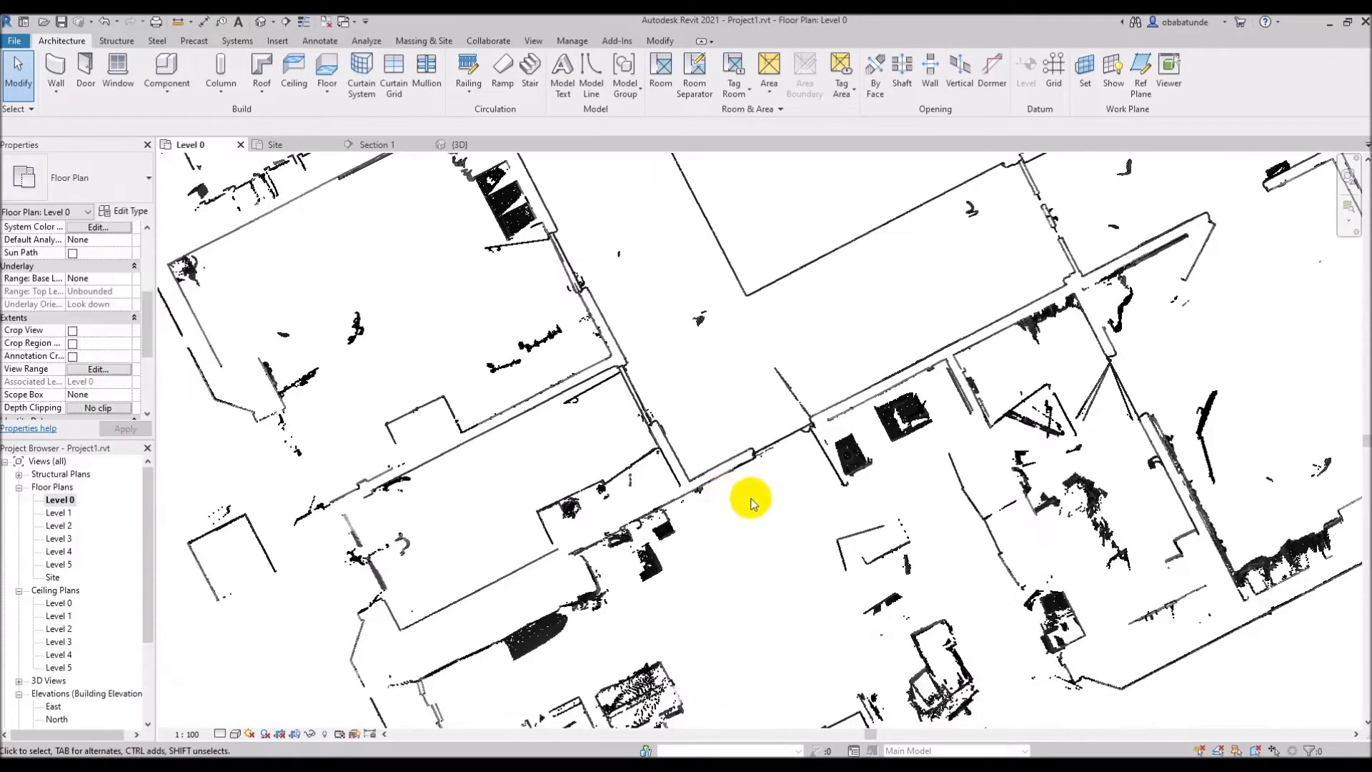
mouse_move(825, 345)
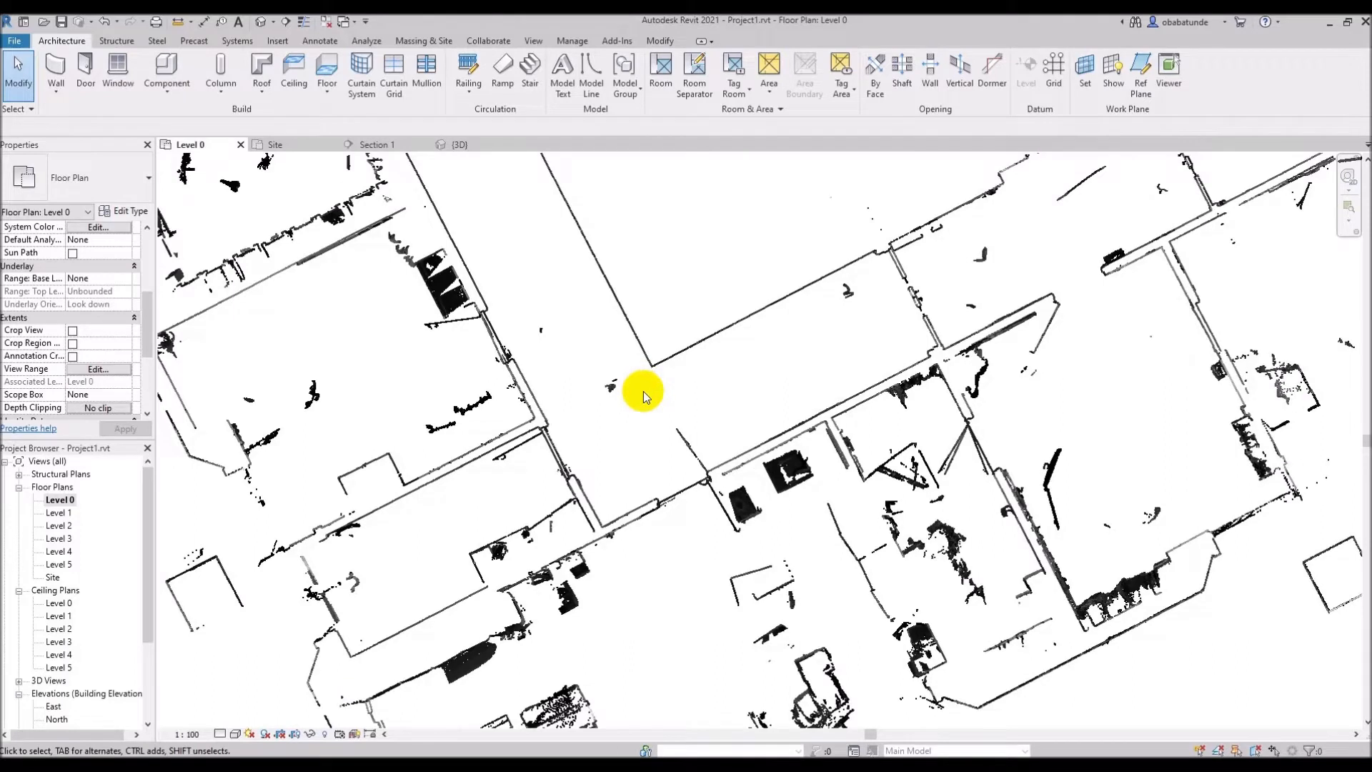
mouse_move(641, 403)
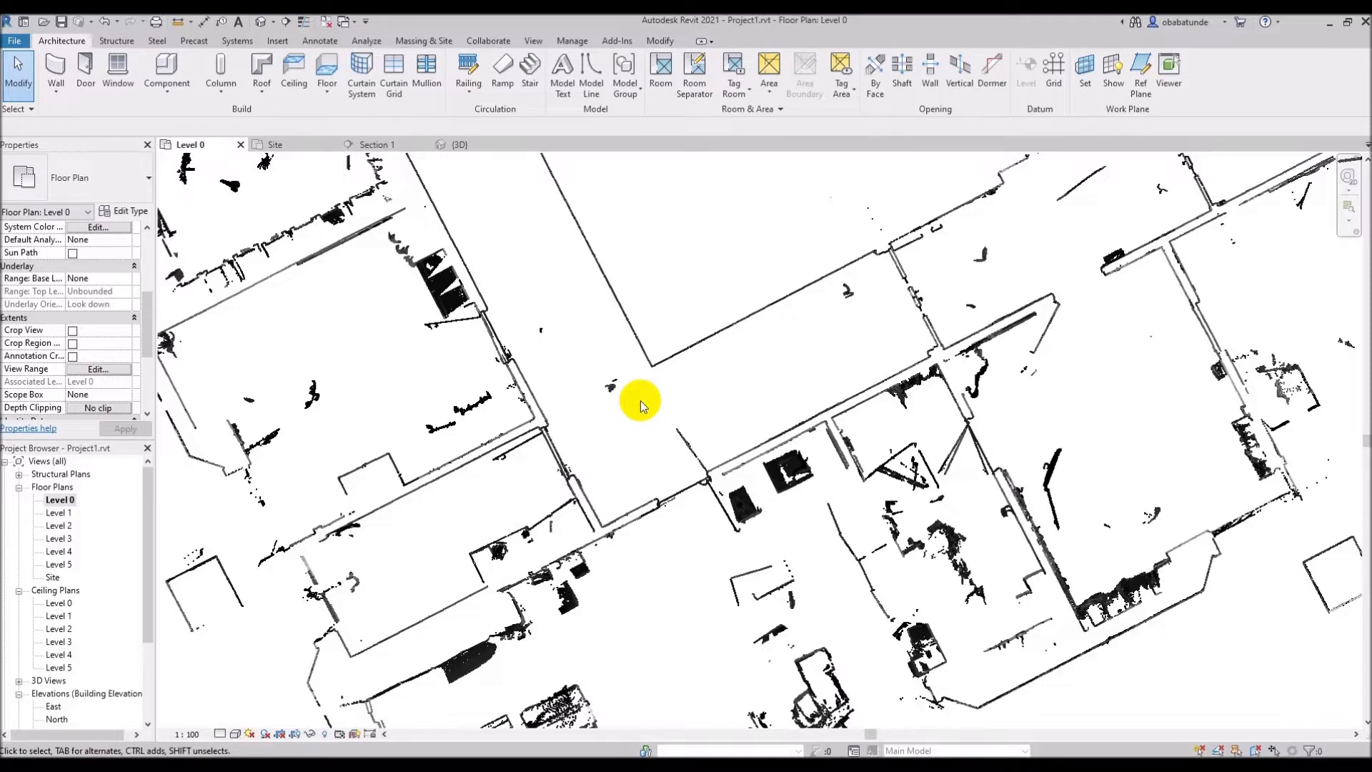
mouse_move(643, 408)
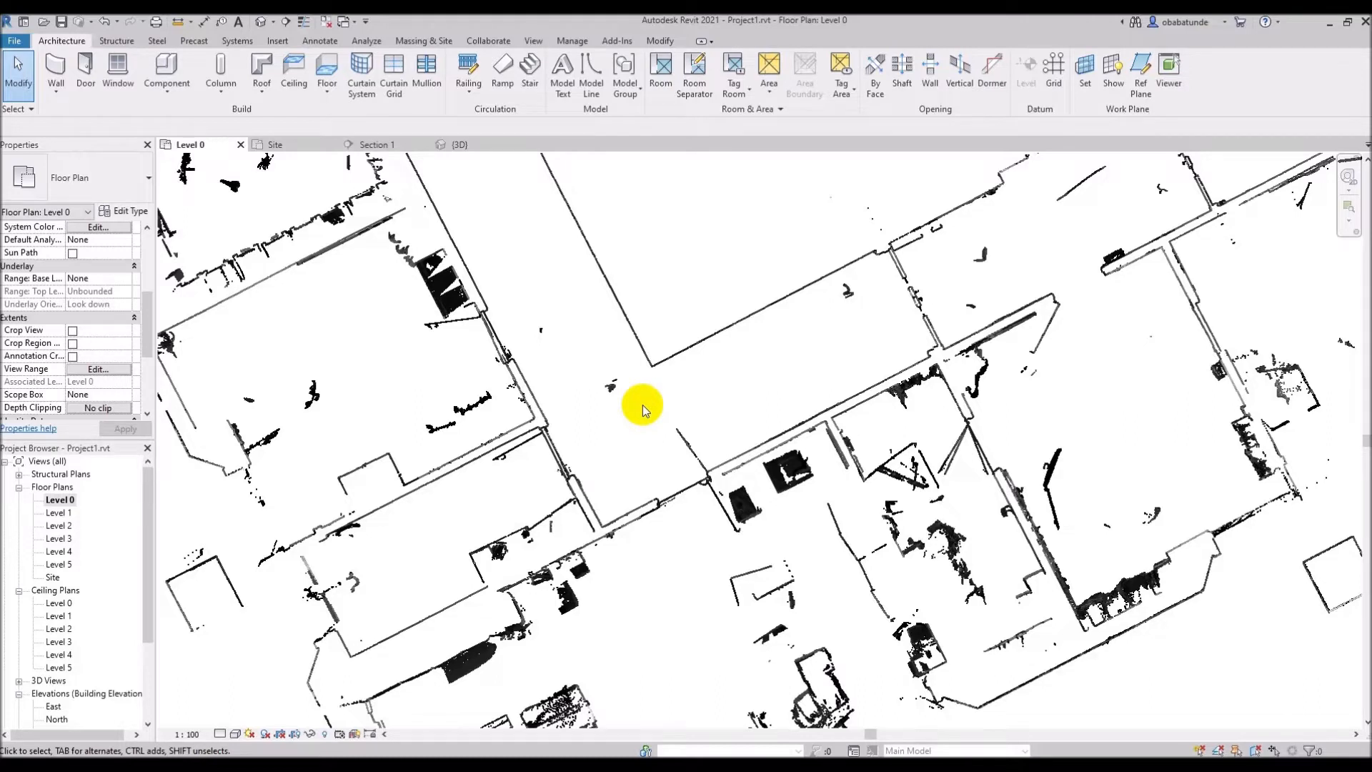
mouse_move(672, 313)
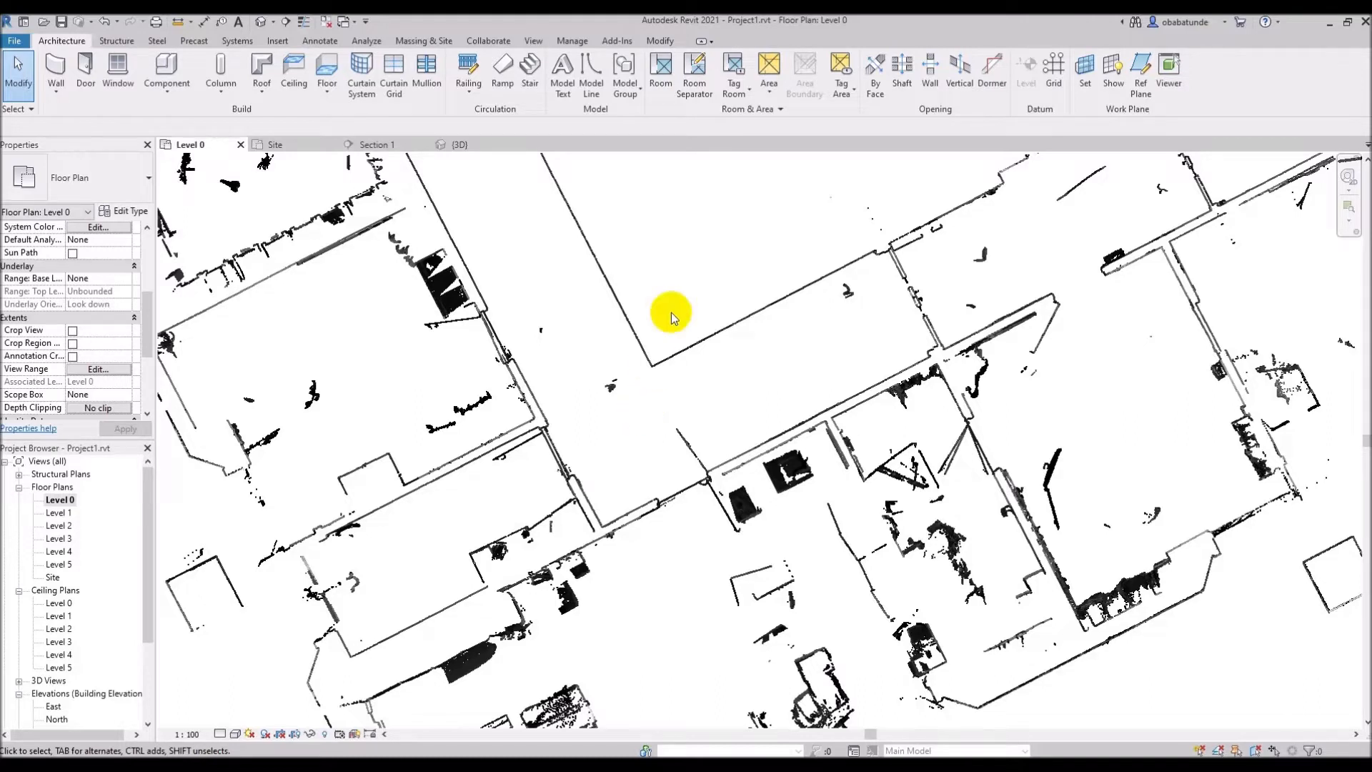
Step: Briefly review the Manage Links list and the Insert link tools without changing anything
click(571, 41)
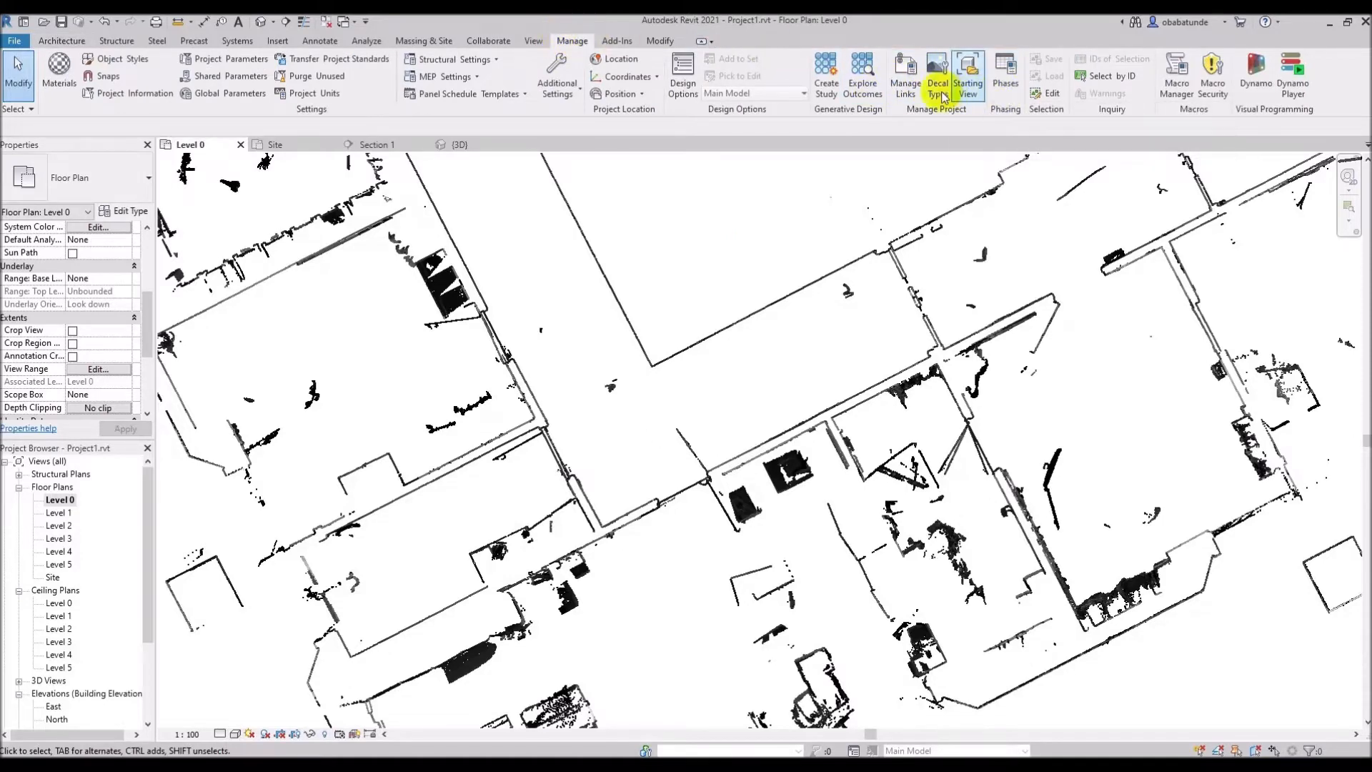
click(905, 74)
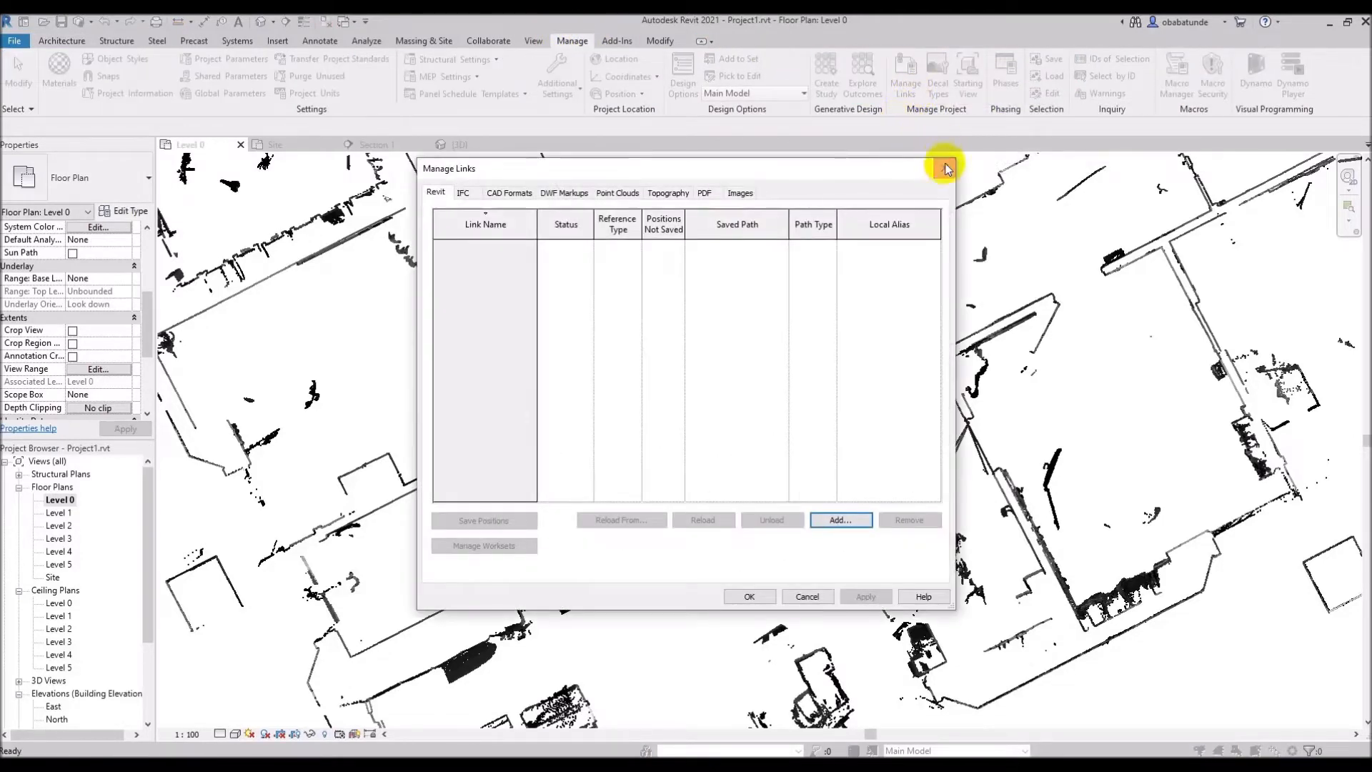
click(944, 169)
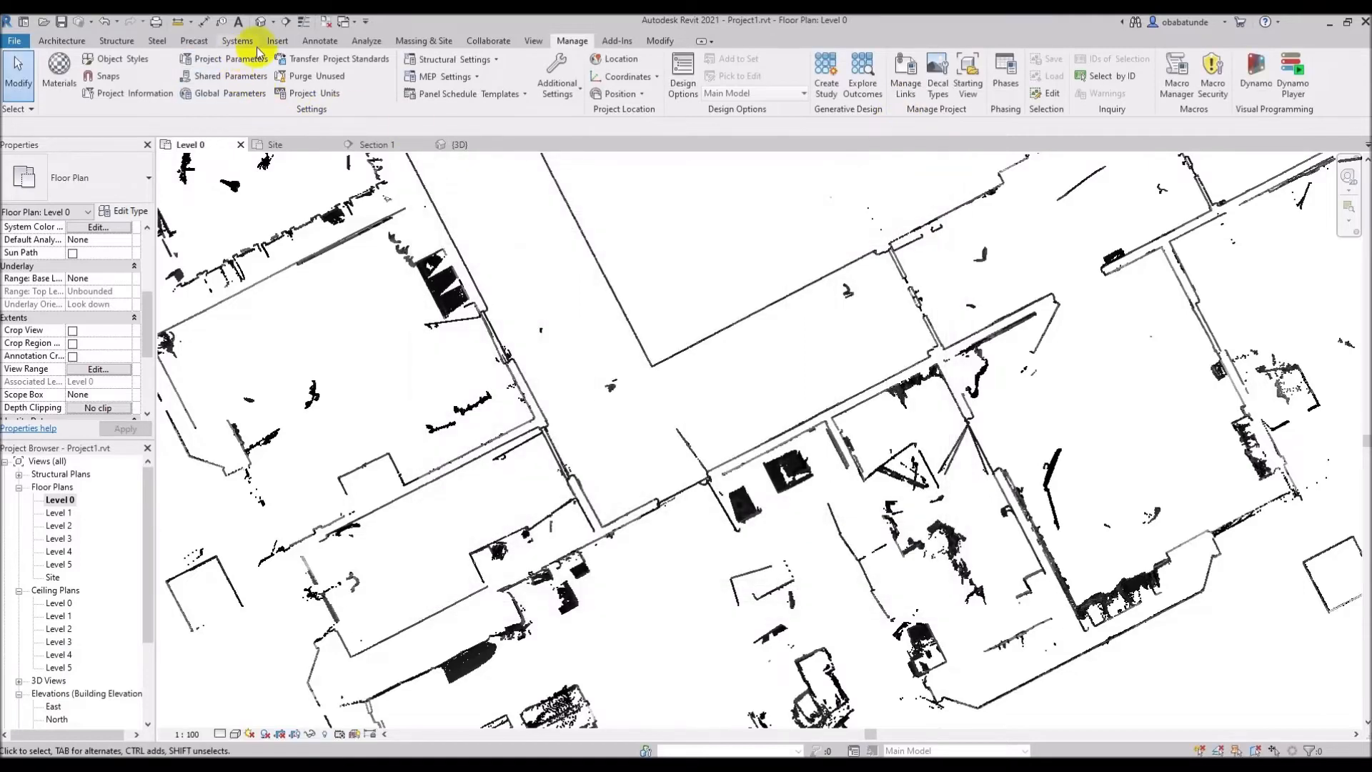
click(277, 40)
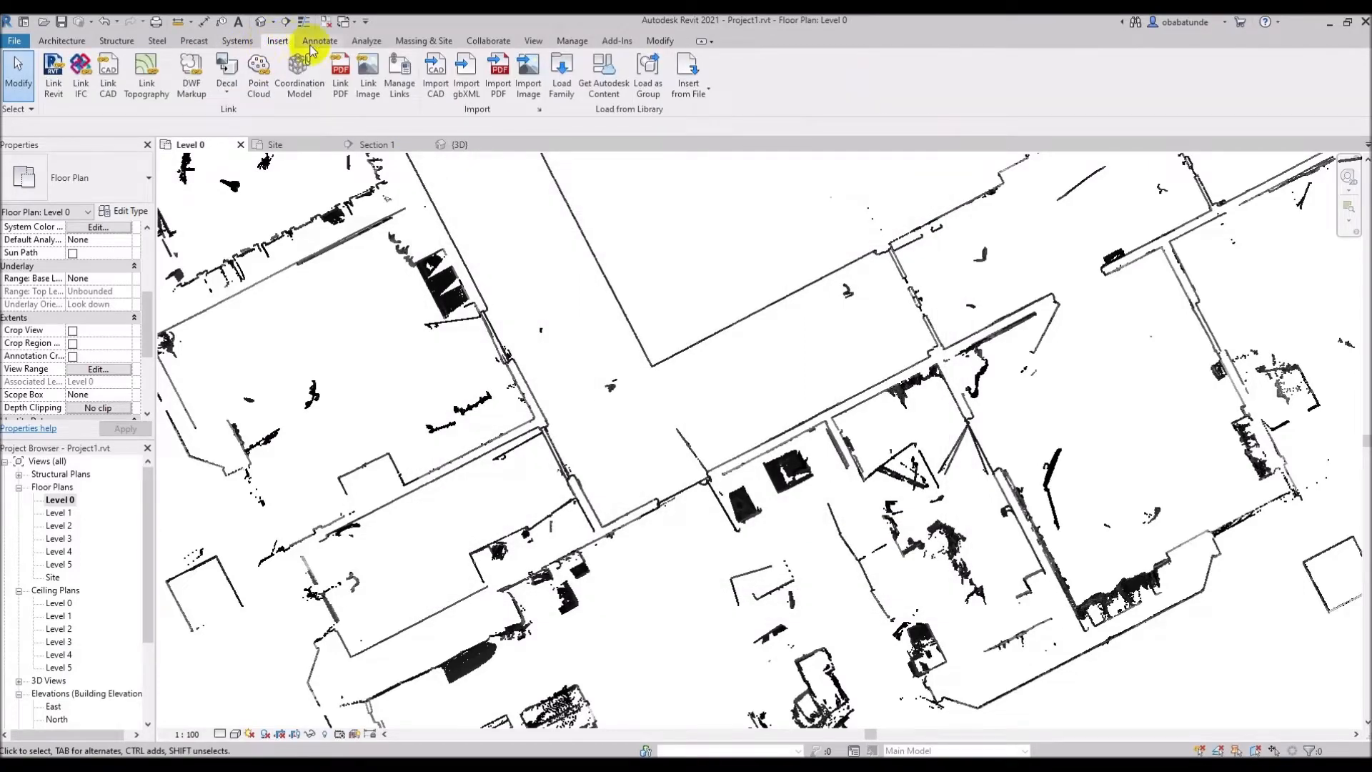
click(399, 75)
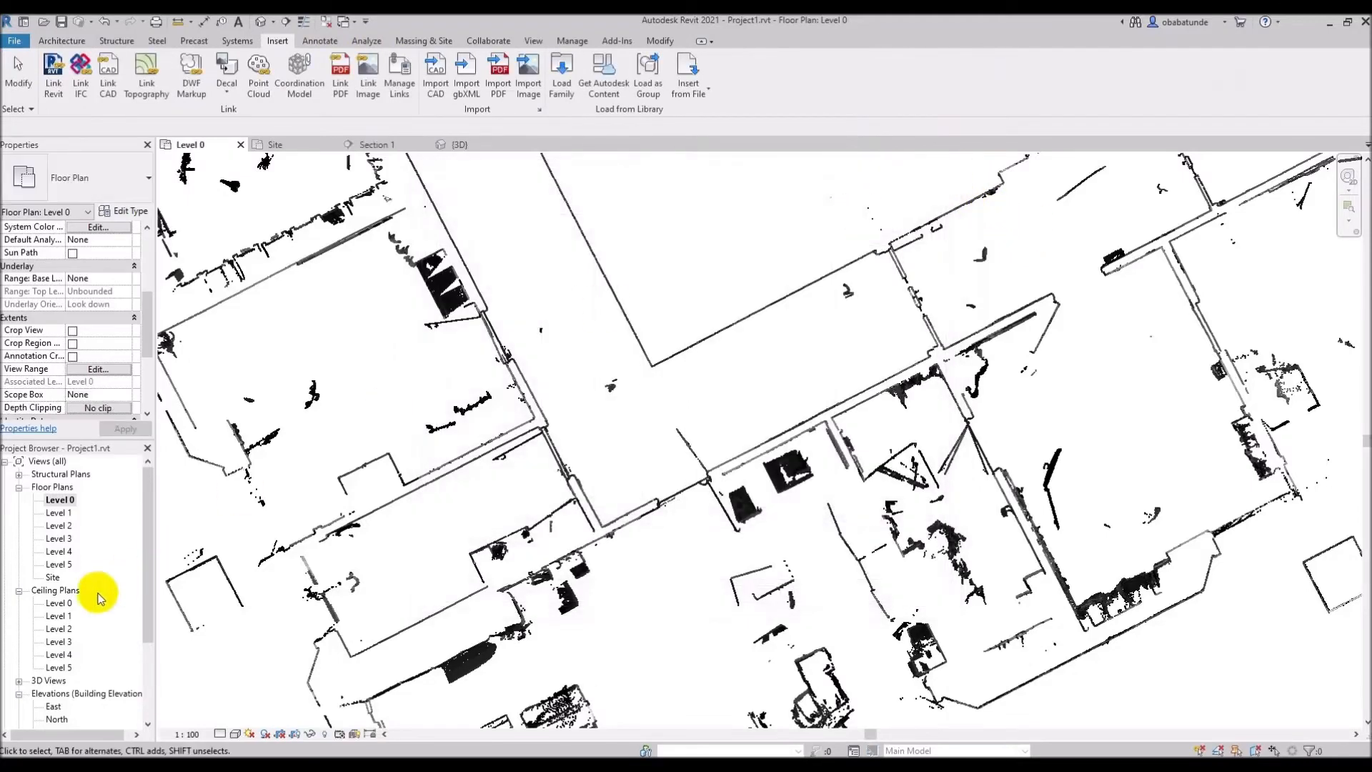
scroll(down, 3)
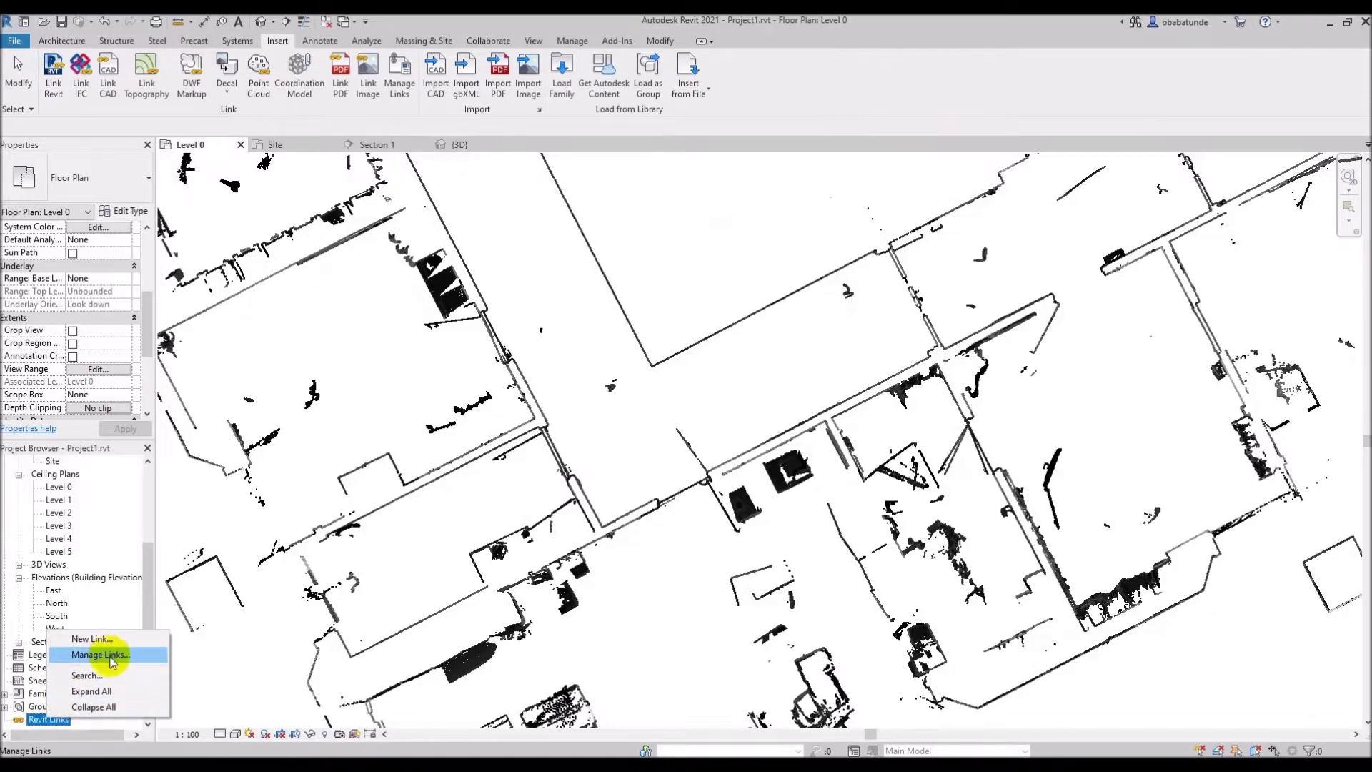
click(100, 655)
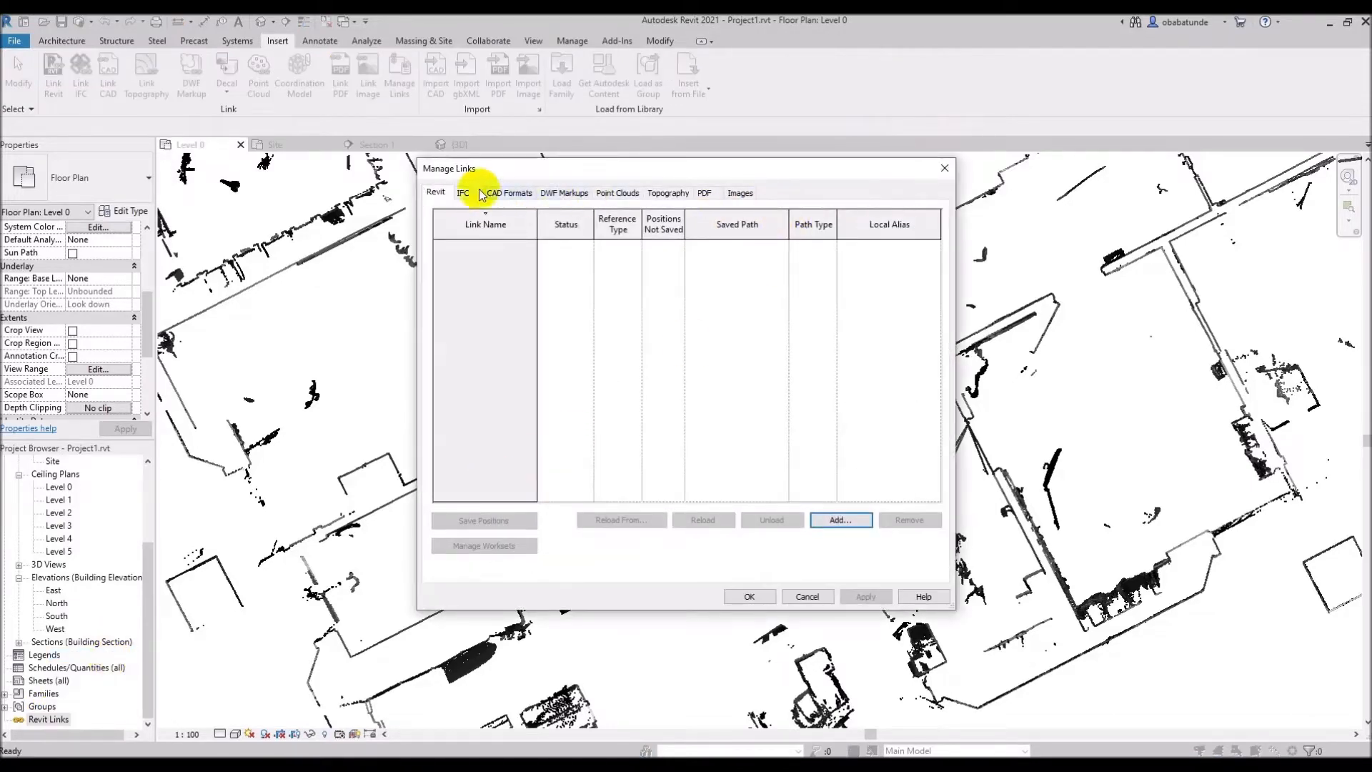
mouse_move(739, 193)
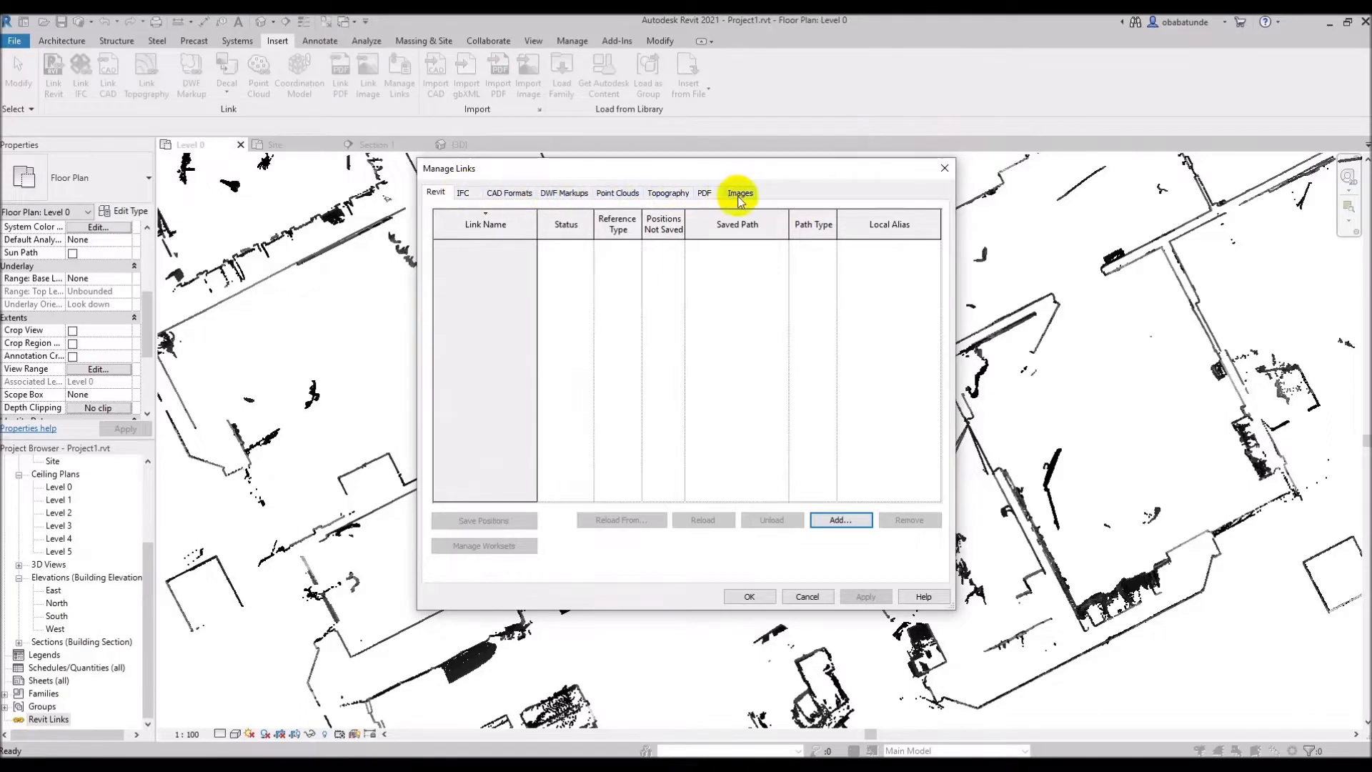
mouse_move(563, 193)
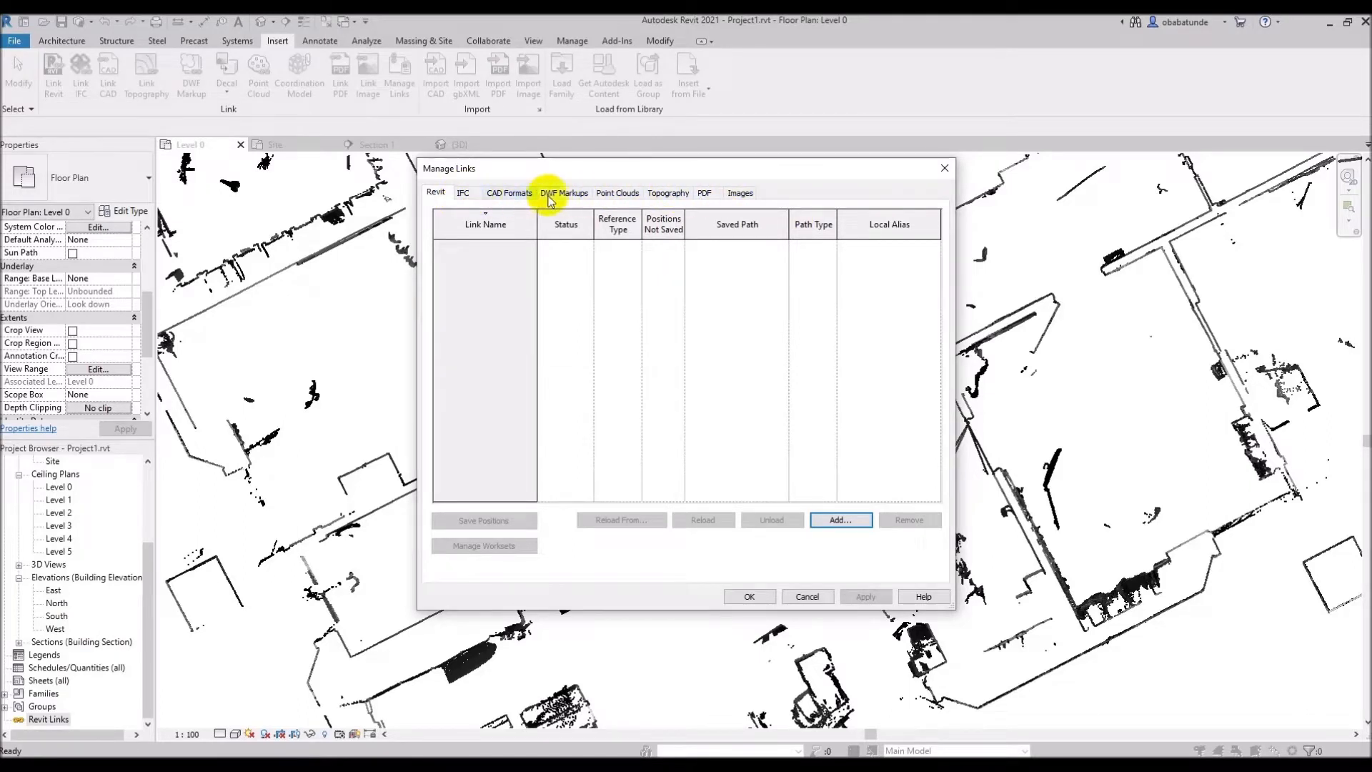
click(618, 193)
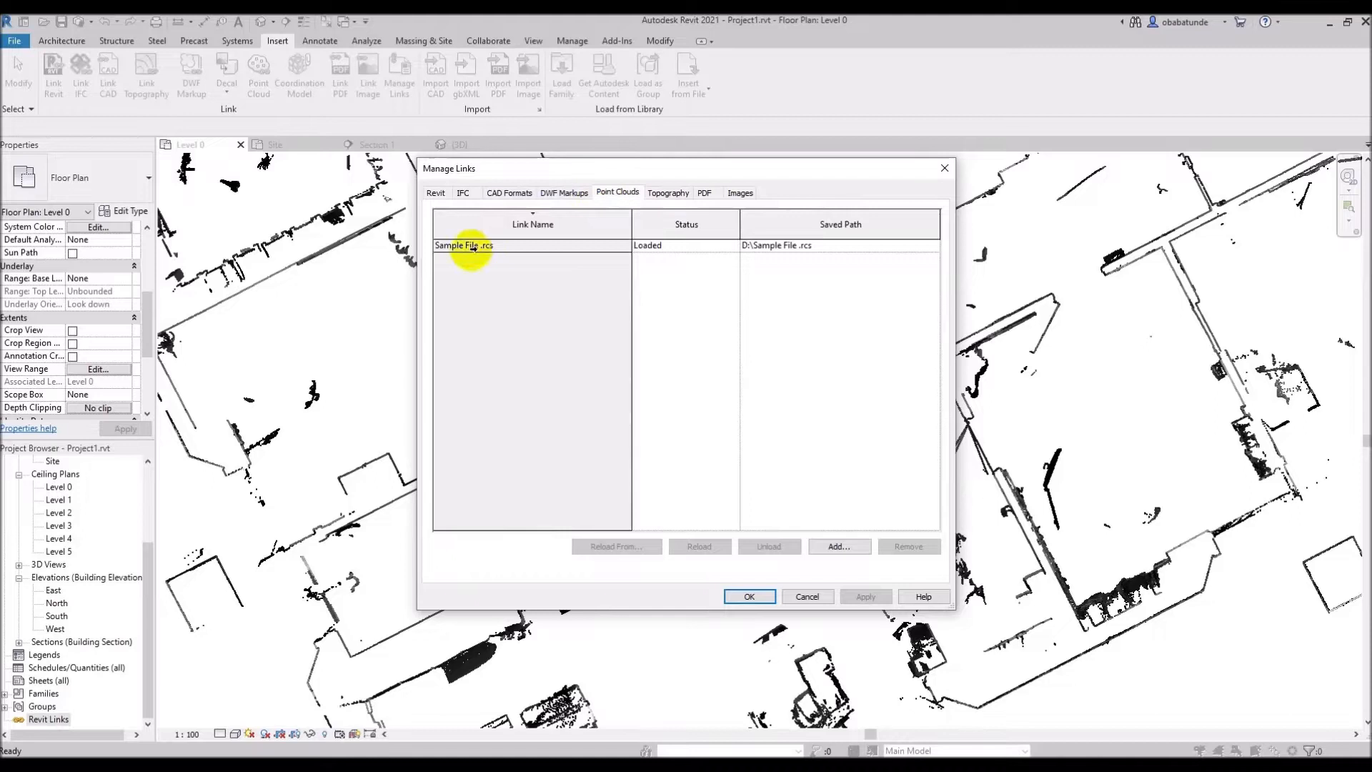
click(531, 245)
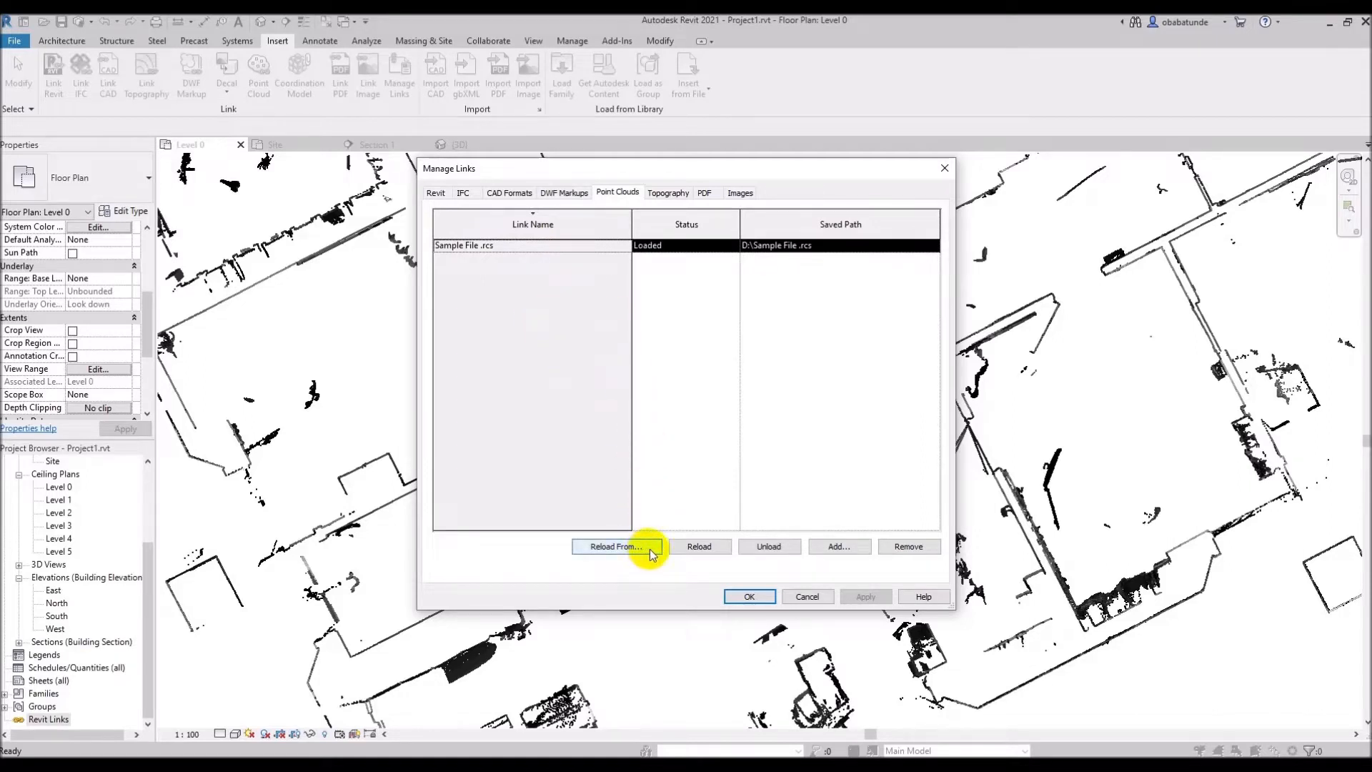
mouse_move(837, 546)
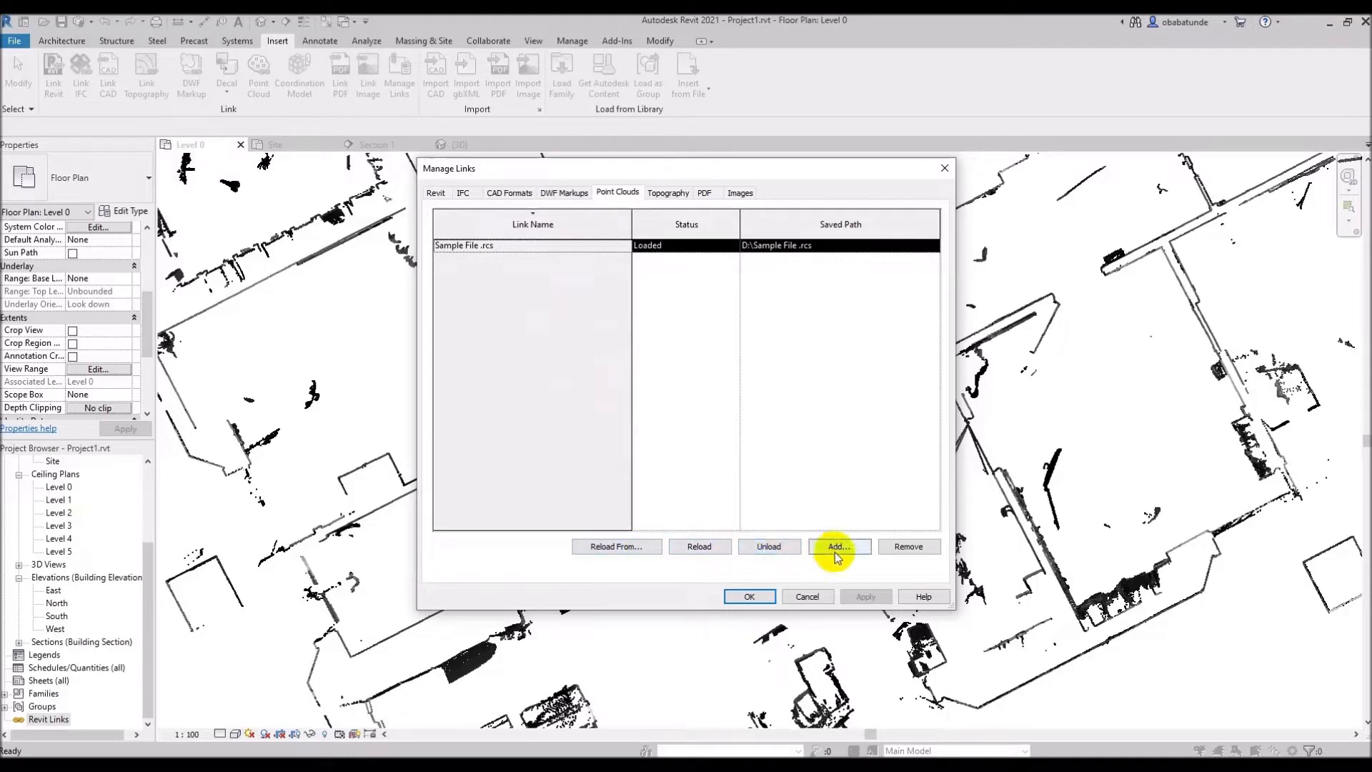
mouse_move(908, 546)
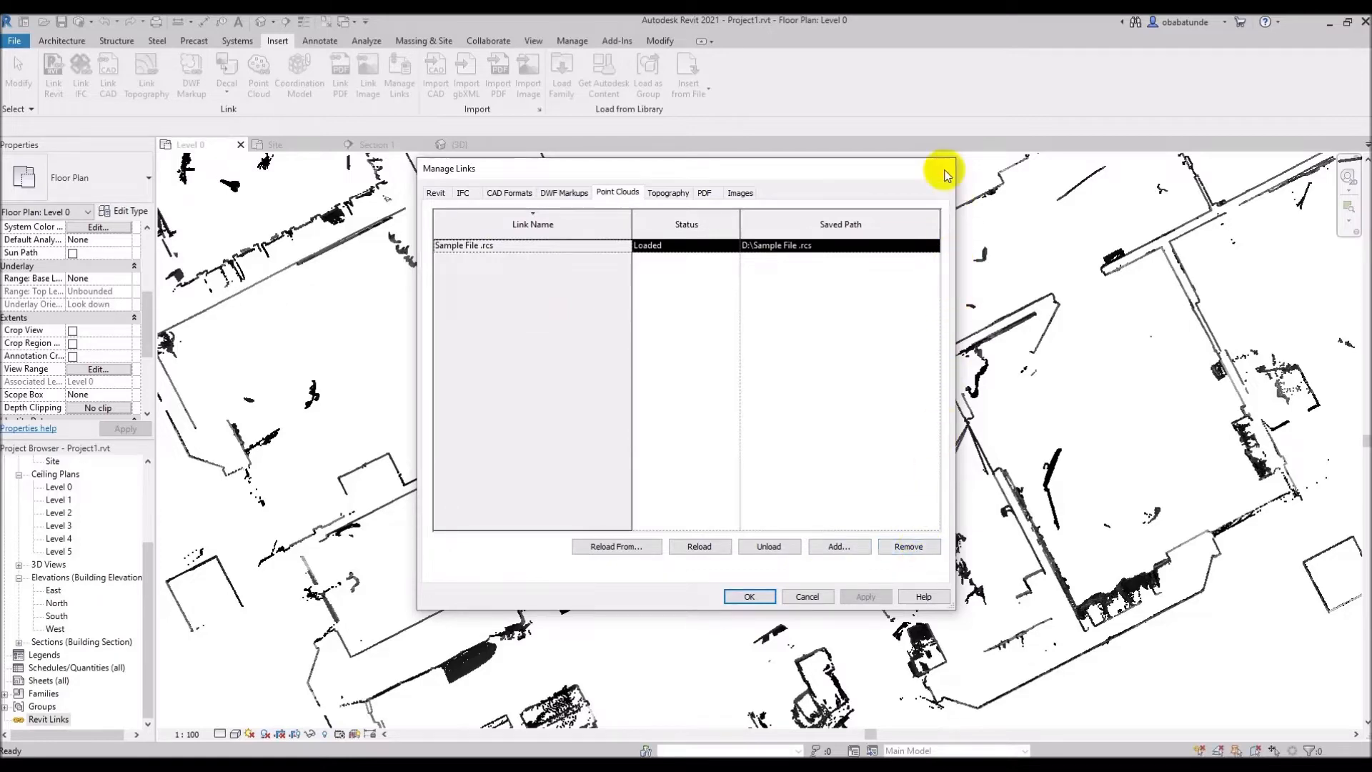
click(747, 596)
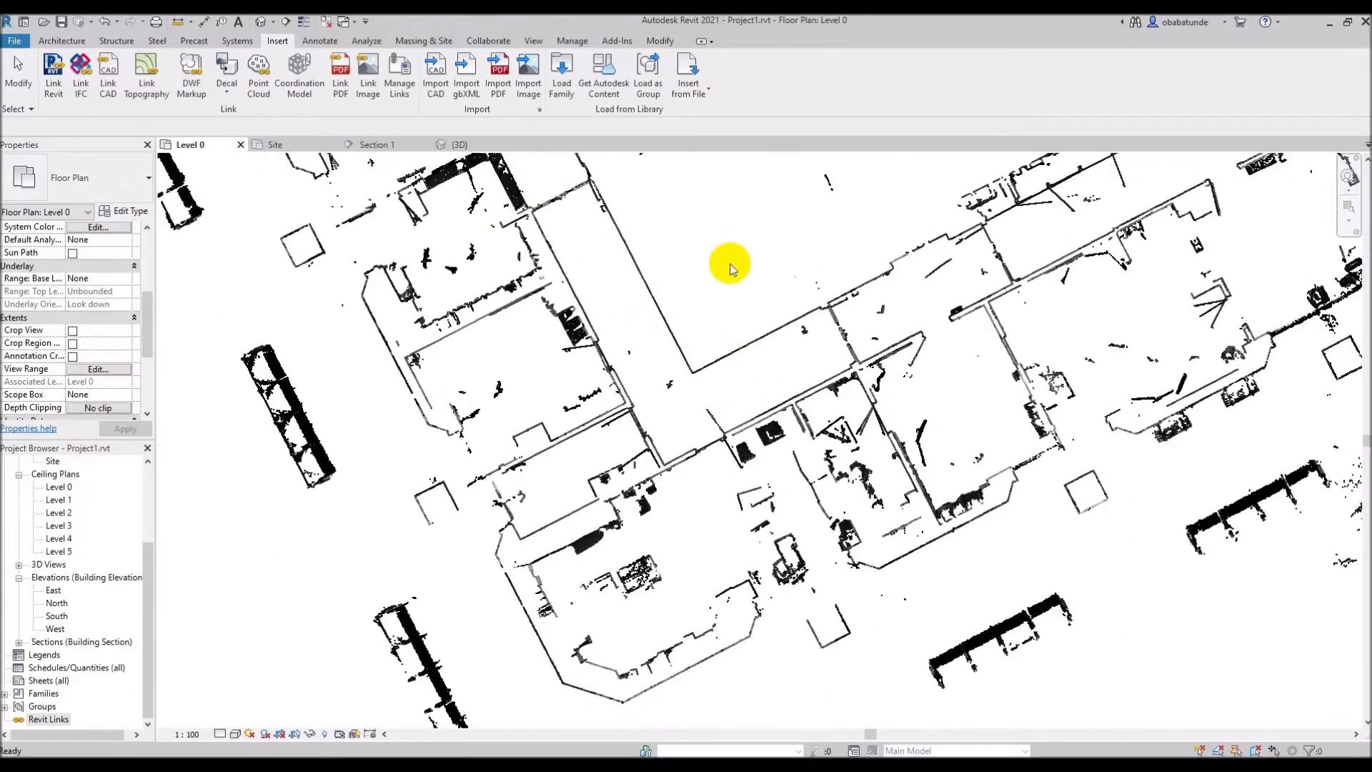
mouse_move(725, 276)
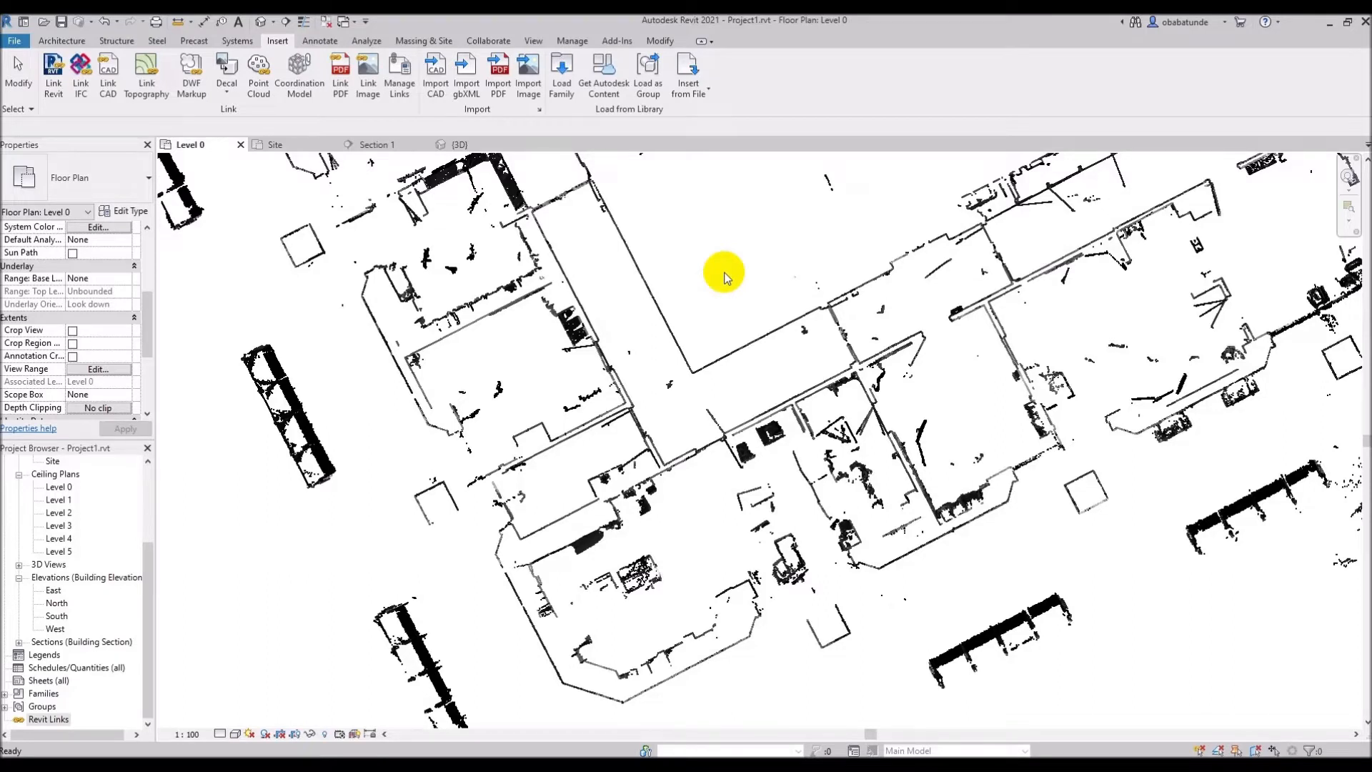
mouse_move(46, 310)
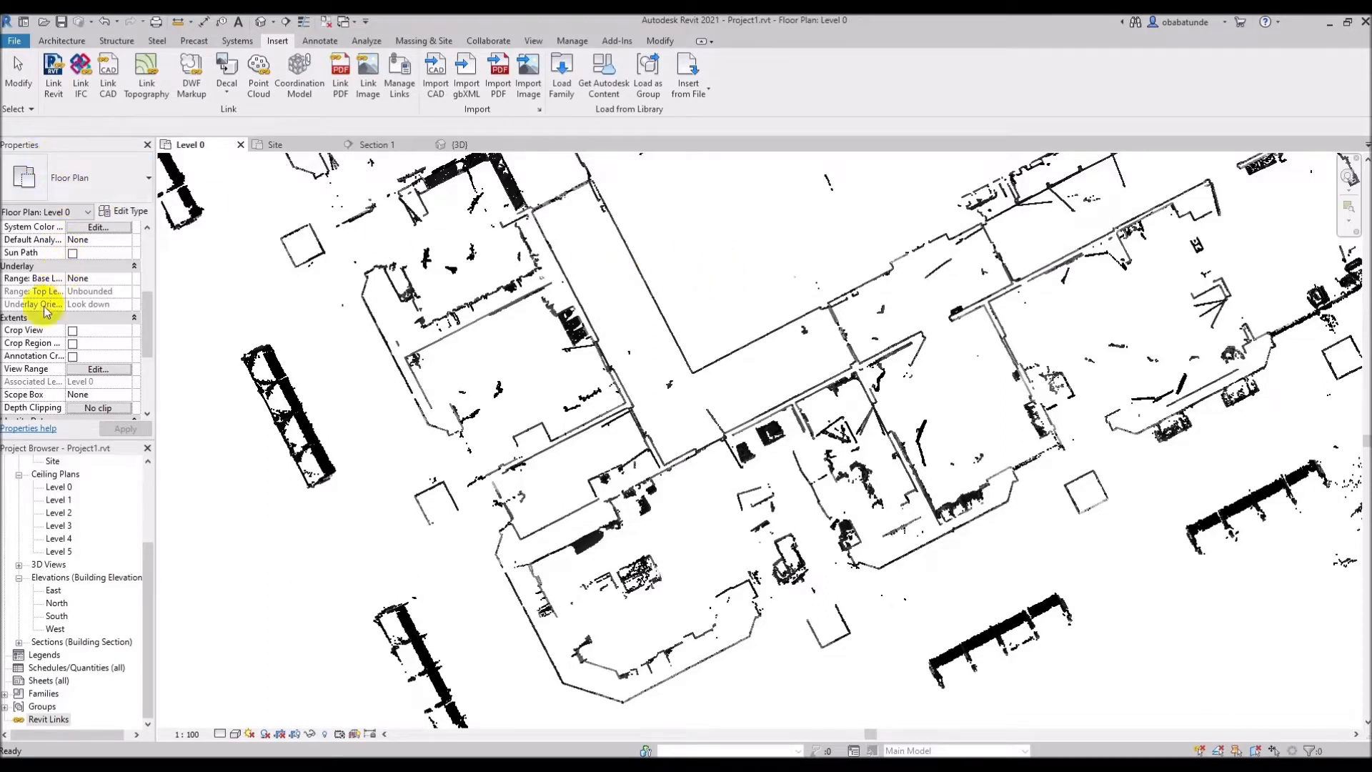
mouse_move(30, 345)
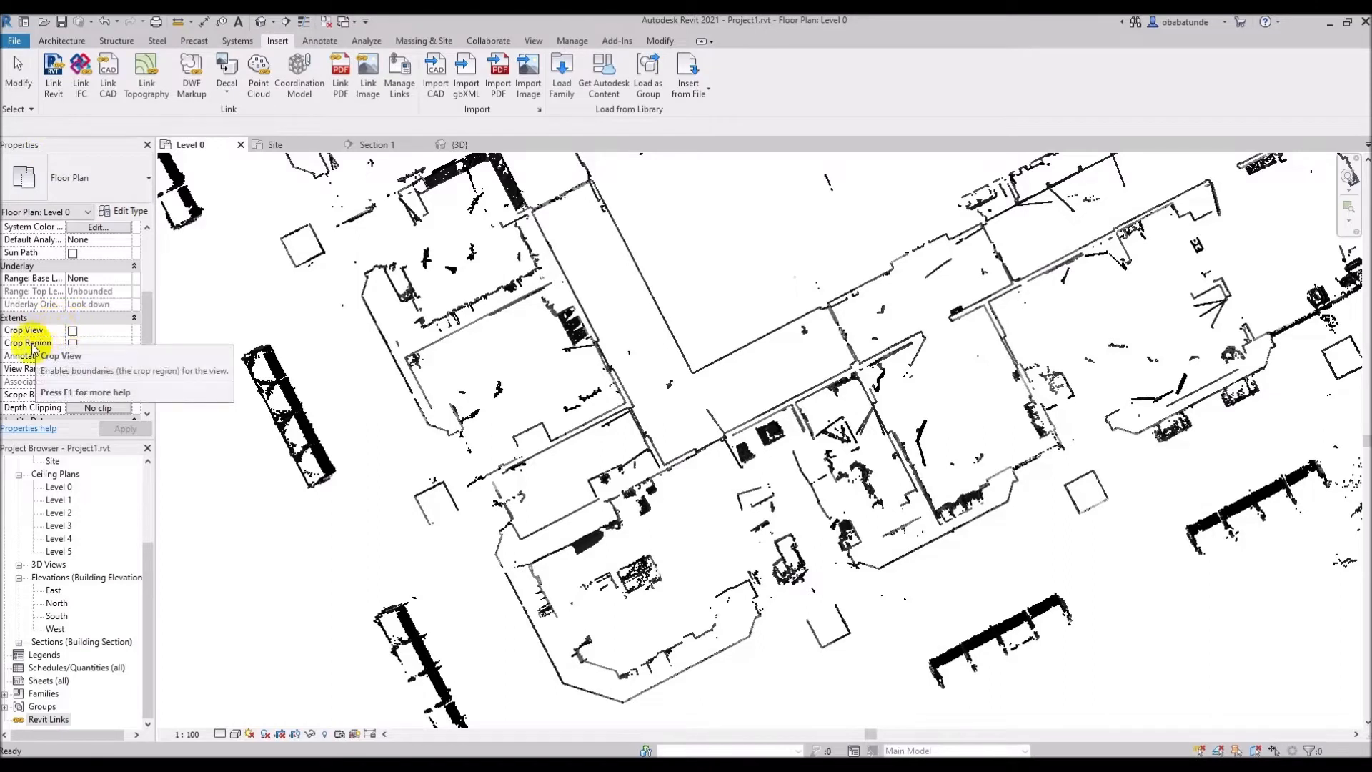
mouse_move(72, 341)
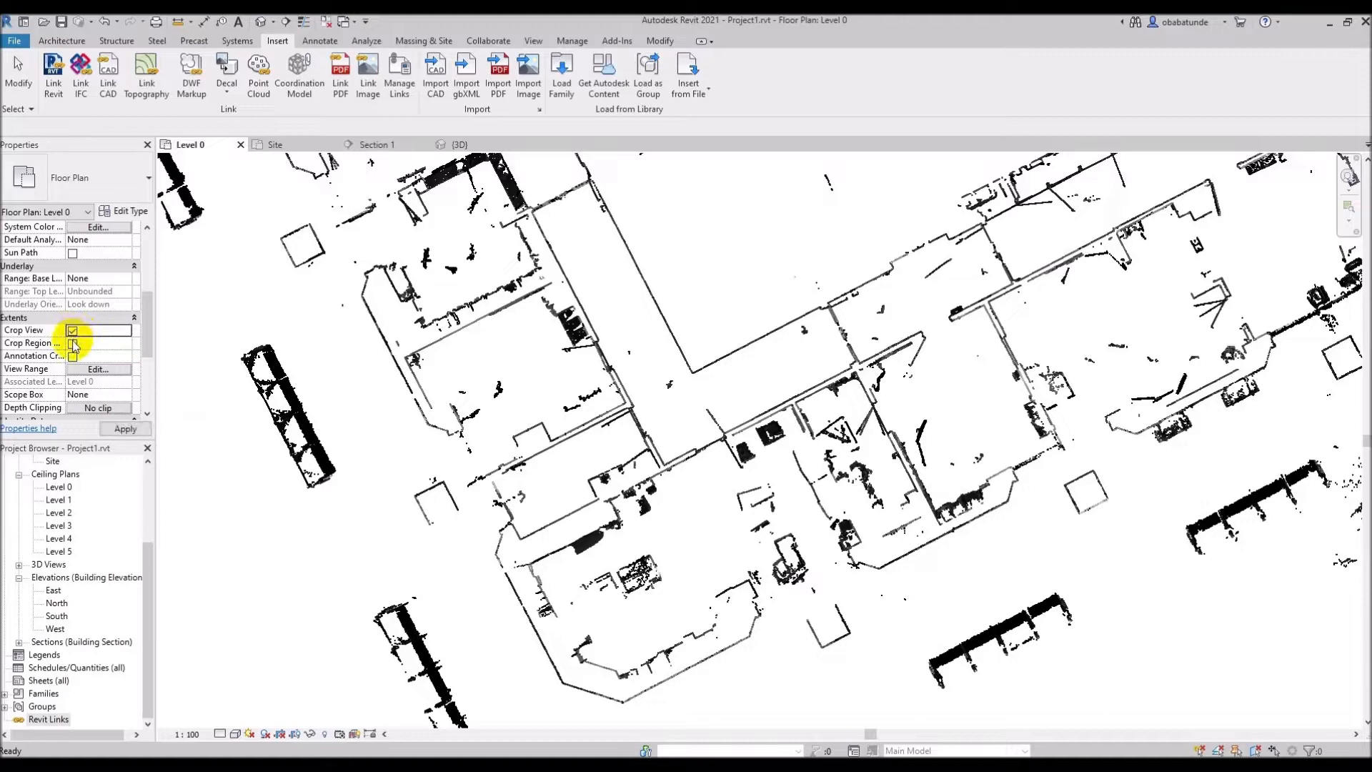
Step: Show the crop region and drag it tightly around the building
click(73, 342)
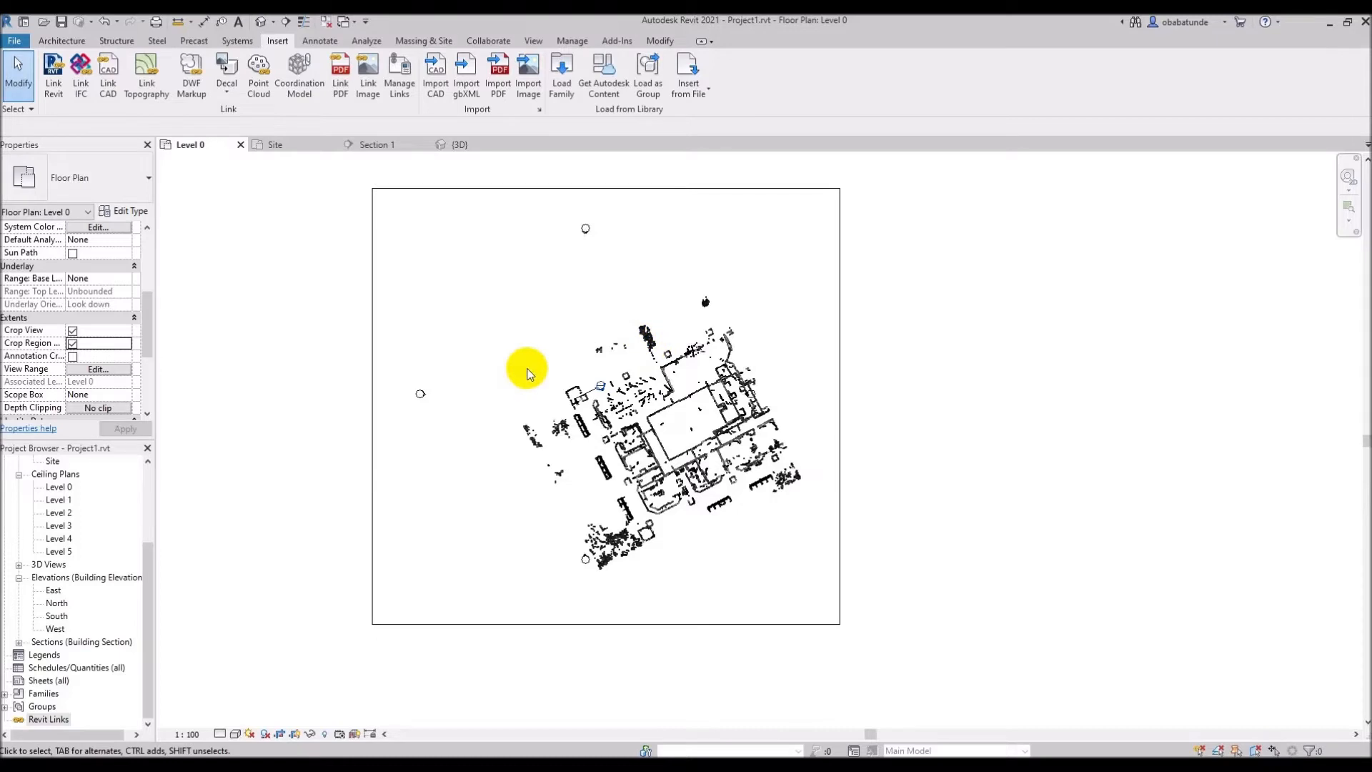
click(527, 369)
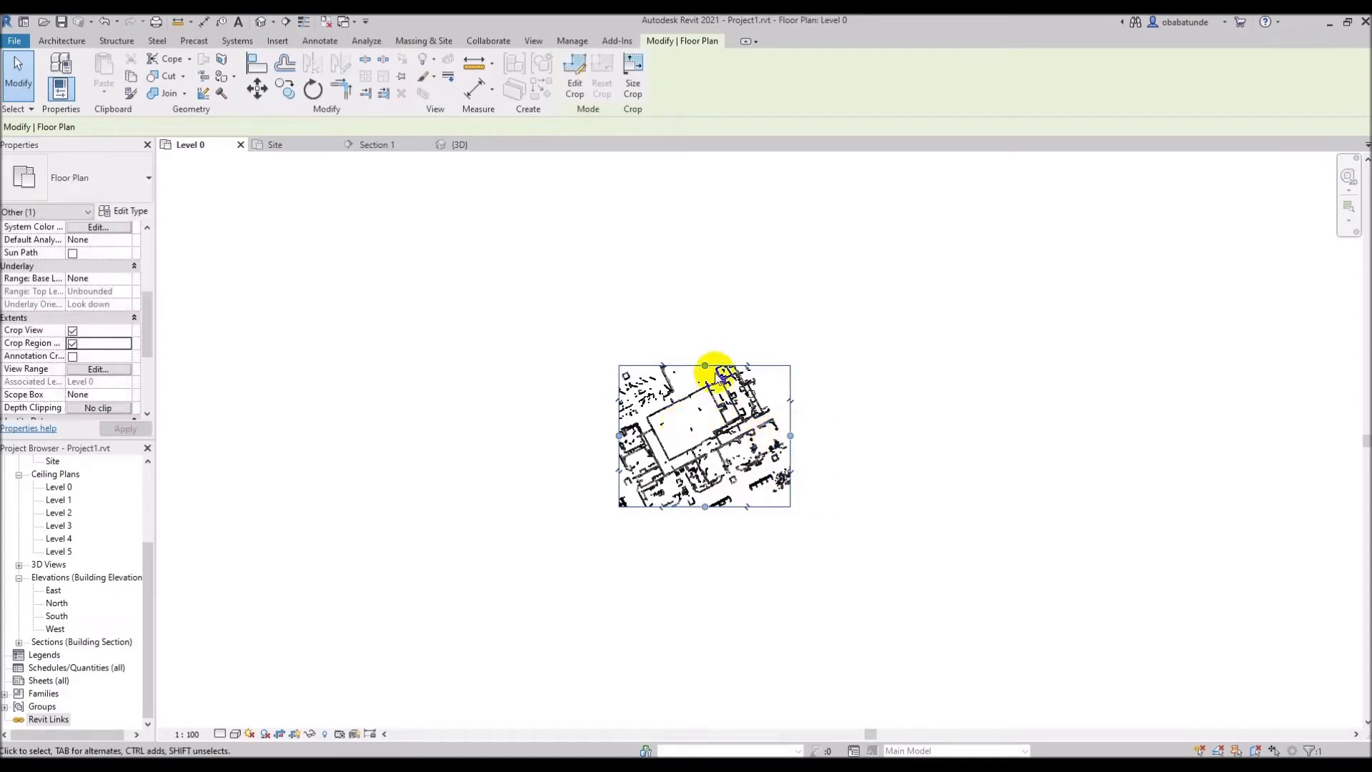
mouse_move(236, 20)
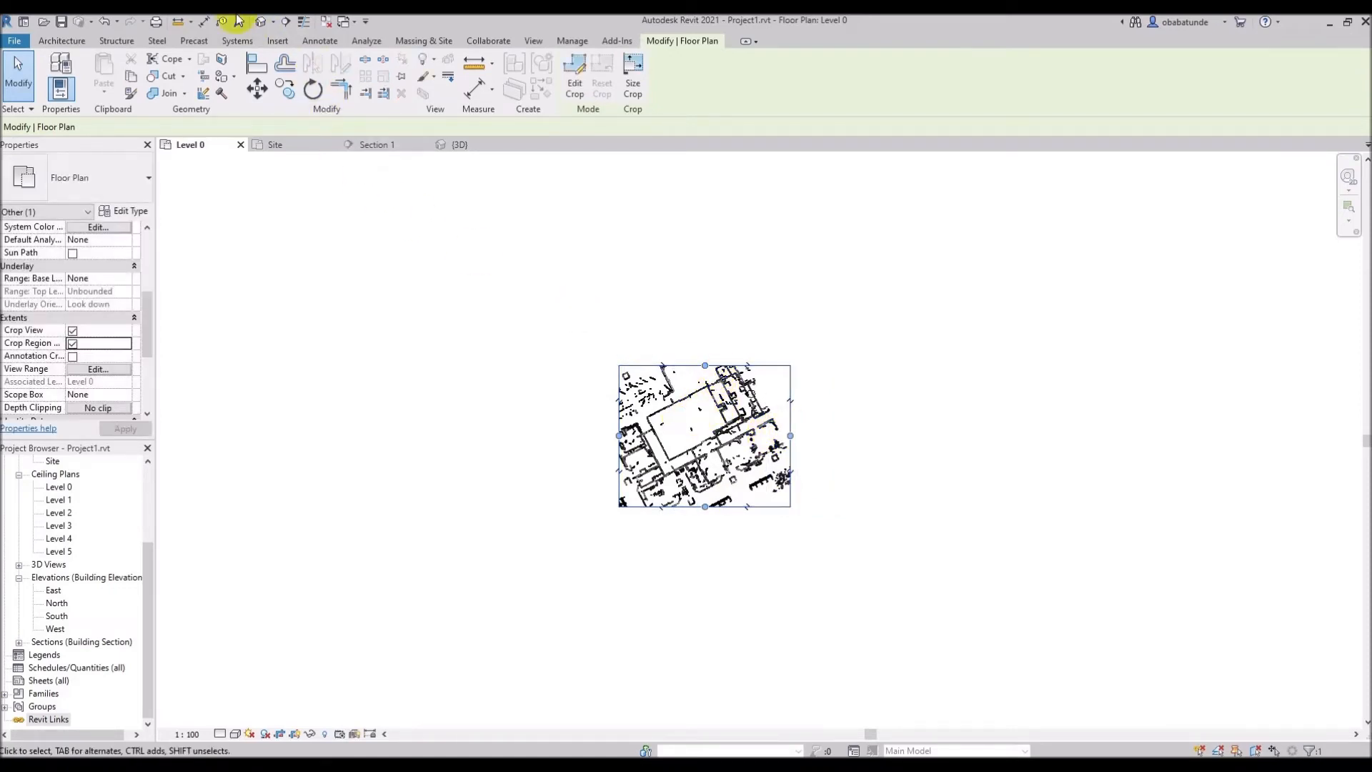
Step: Switch to the default 3D view and turn on its Section Box
click(459, 145)
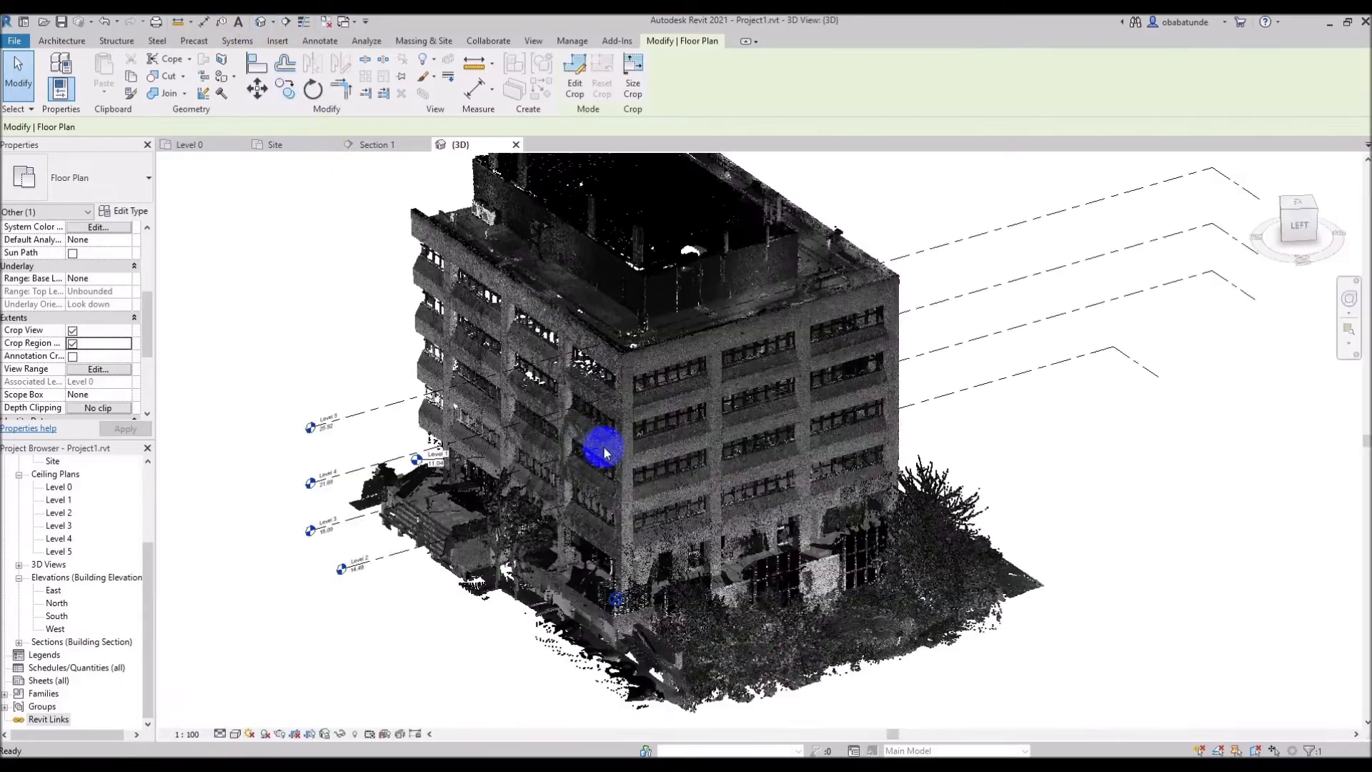
click(278, 40)
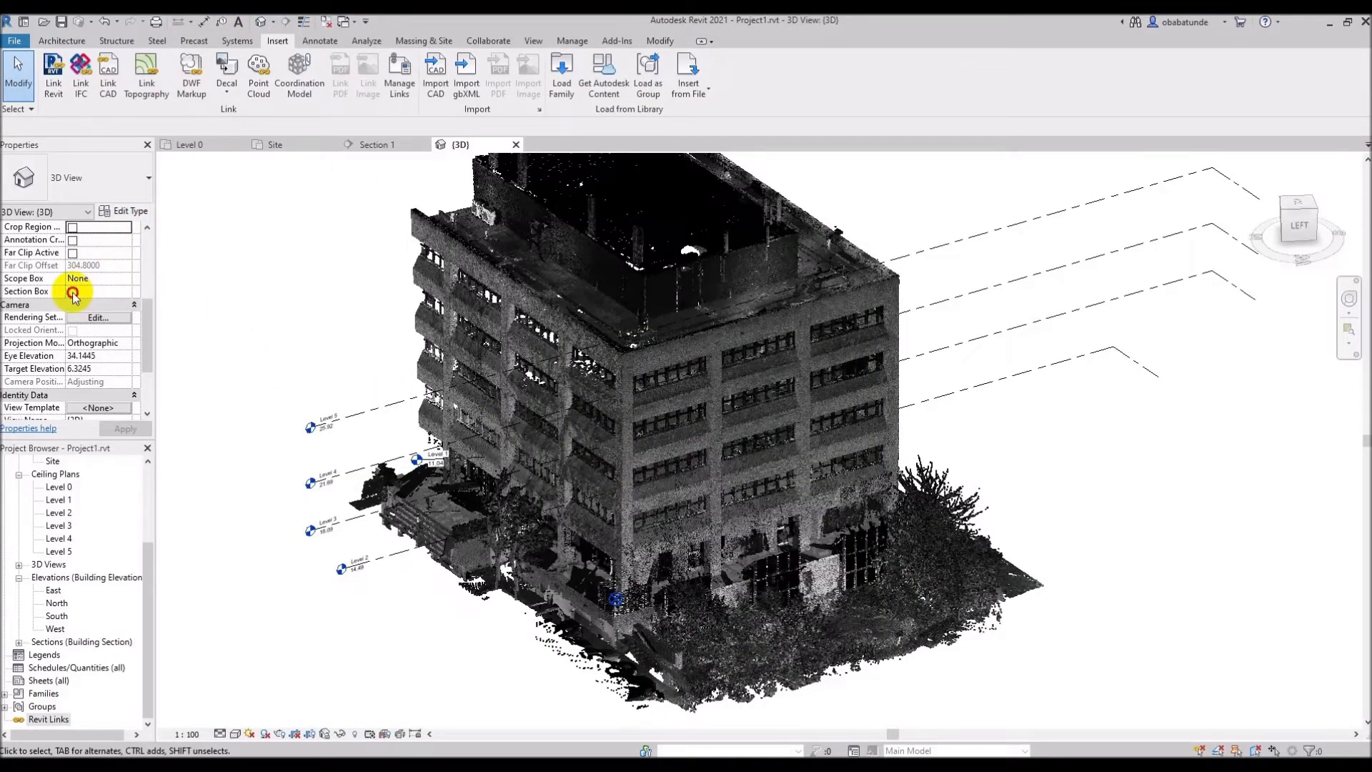
click(73, 292)
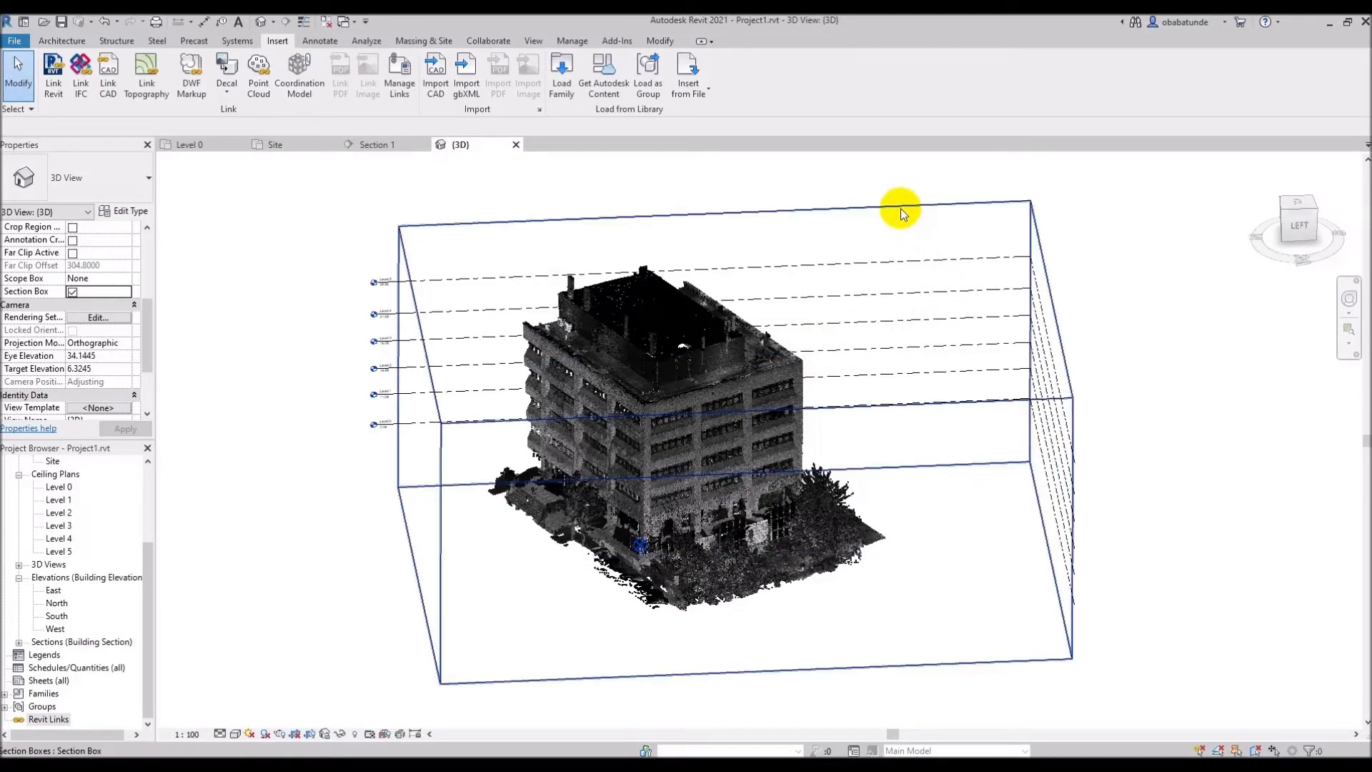
mouse_move(902, 215)
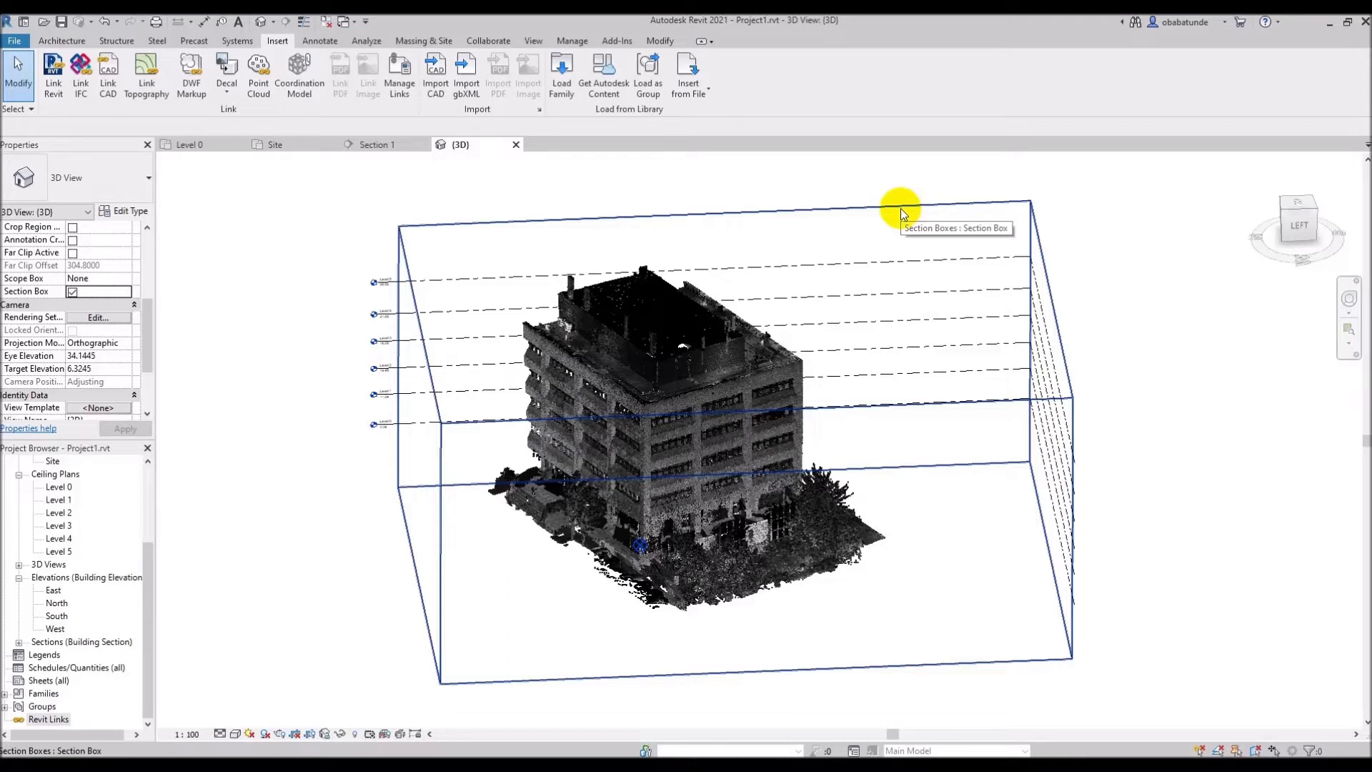
mouse_move(981, 239)
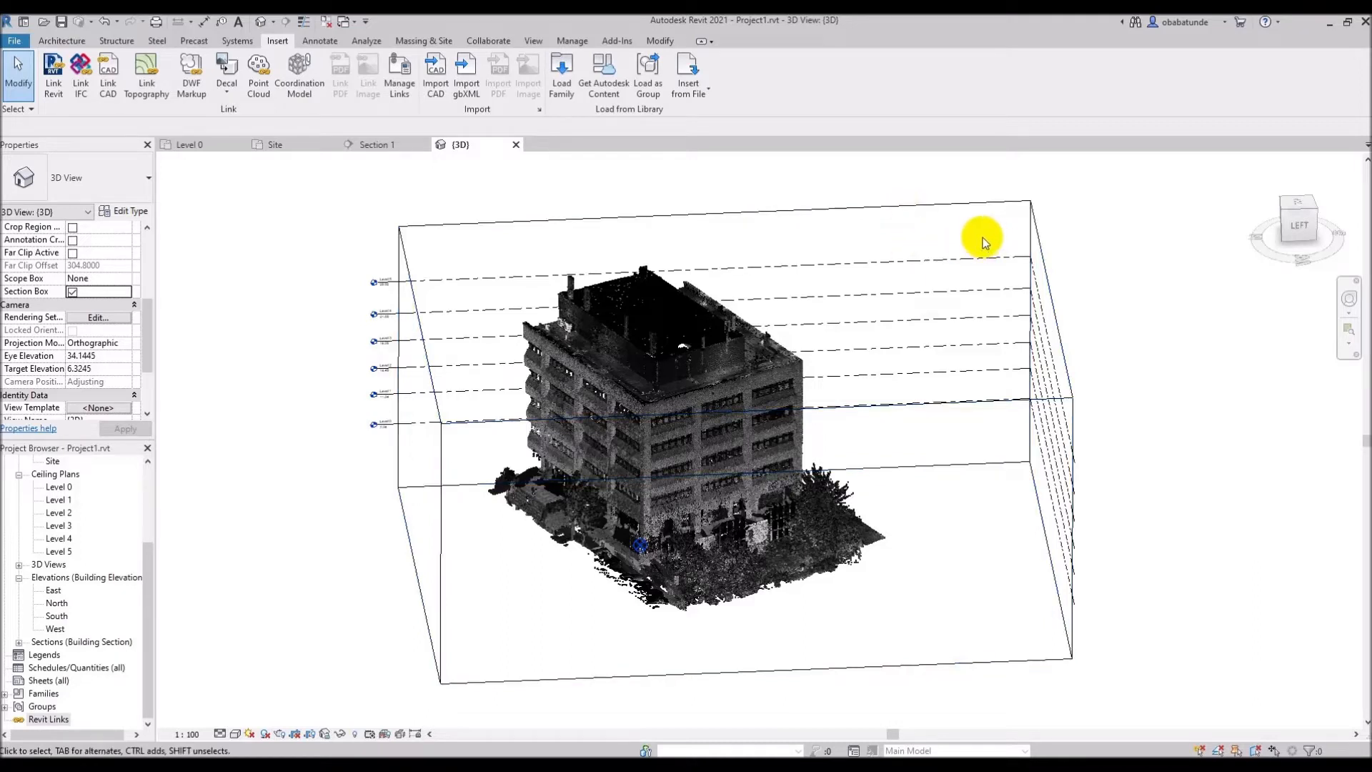
mouse_move(1300, 203)
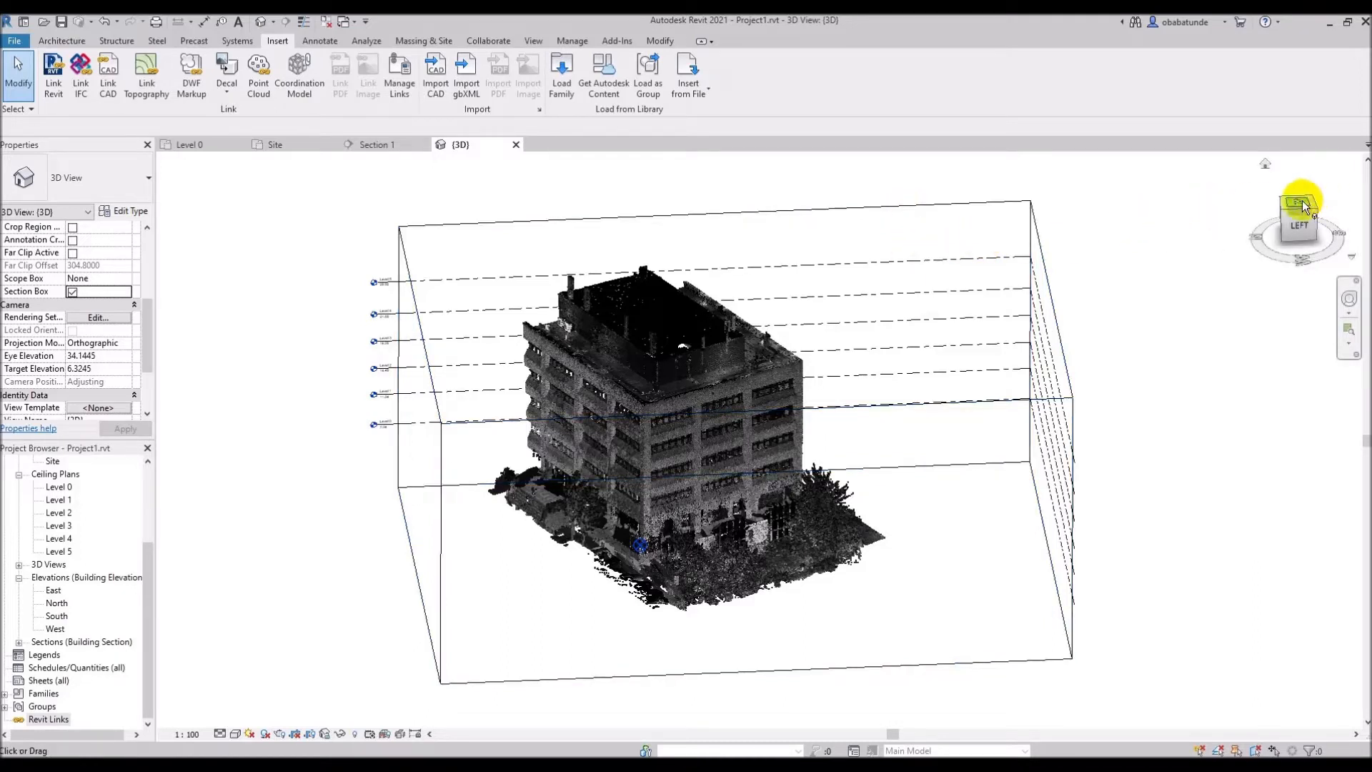
click(1298, 218)
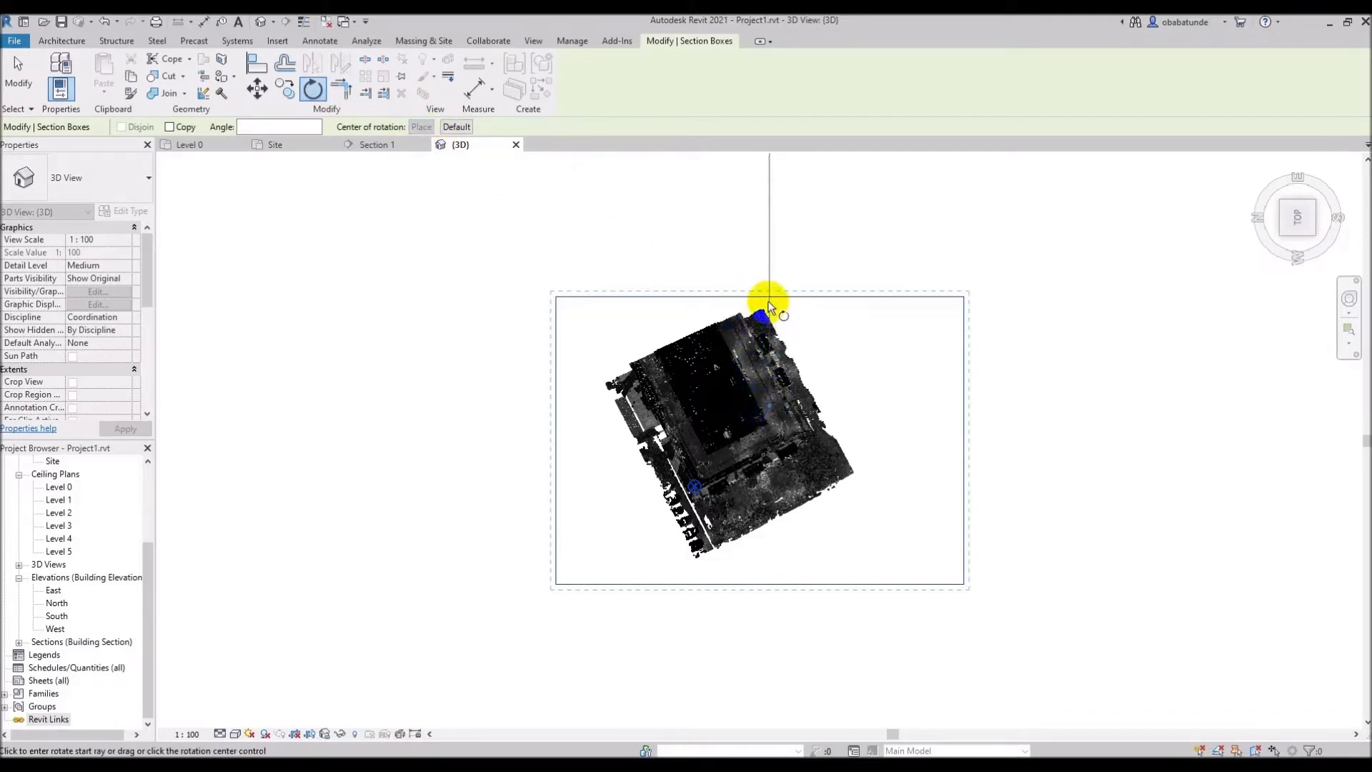
click(765, 315)
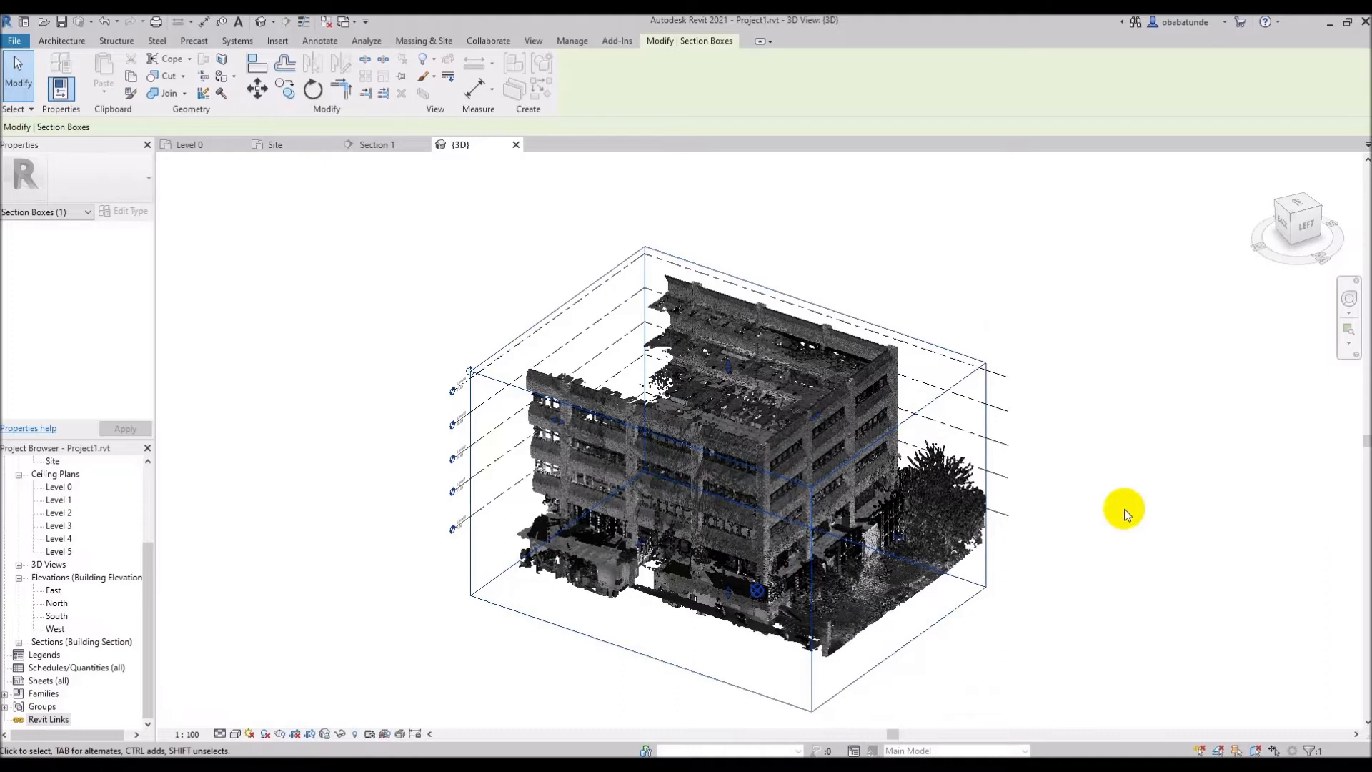
mouse_move(389, 259)
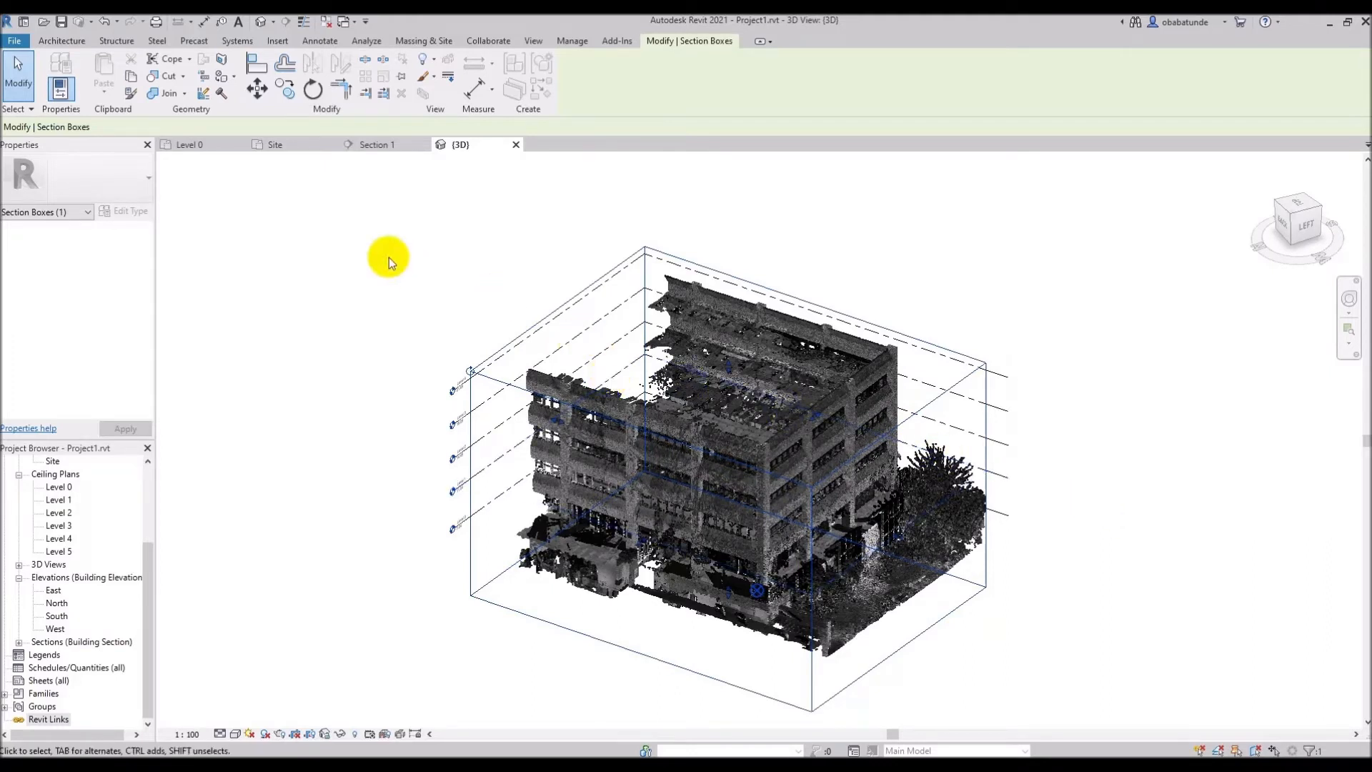
mouse_move(243, 222)
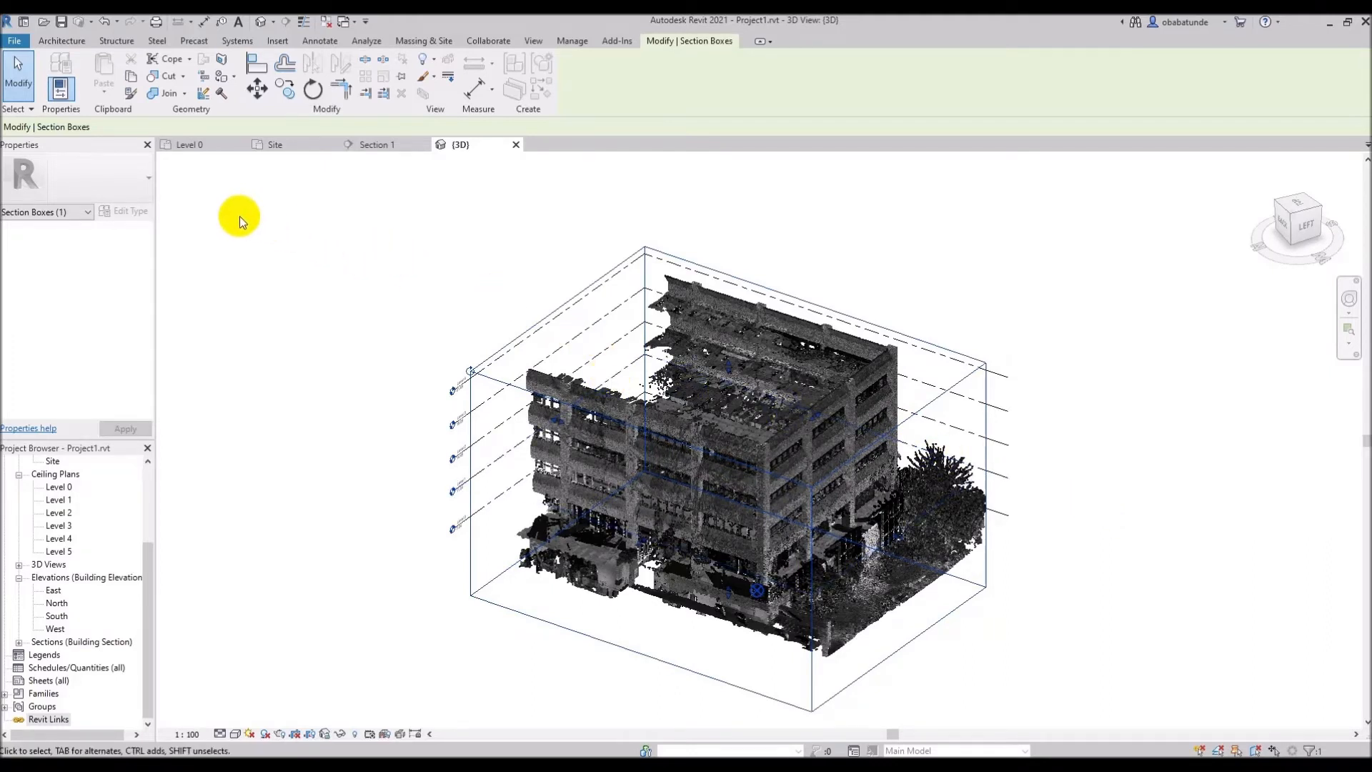
mouse_move(288, 61)
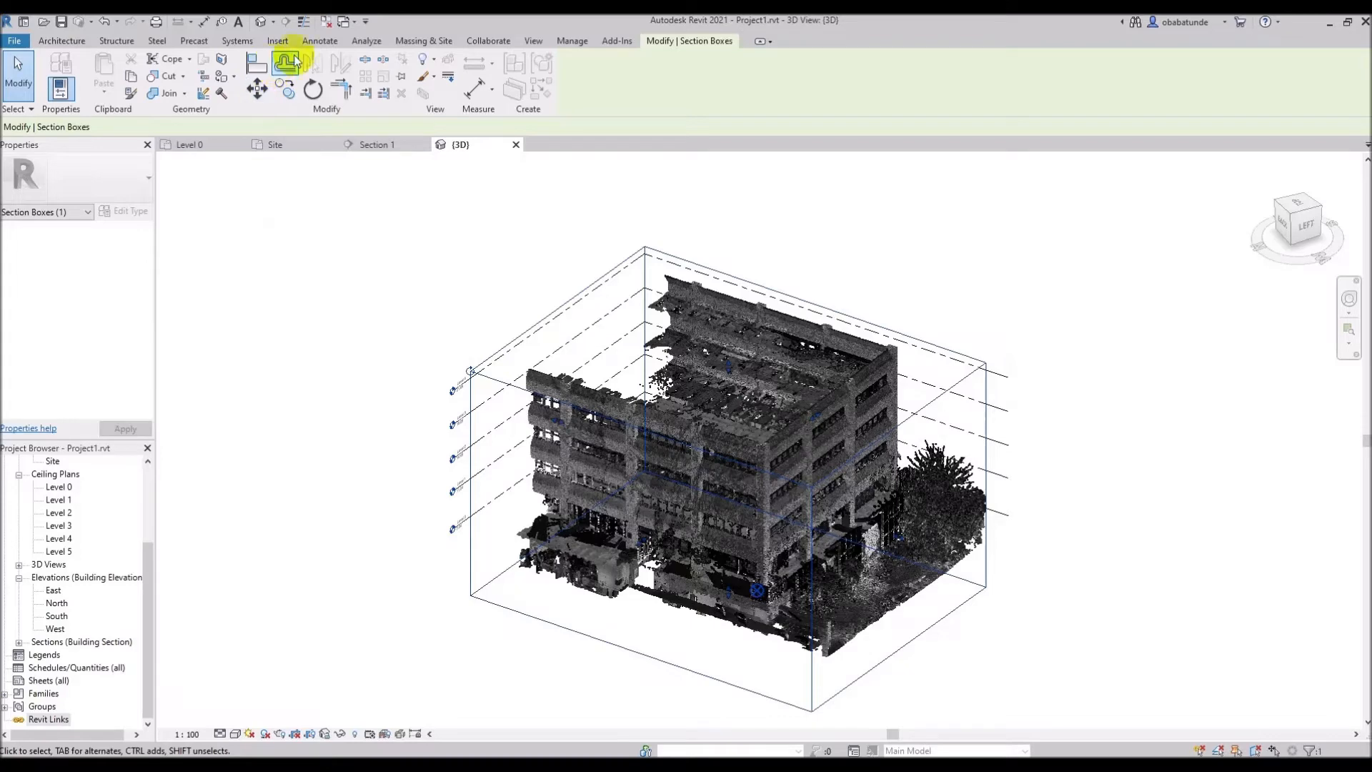
Step: Uncheck 'Show point clouds in this view' in Visibility/Graphics so the cloud disappears
click(533, 40)
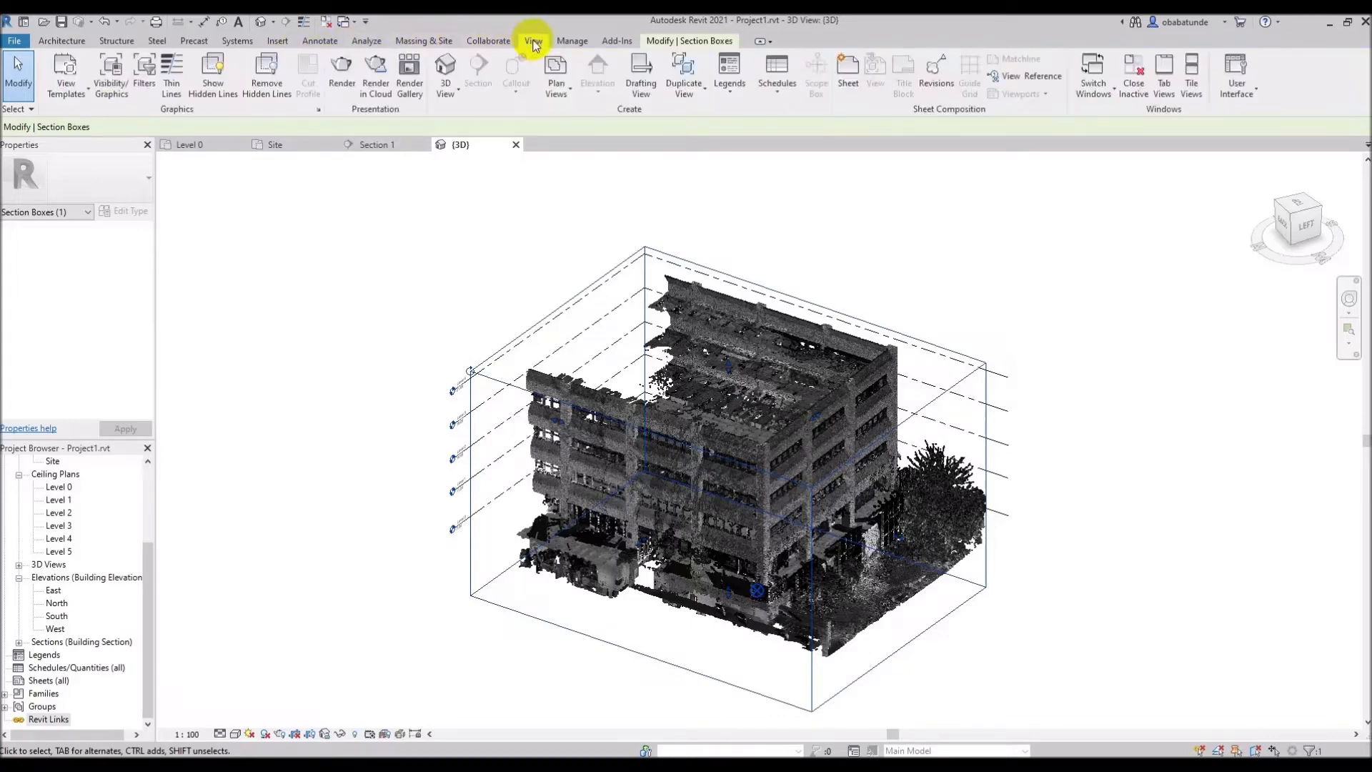
mouse_move(112, 74)
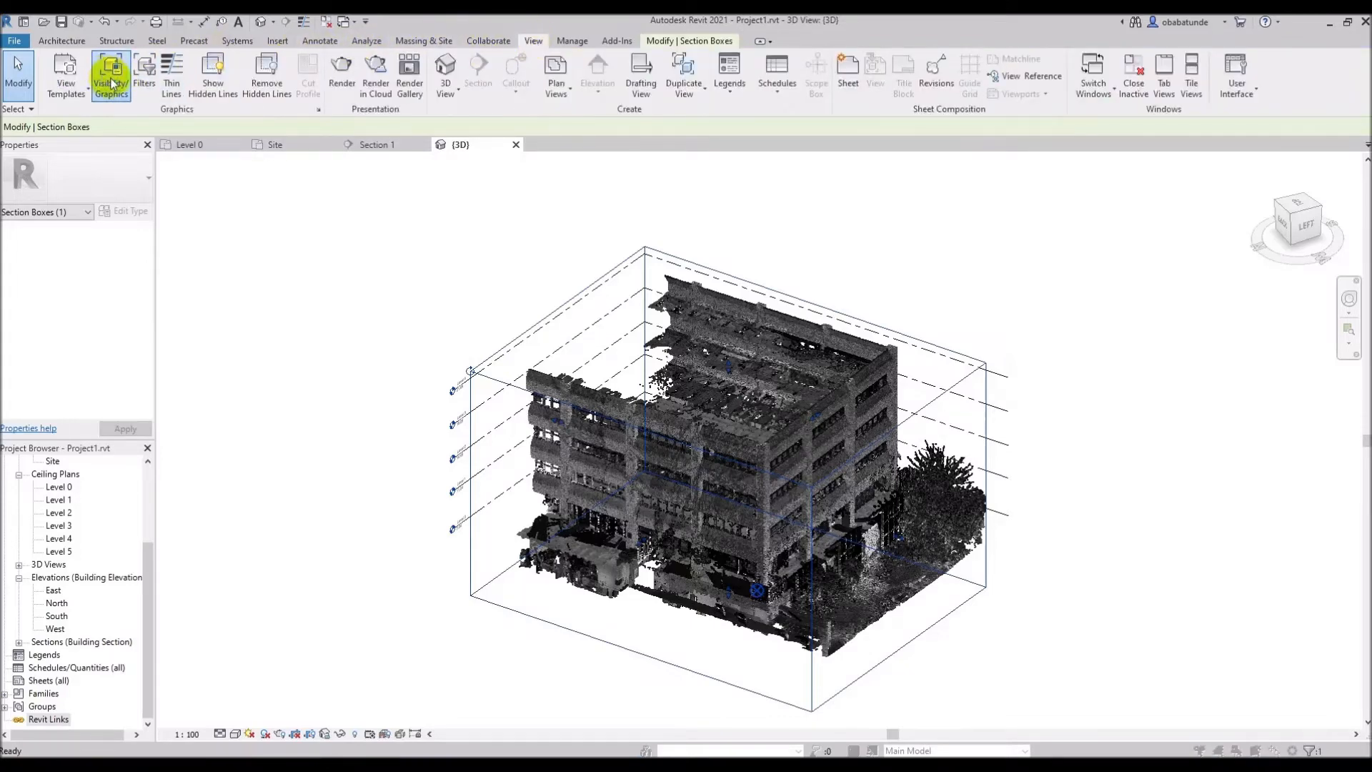
click(110, 74)
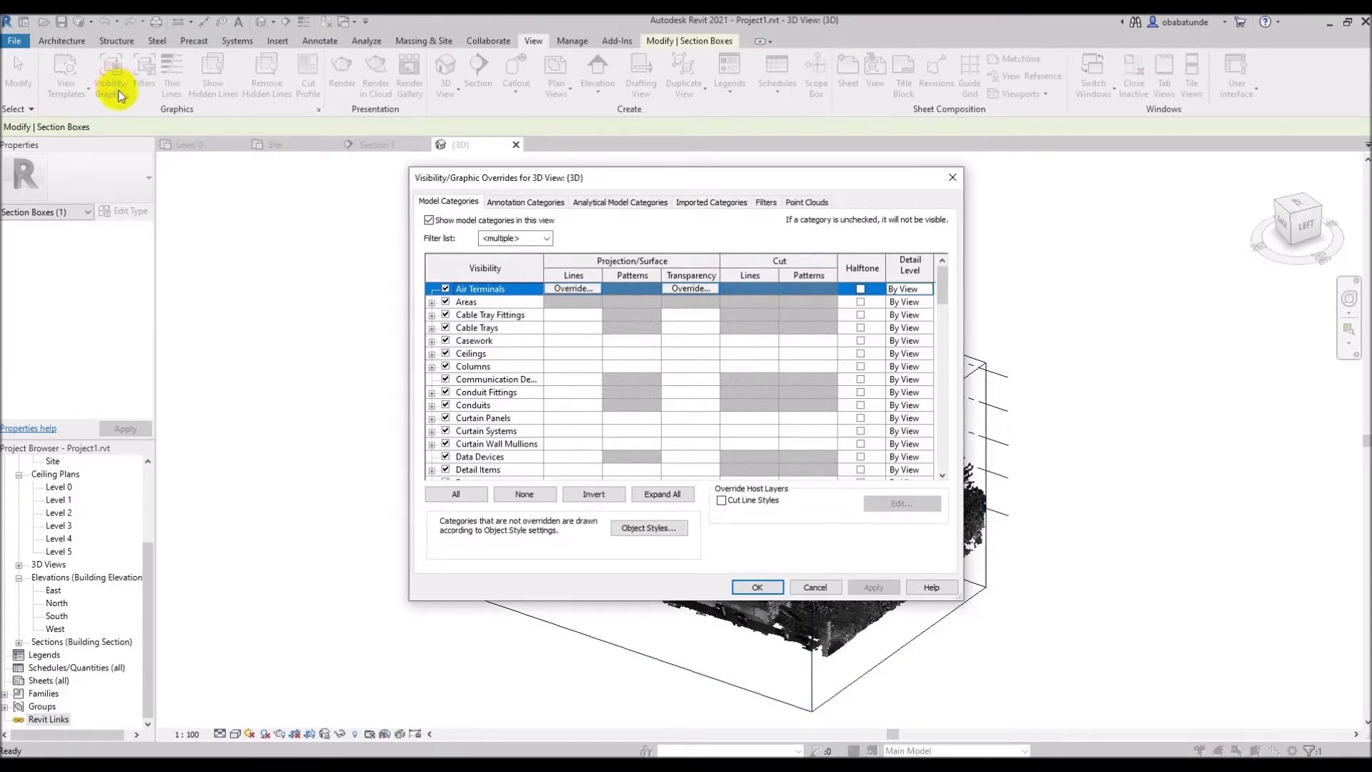
mouse_move(805, 201)
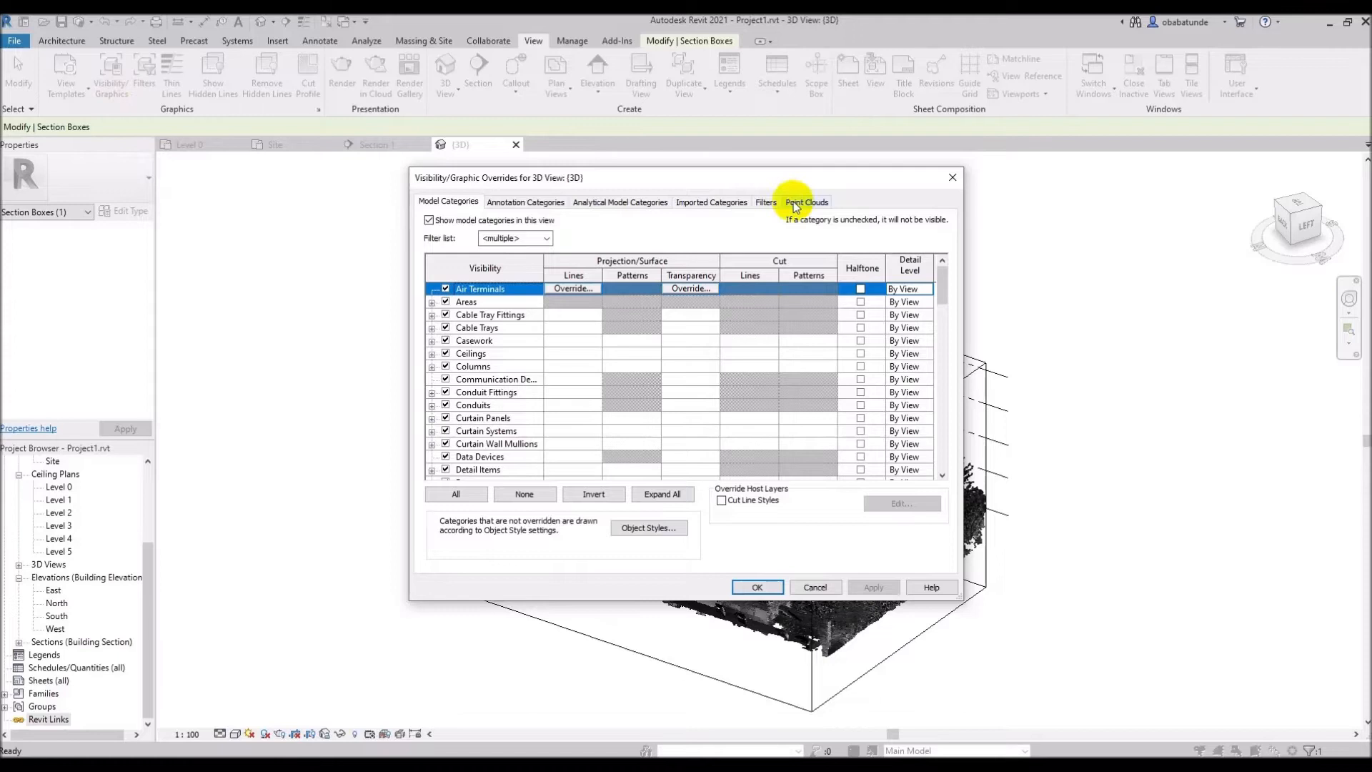
click(806, 201)
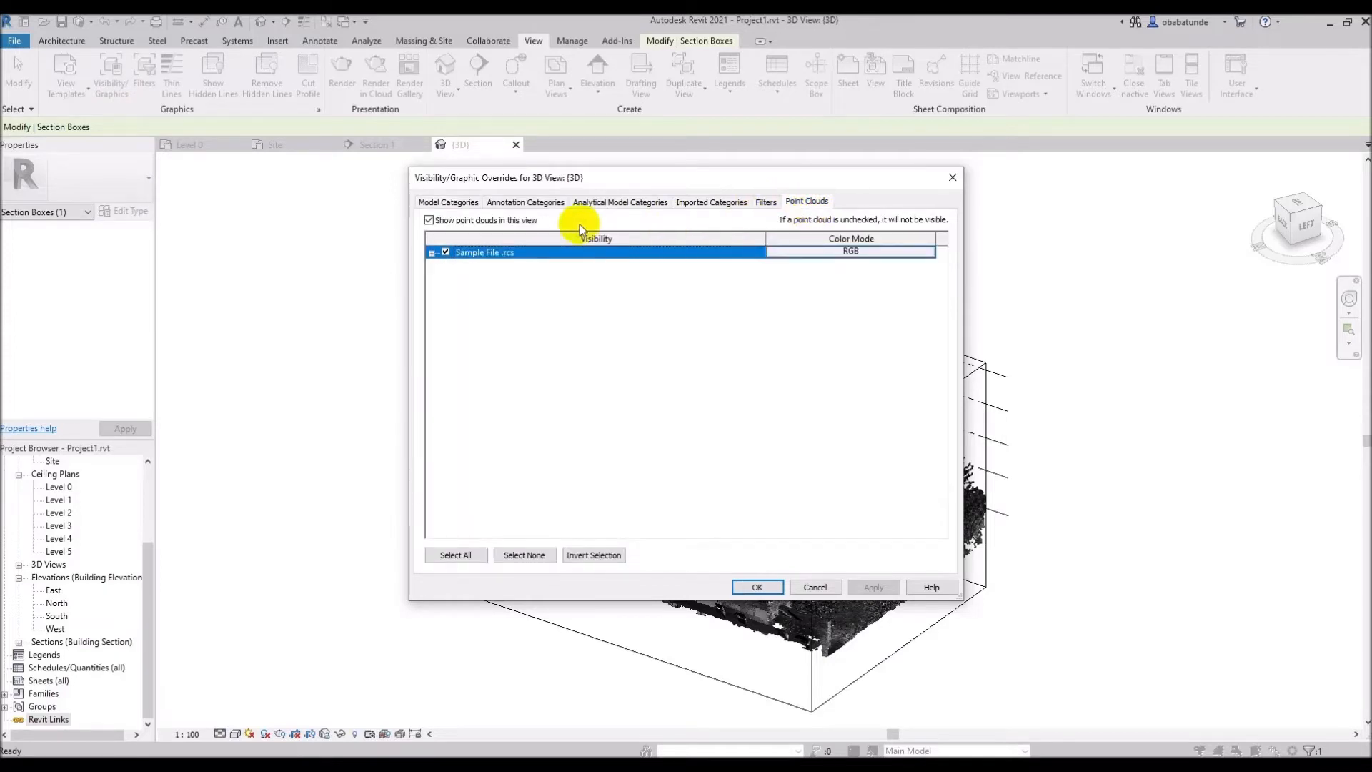
mouse_move(495, 229)
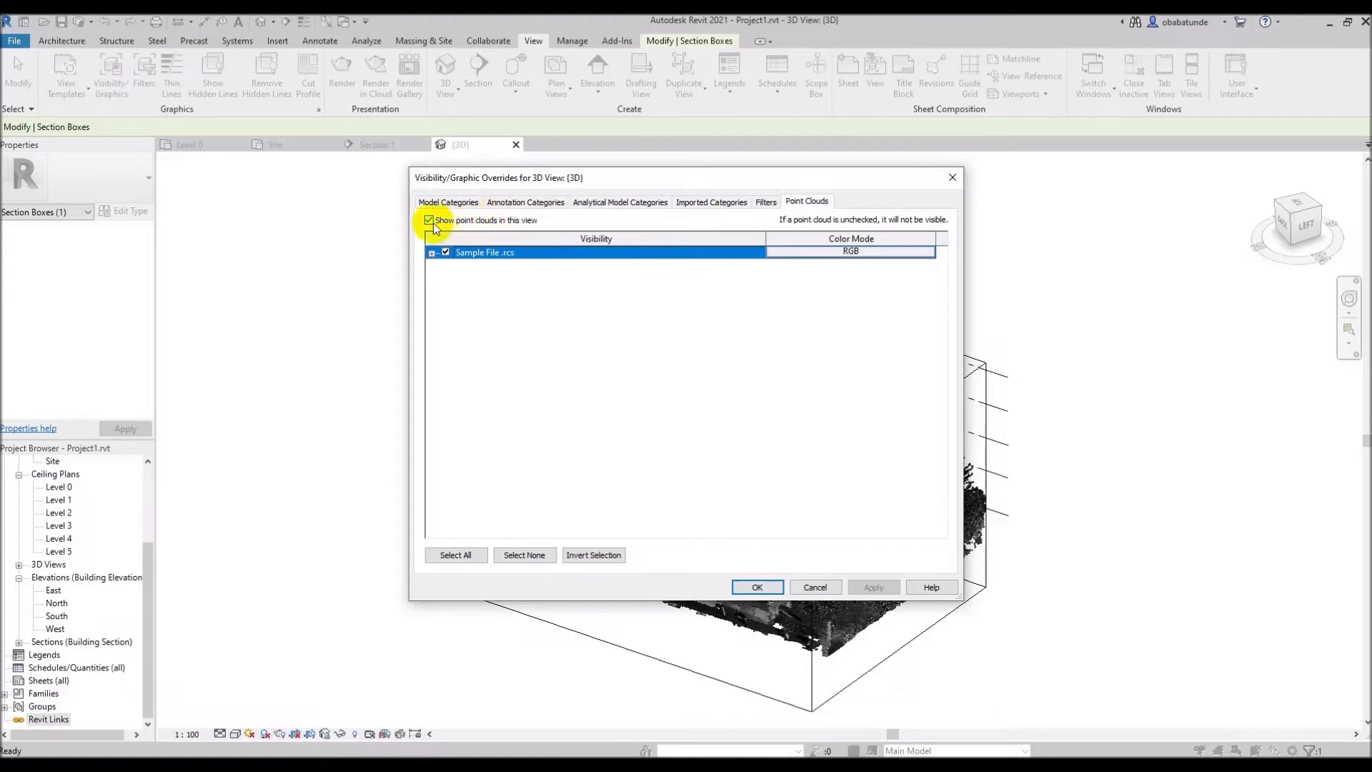
click(429, 220)
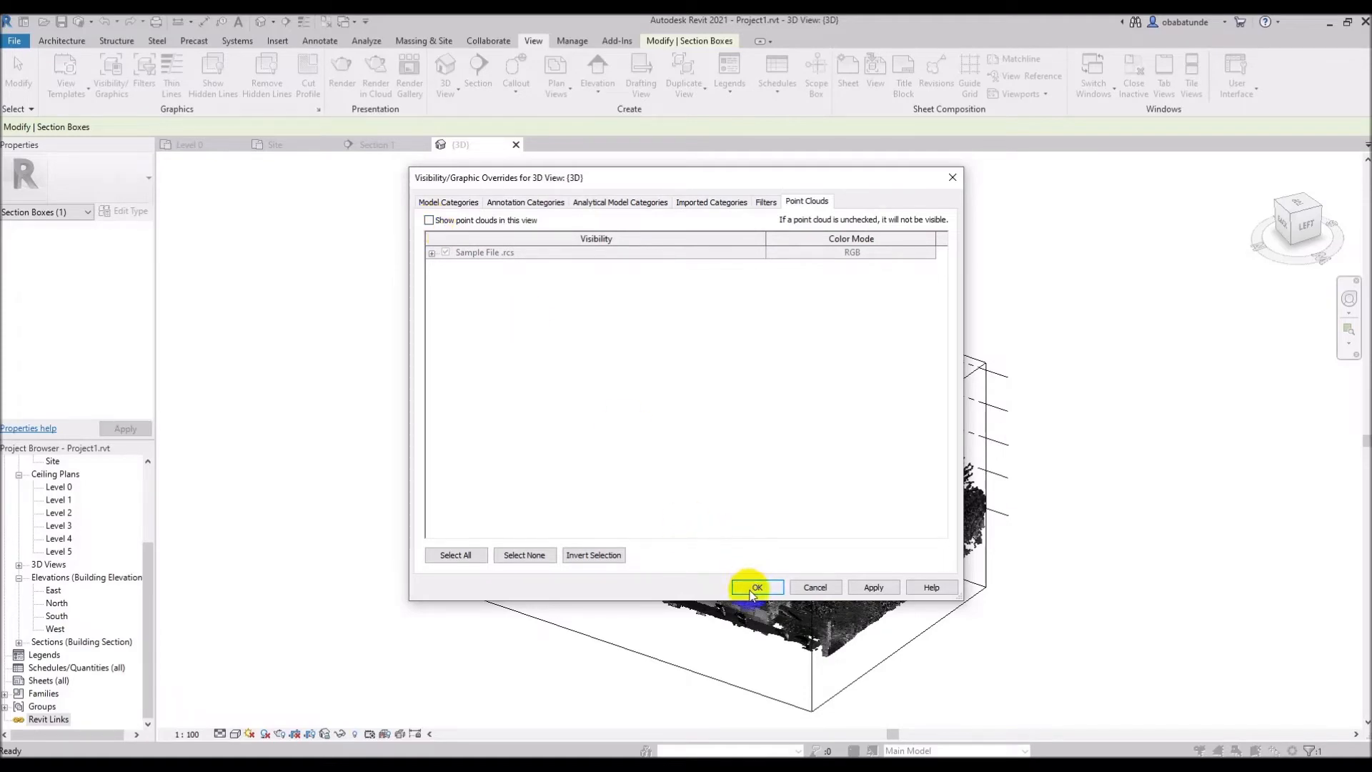
click(756, 588)
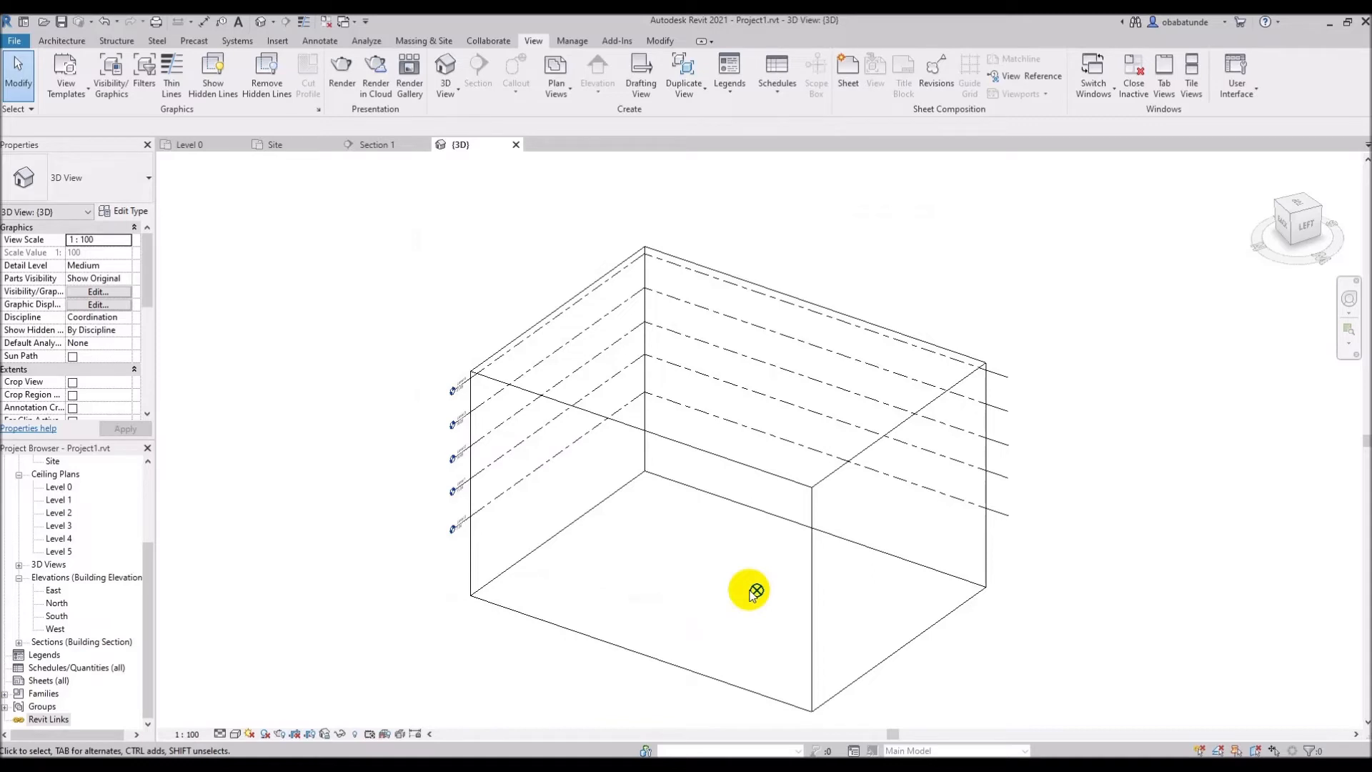
mouse_move(687, 573)
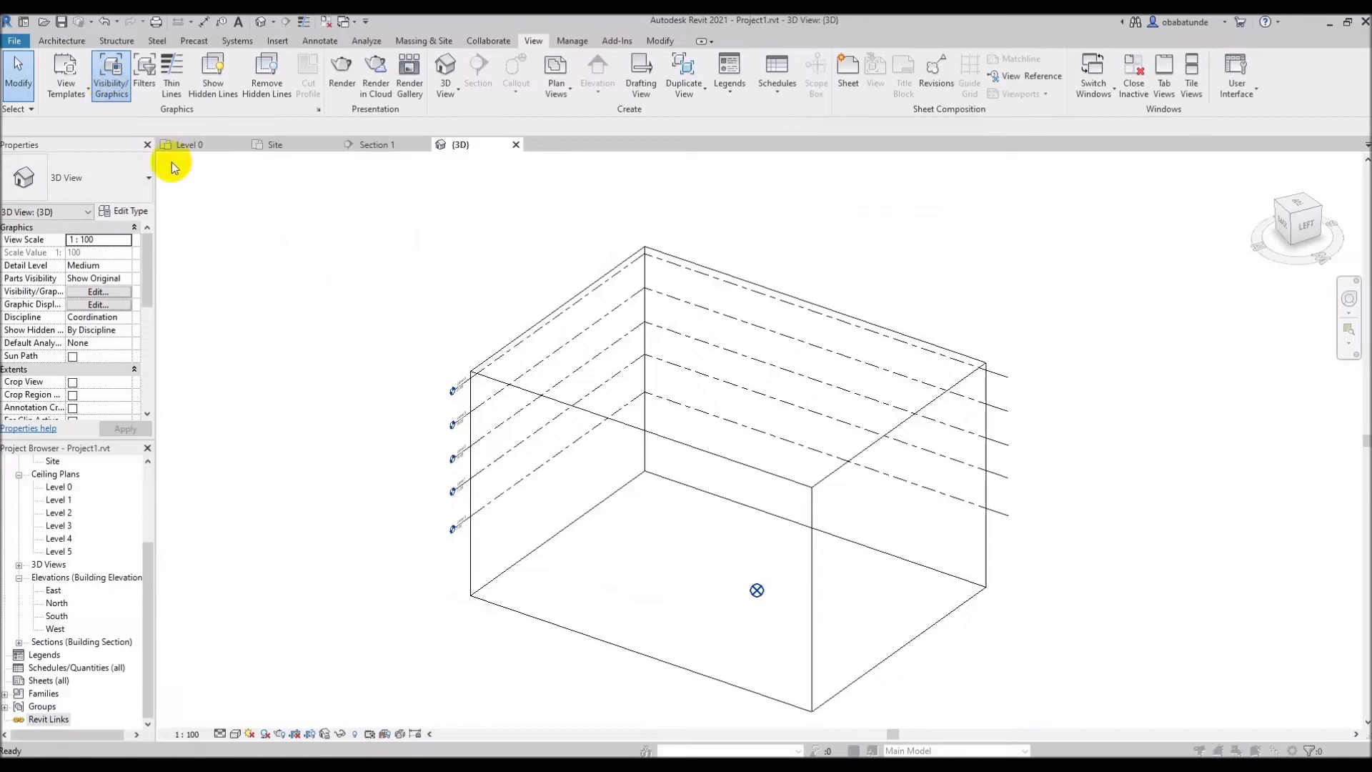
Step: Re-enable 'Show point clouds in this view' so the scanned building reappears
click(110, 75)
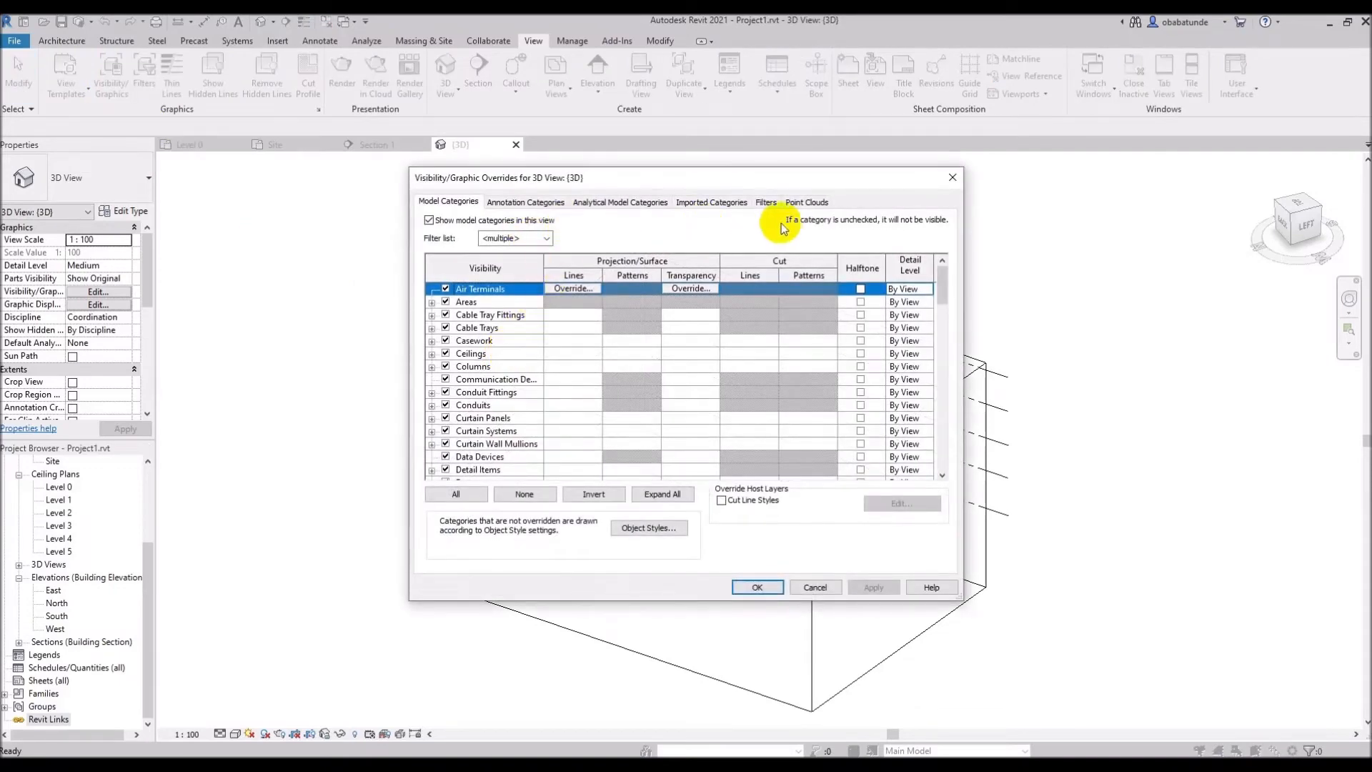
click(805, 202)
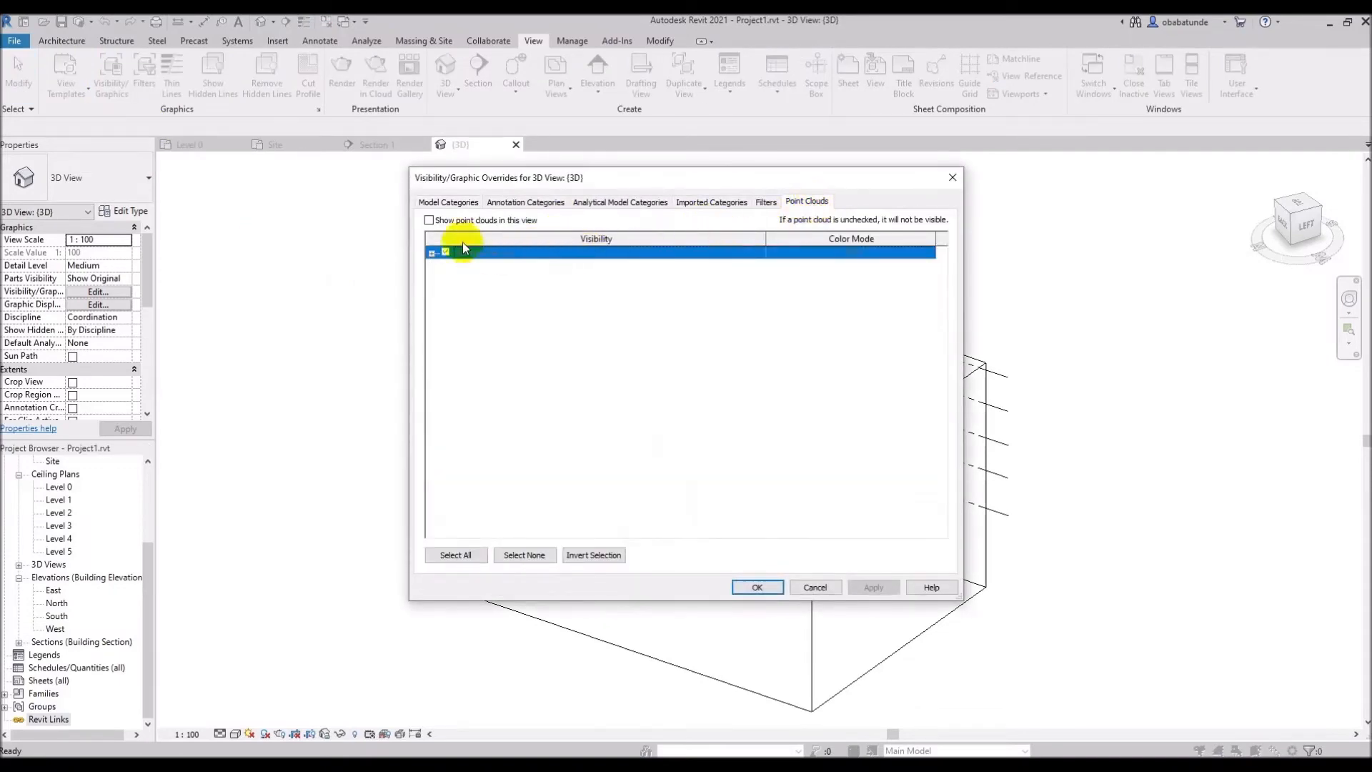
click(429, 220)
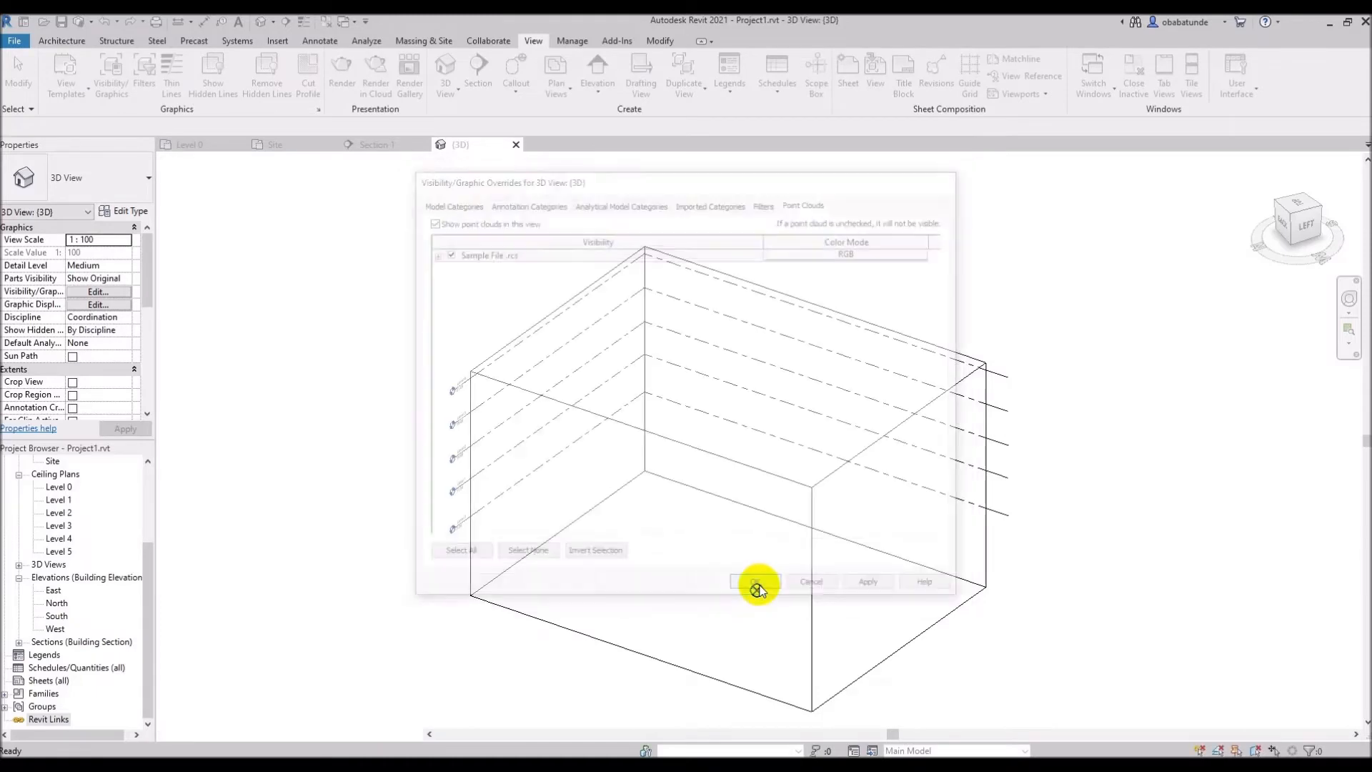
click(757, 582)
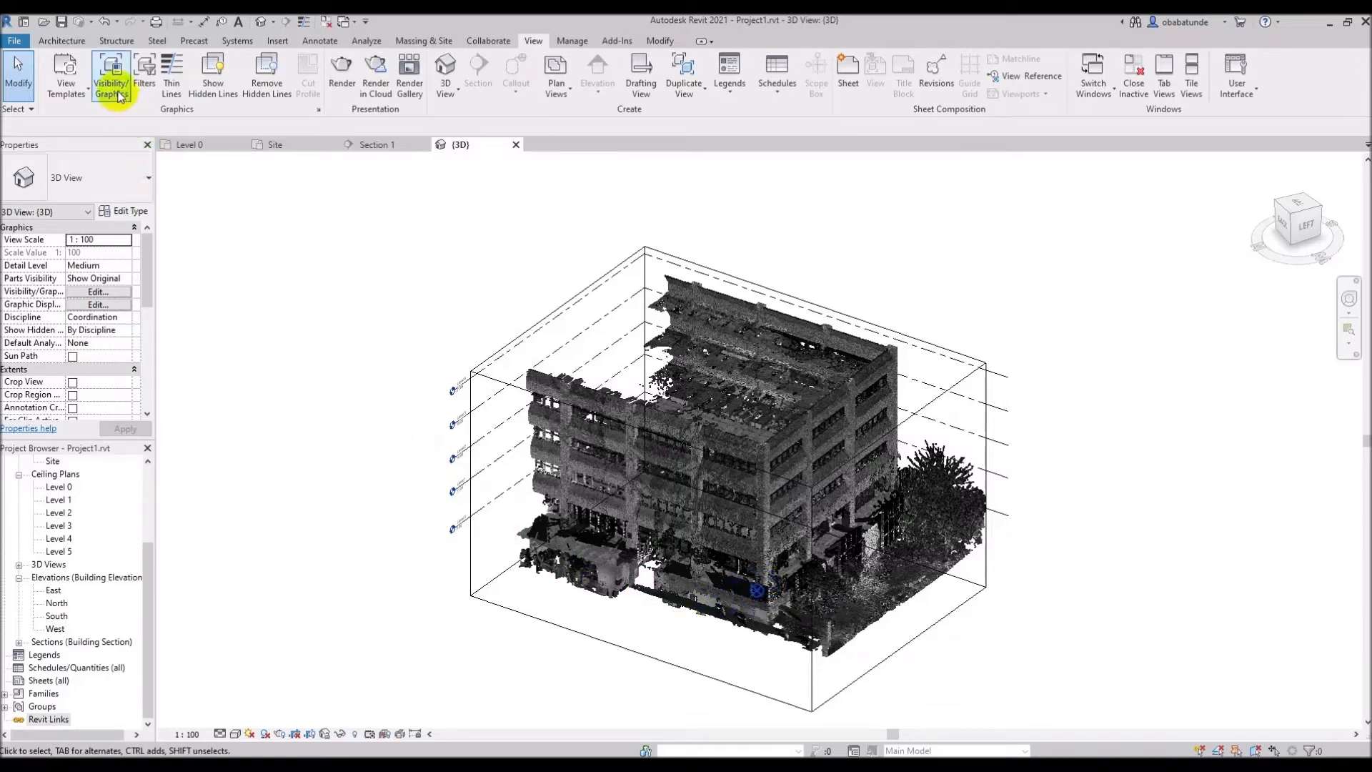
Step: Change the Sample File point cloud's colour mode to Normals and apply it
click(110, 76)
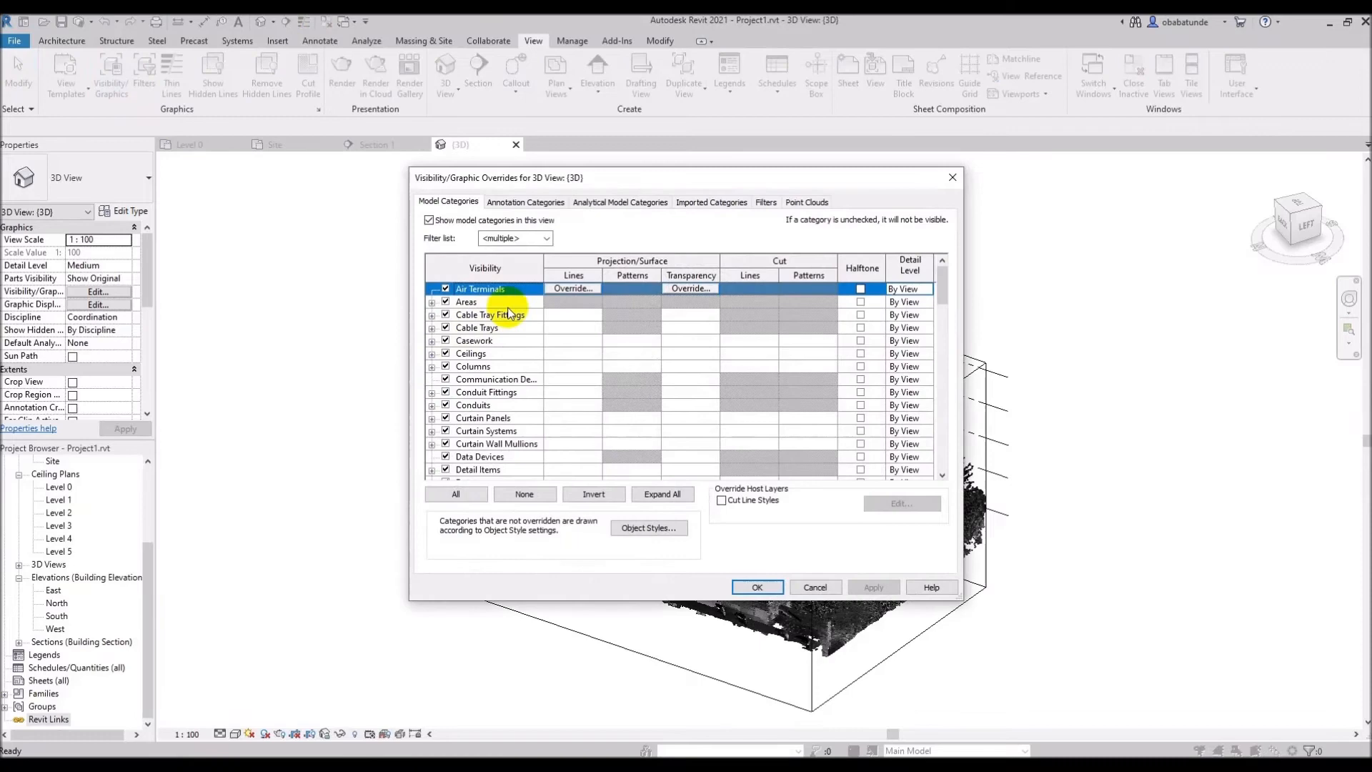
click(806, 202)
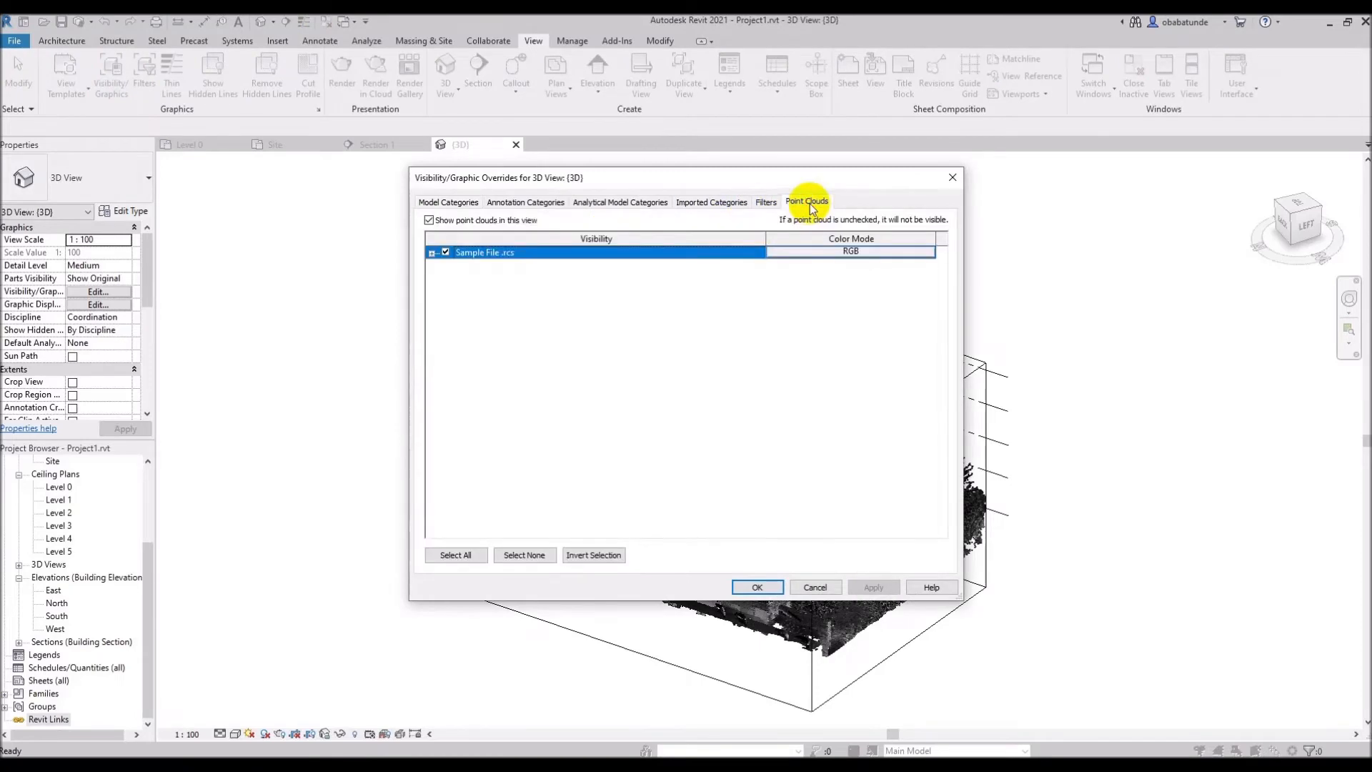
mouse_move(576, 243)
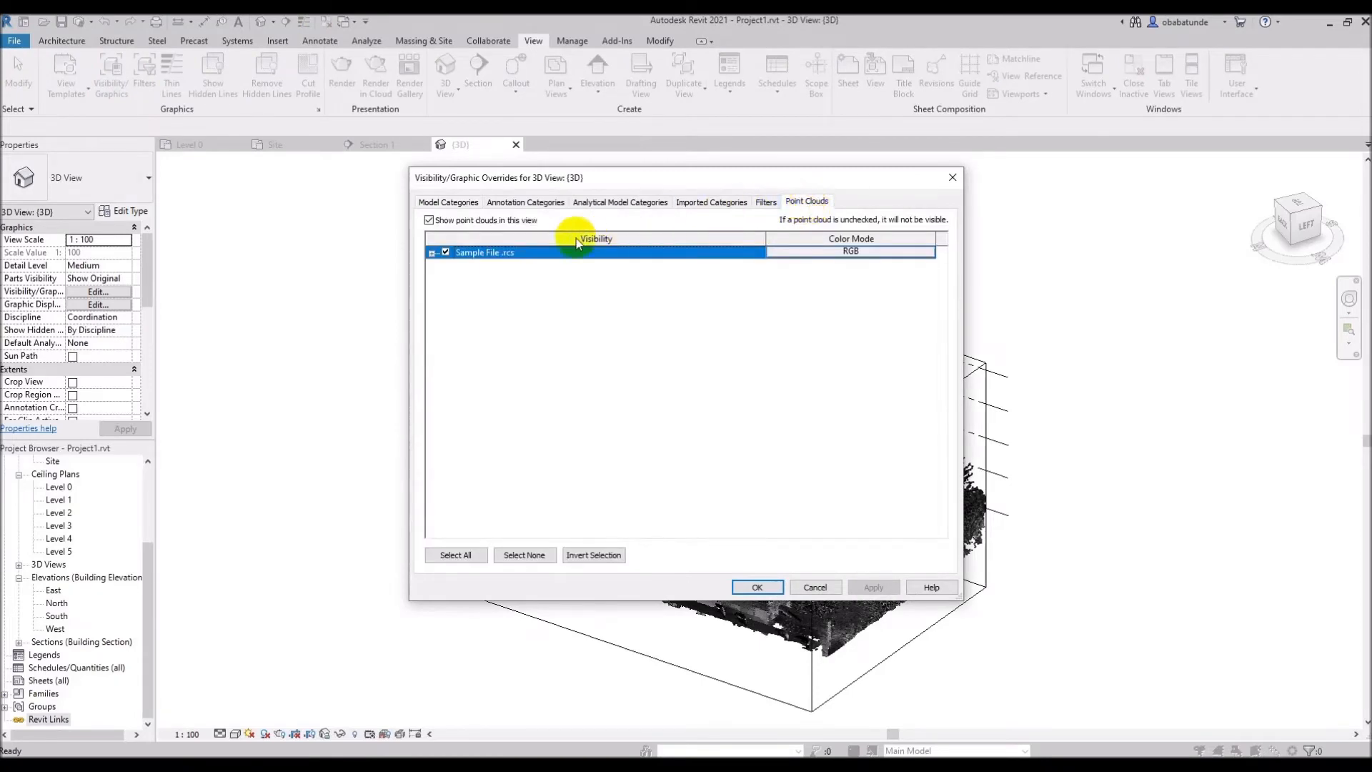
click(849, 252)
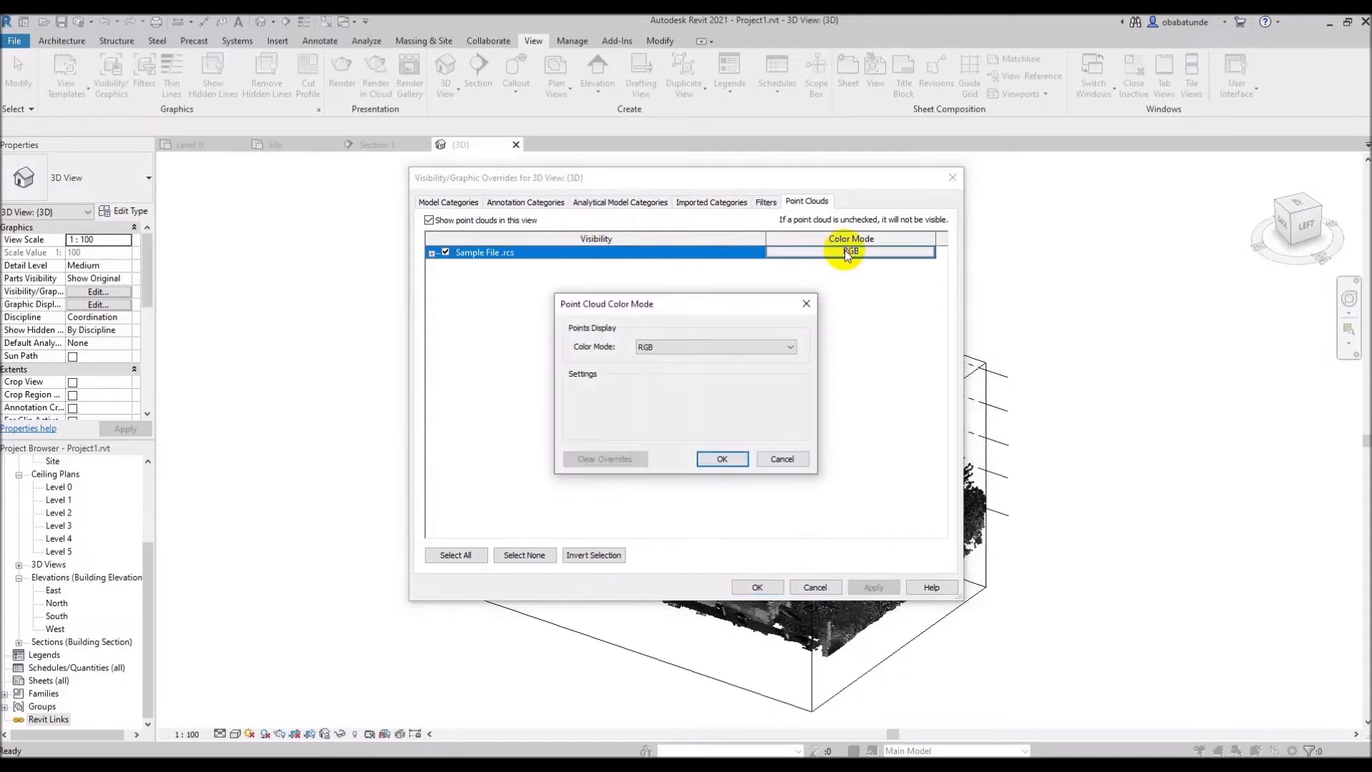
click(786, 346)
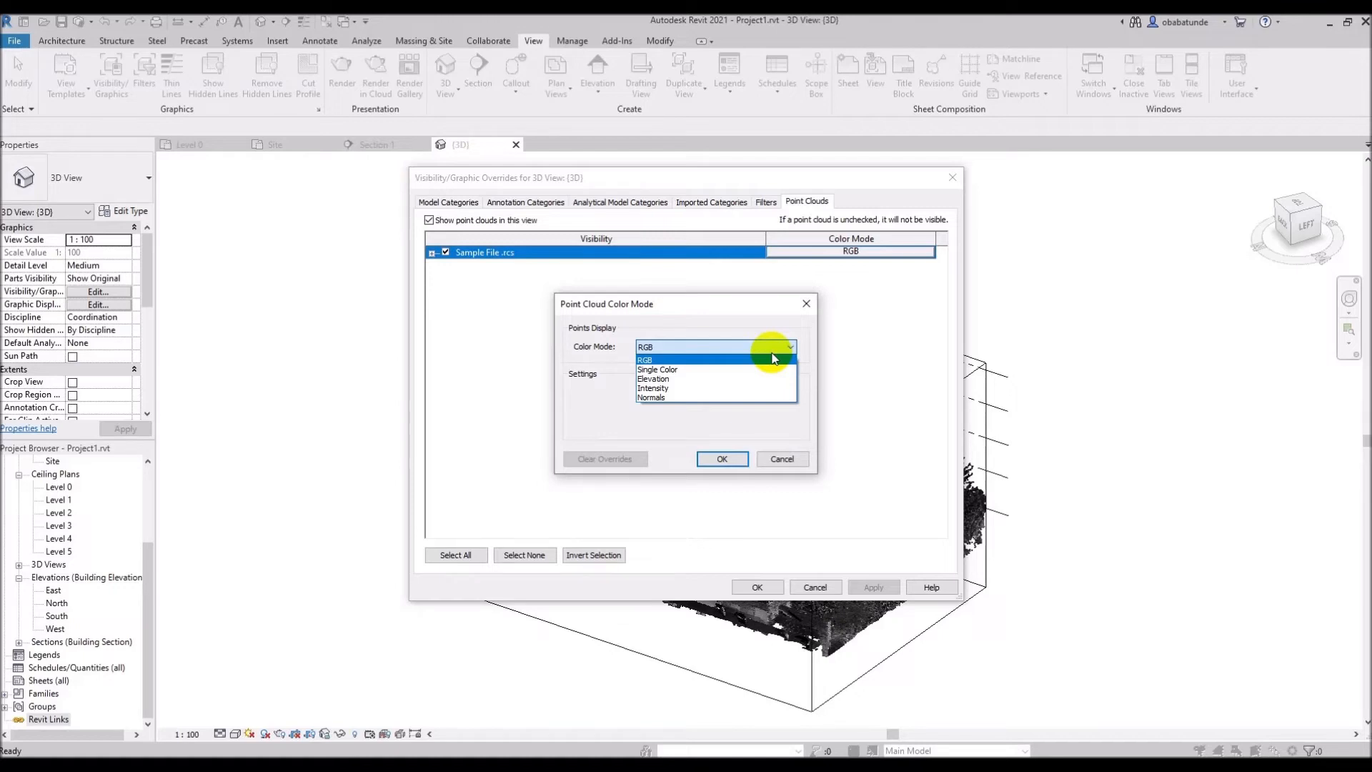
mouse_move(701, 397)
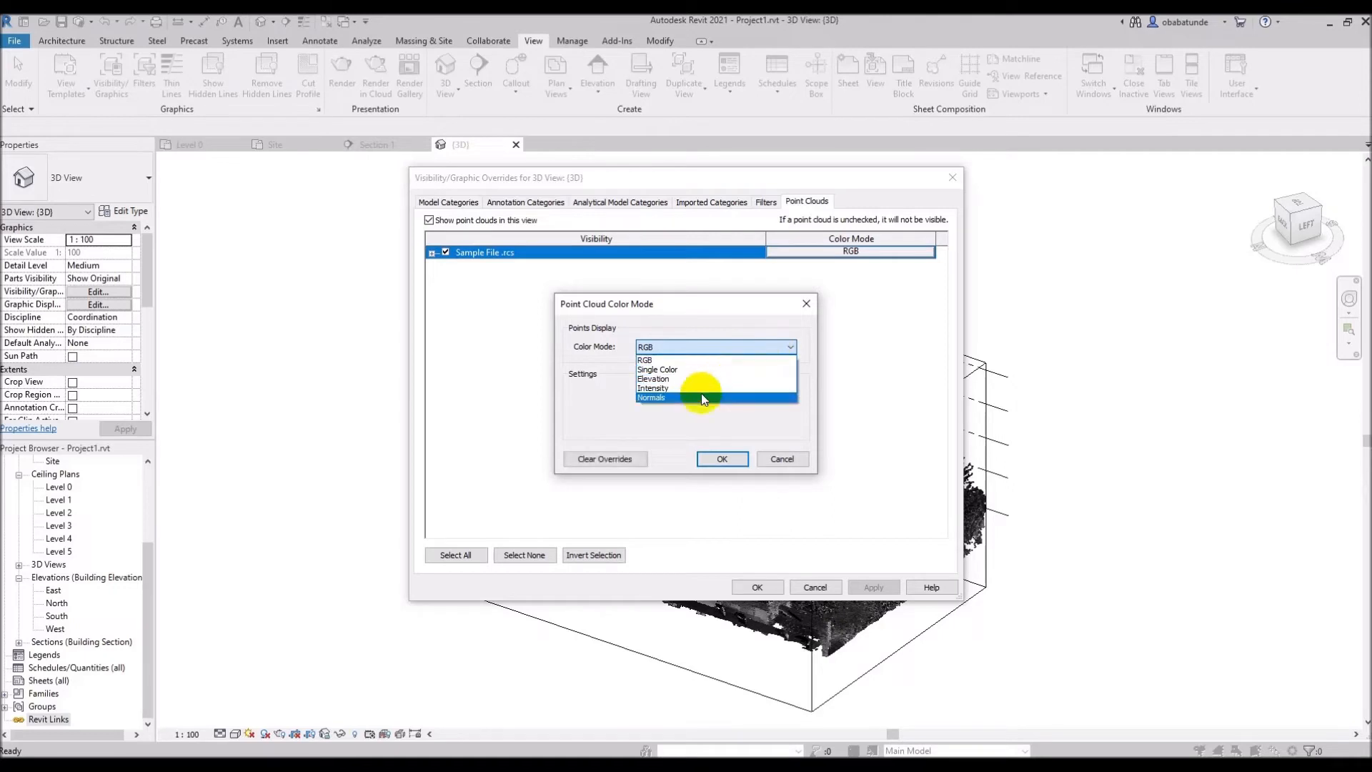
click(652, 397)
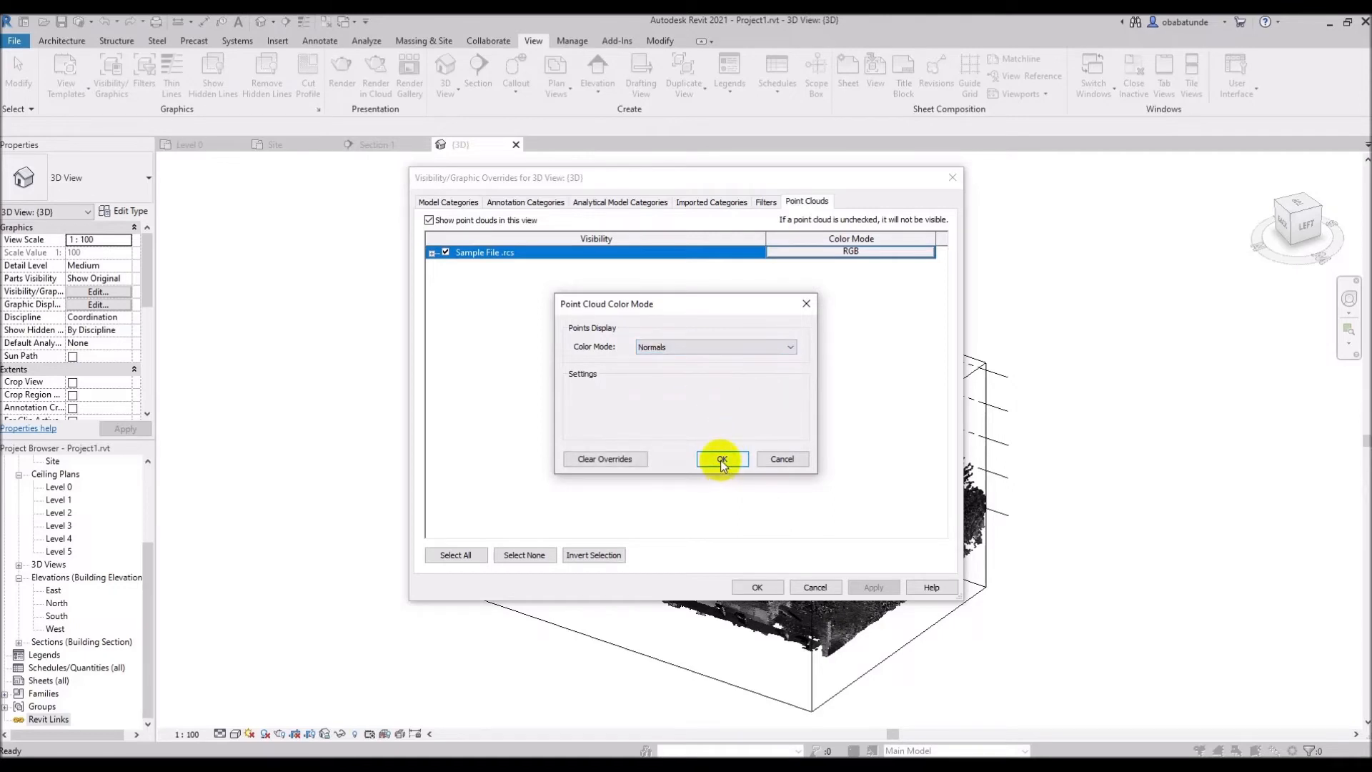
click(720, 458)
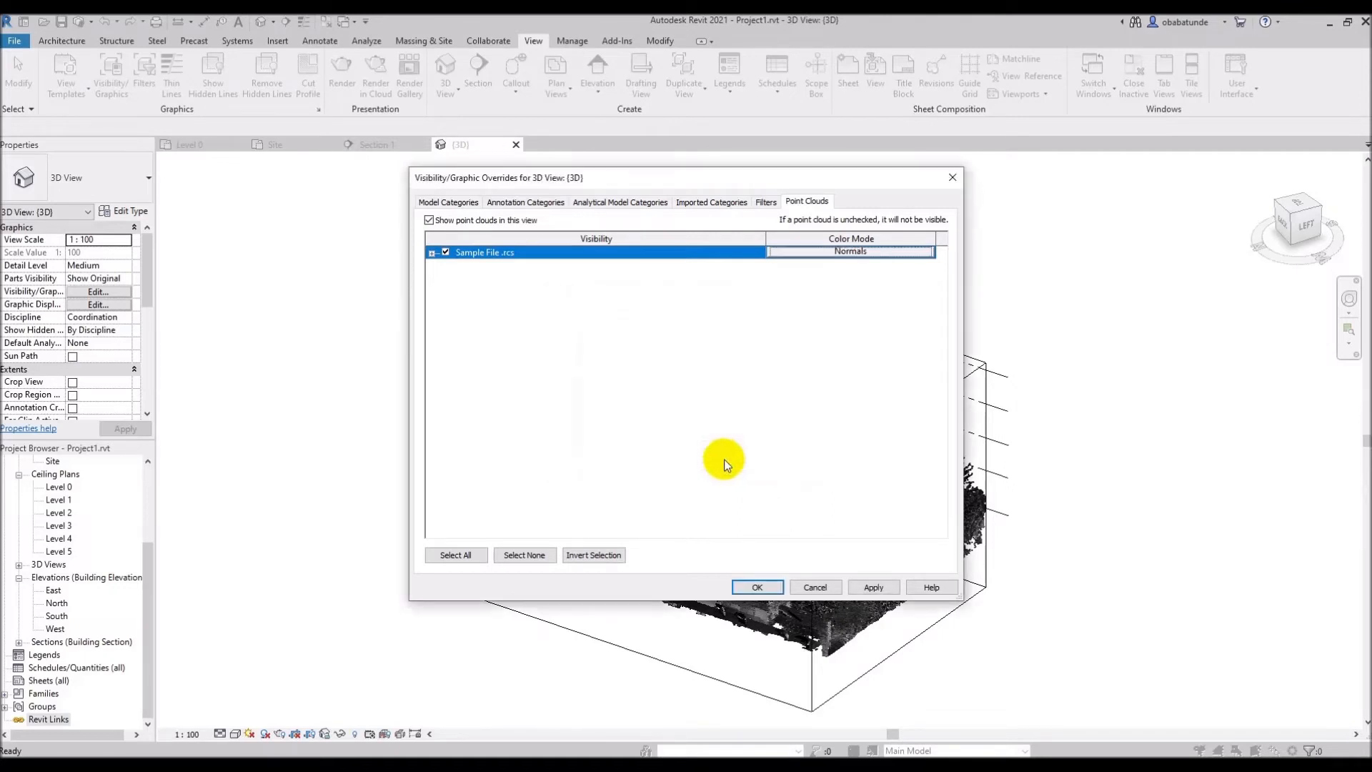
mouse_move(759, 560)
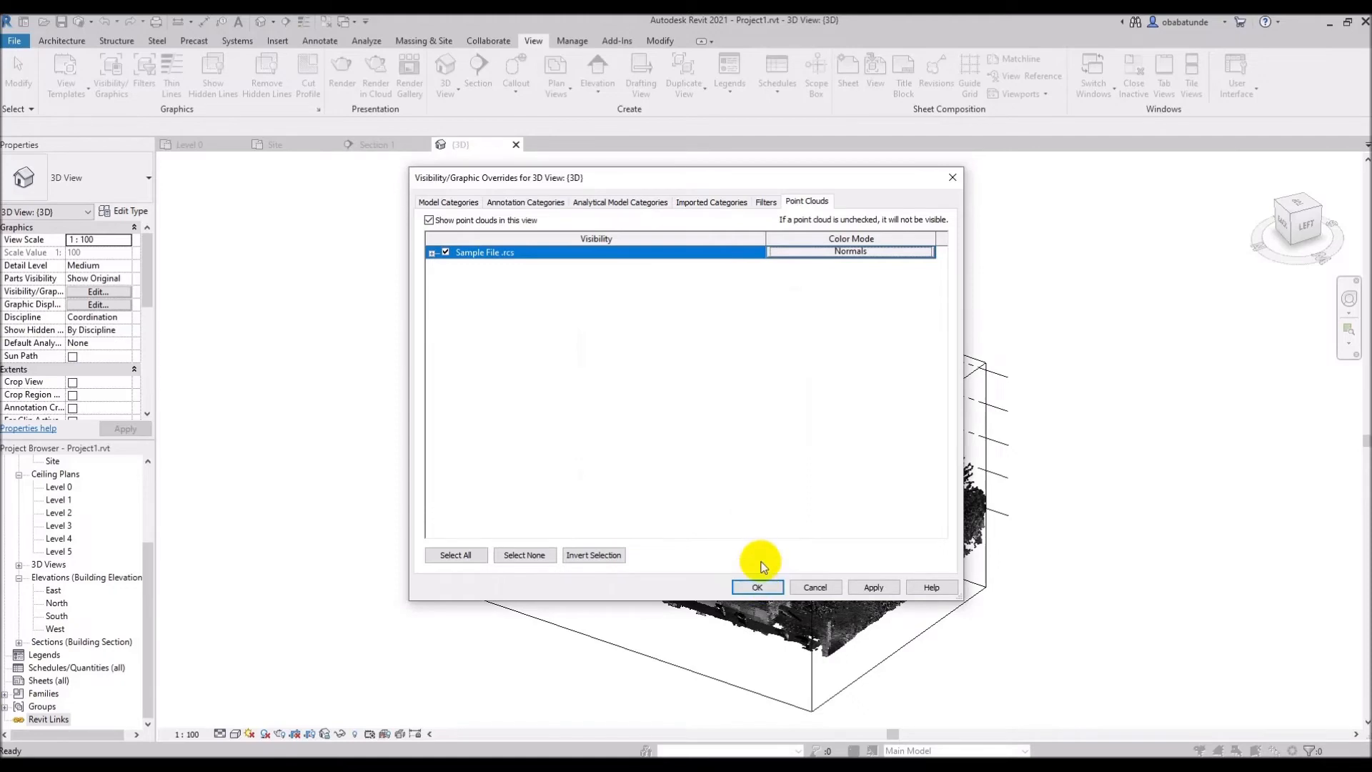
click(756, 587)
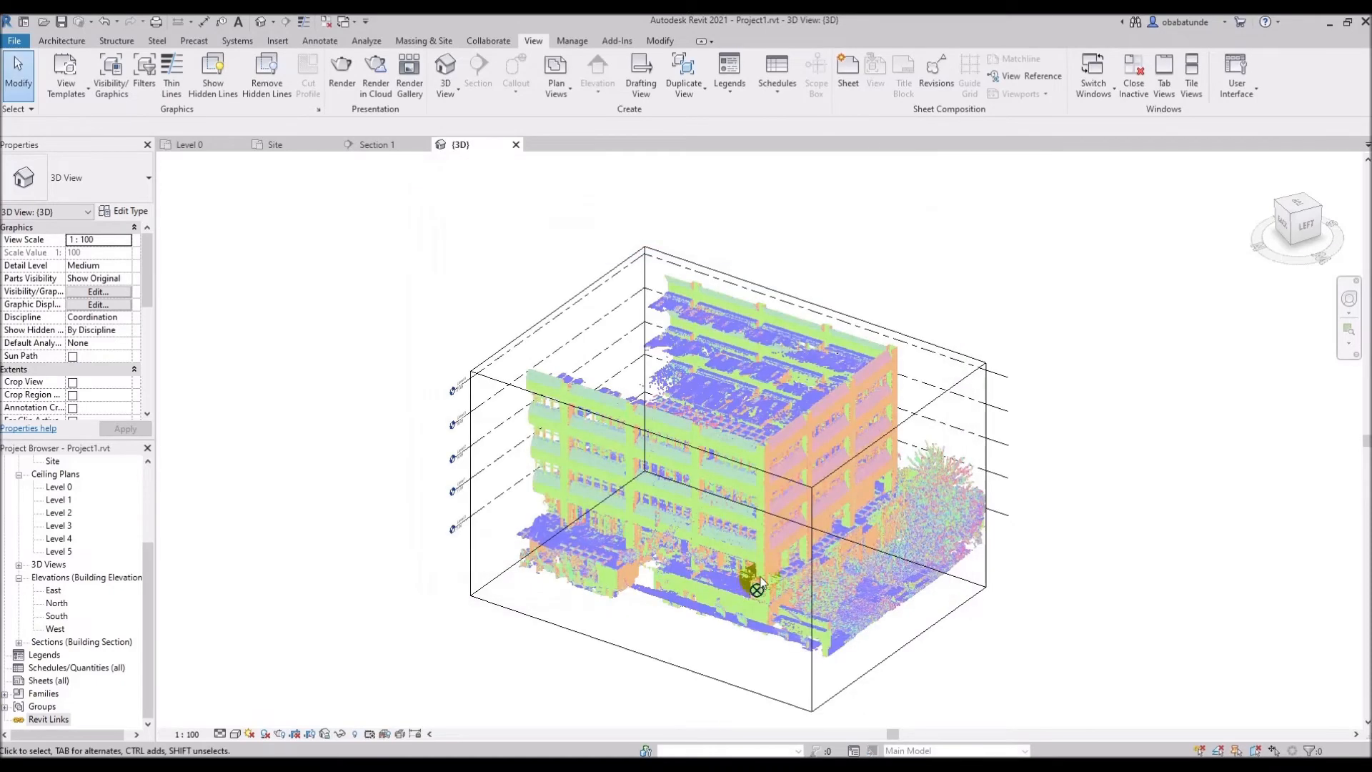
mouse_move(762, 556)
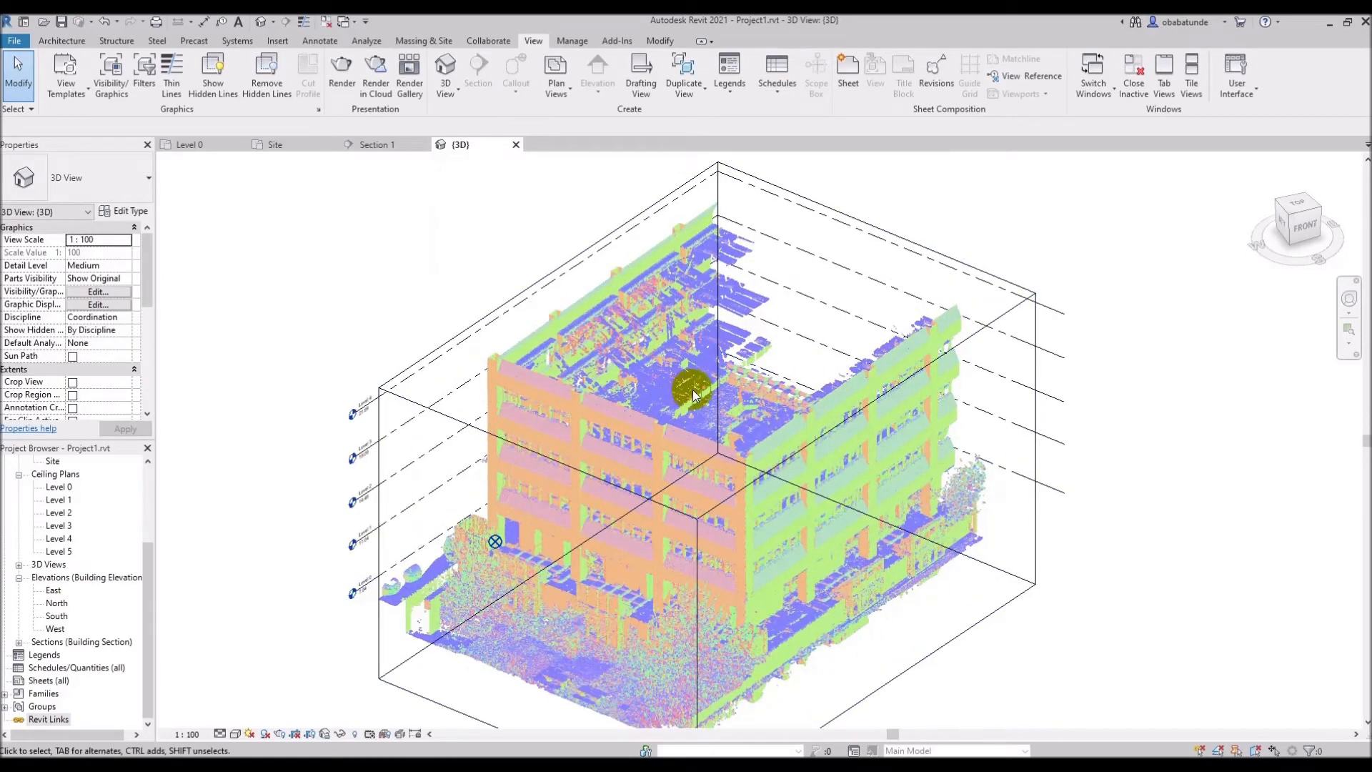
mouse_move(917, 420)
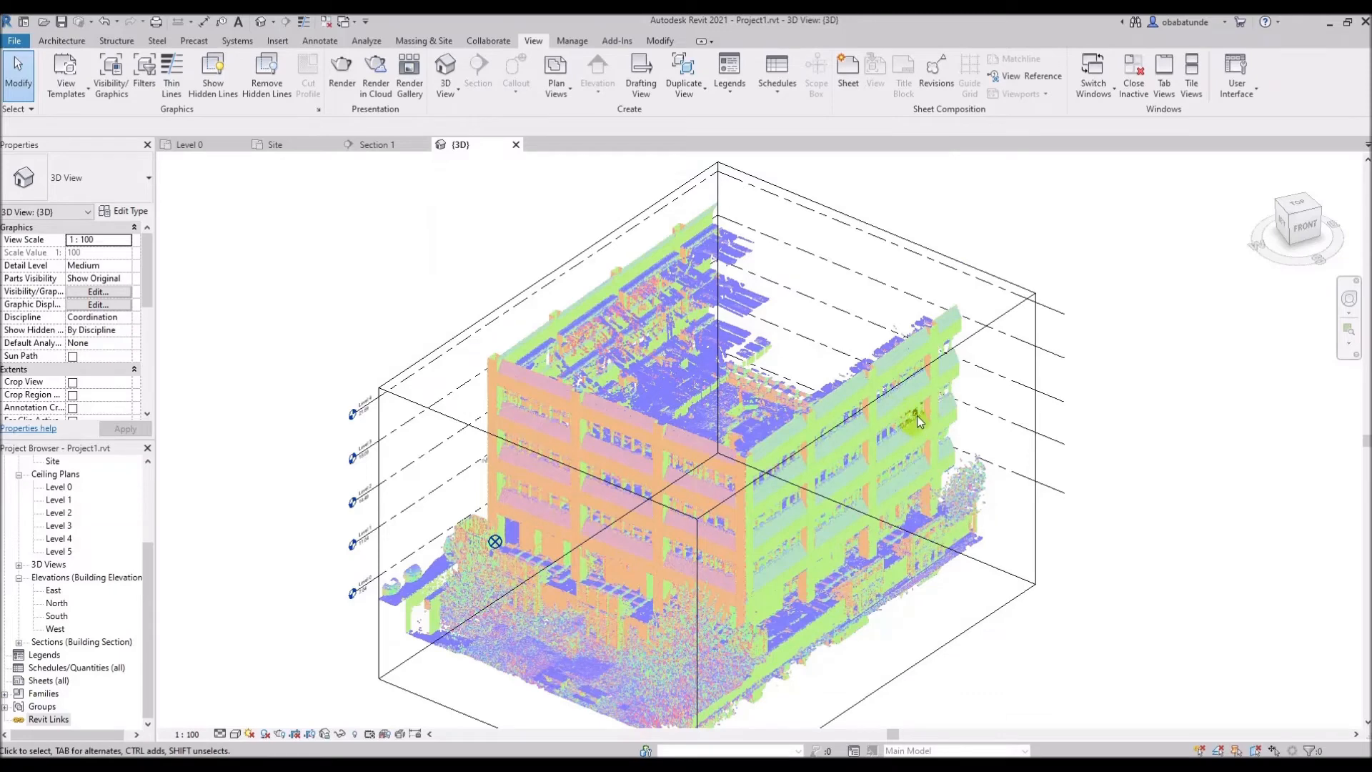
mouse_move(1207, 717)
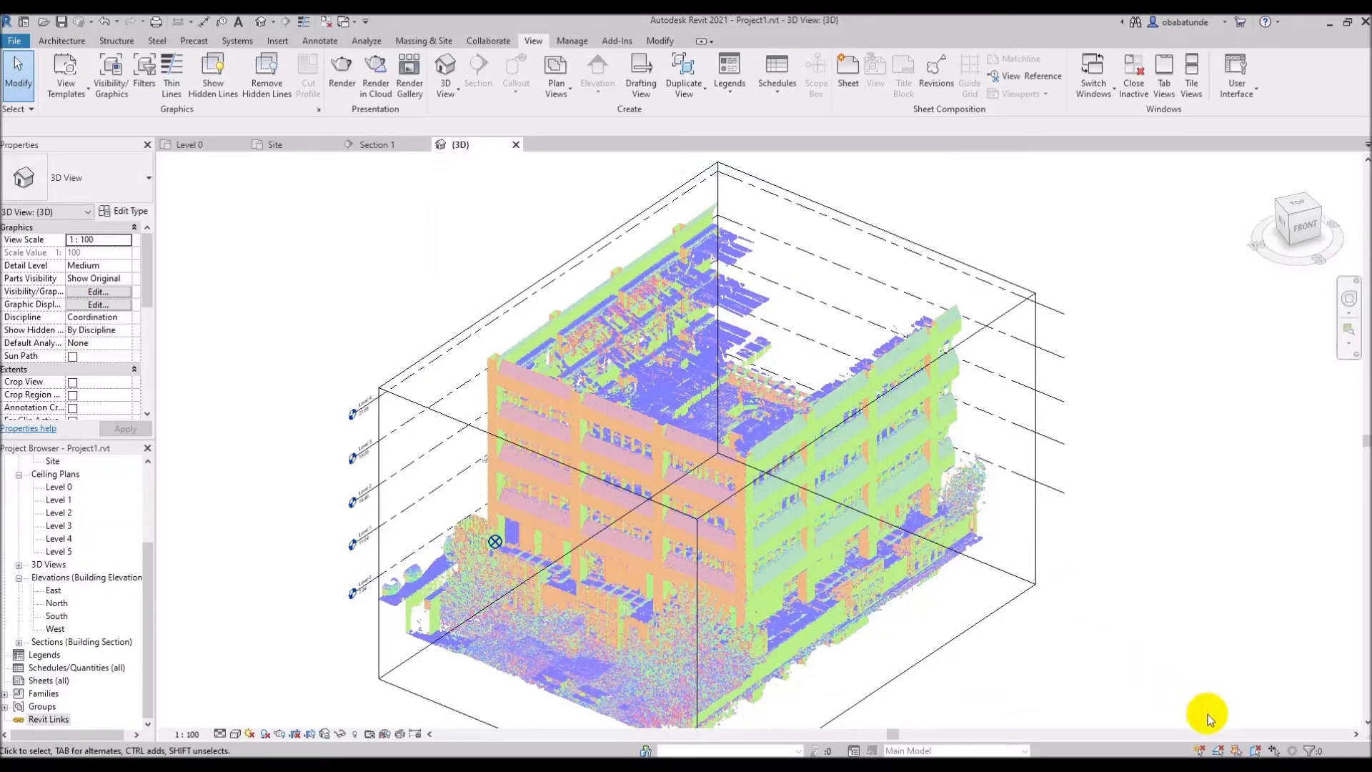
mouse_move(1202, 755)
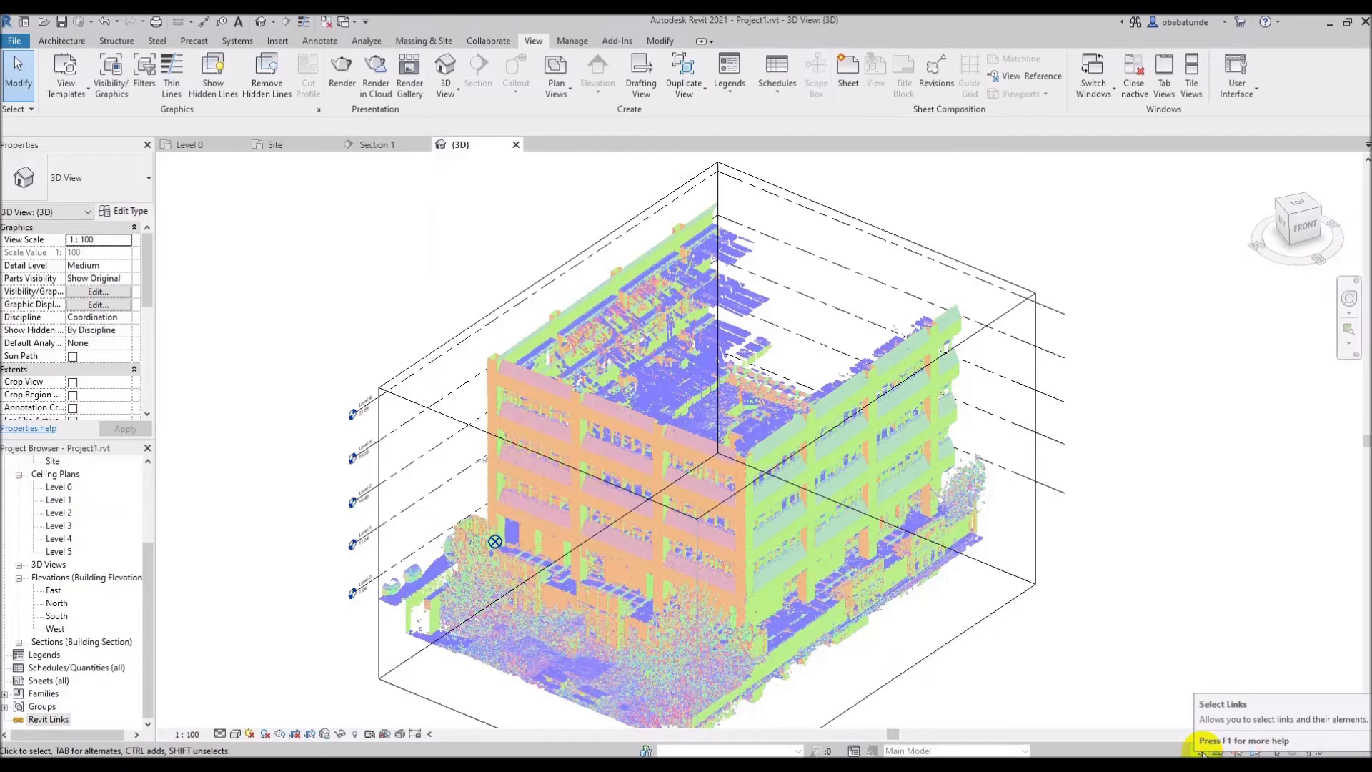
mouse_move(1203, 755)
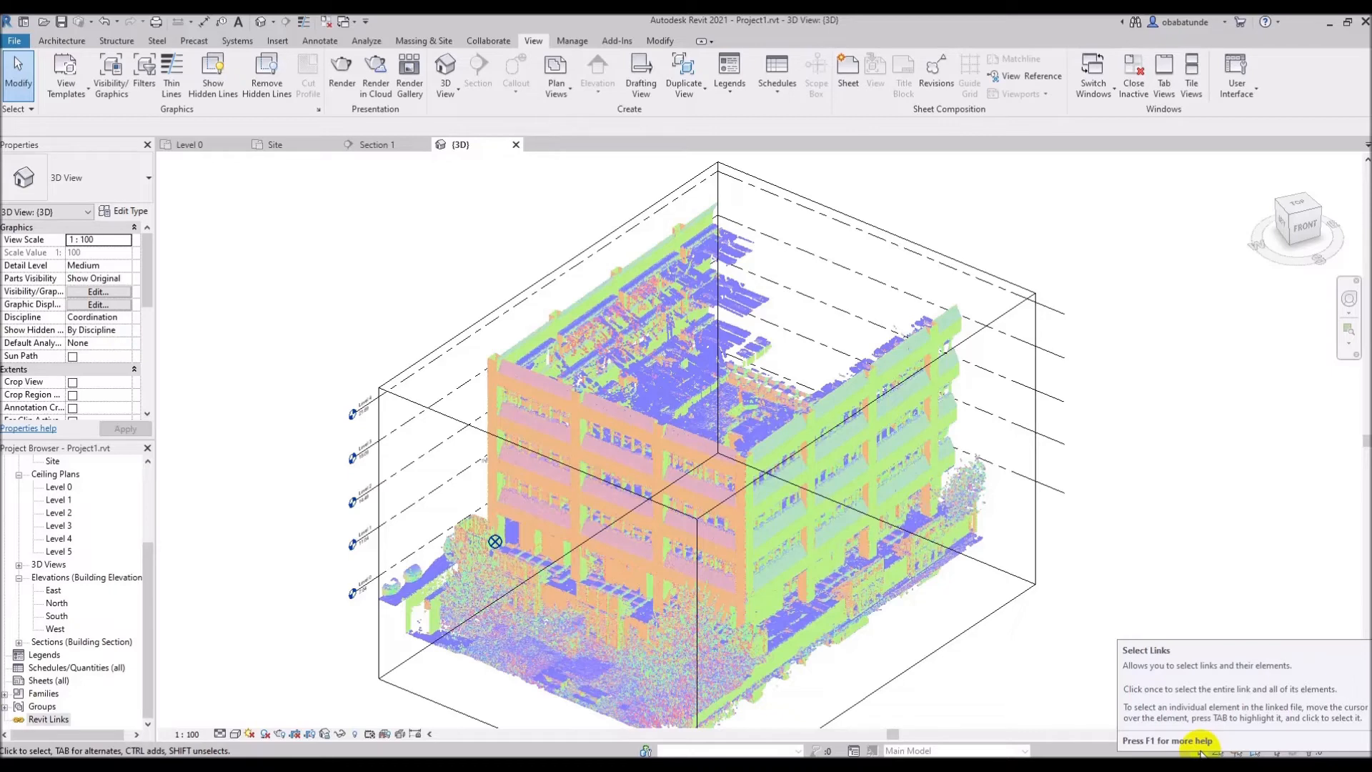
mouse_move(836, 466)
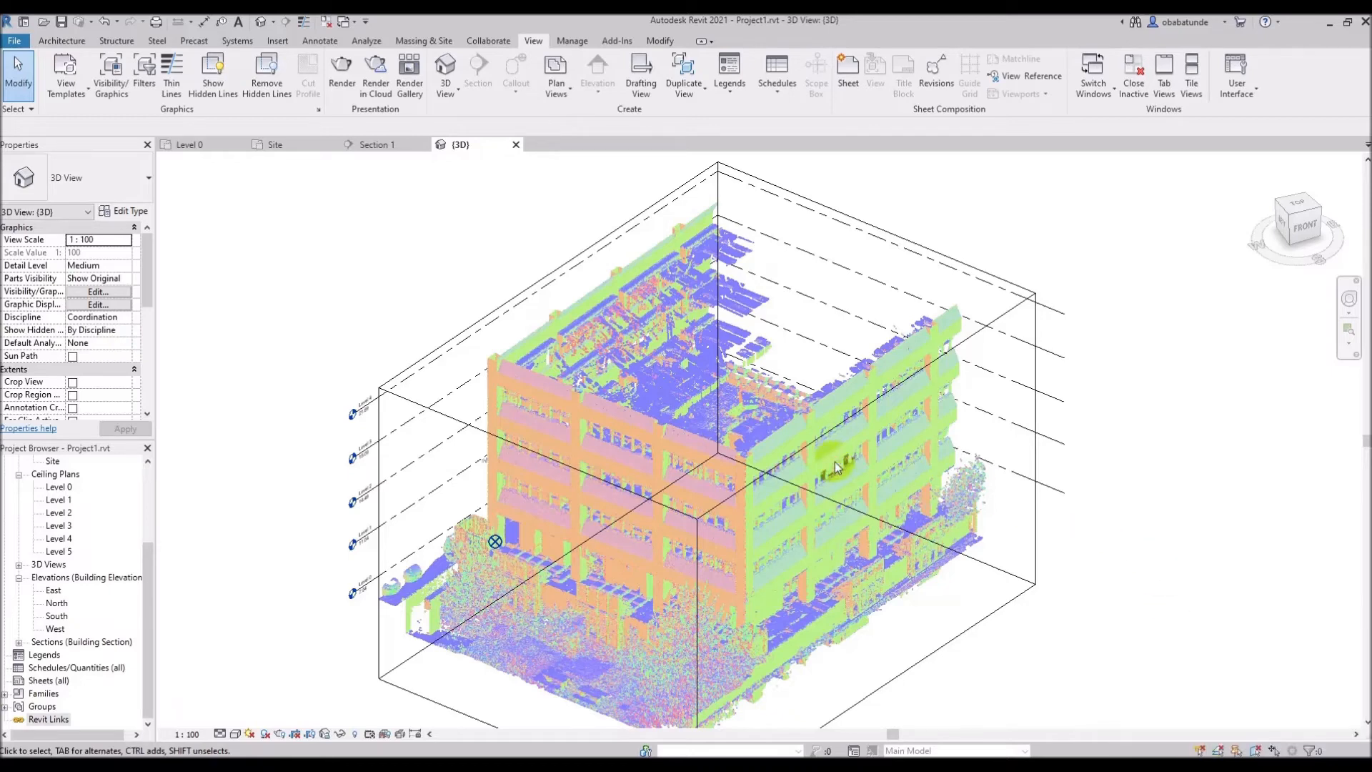
mouse_move(877, 444)
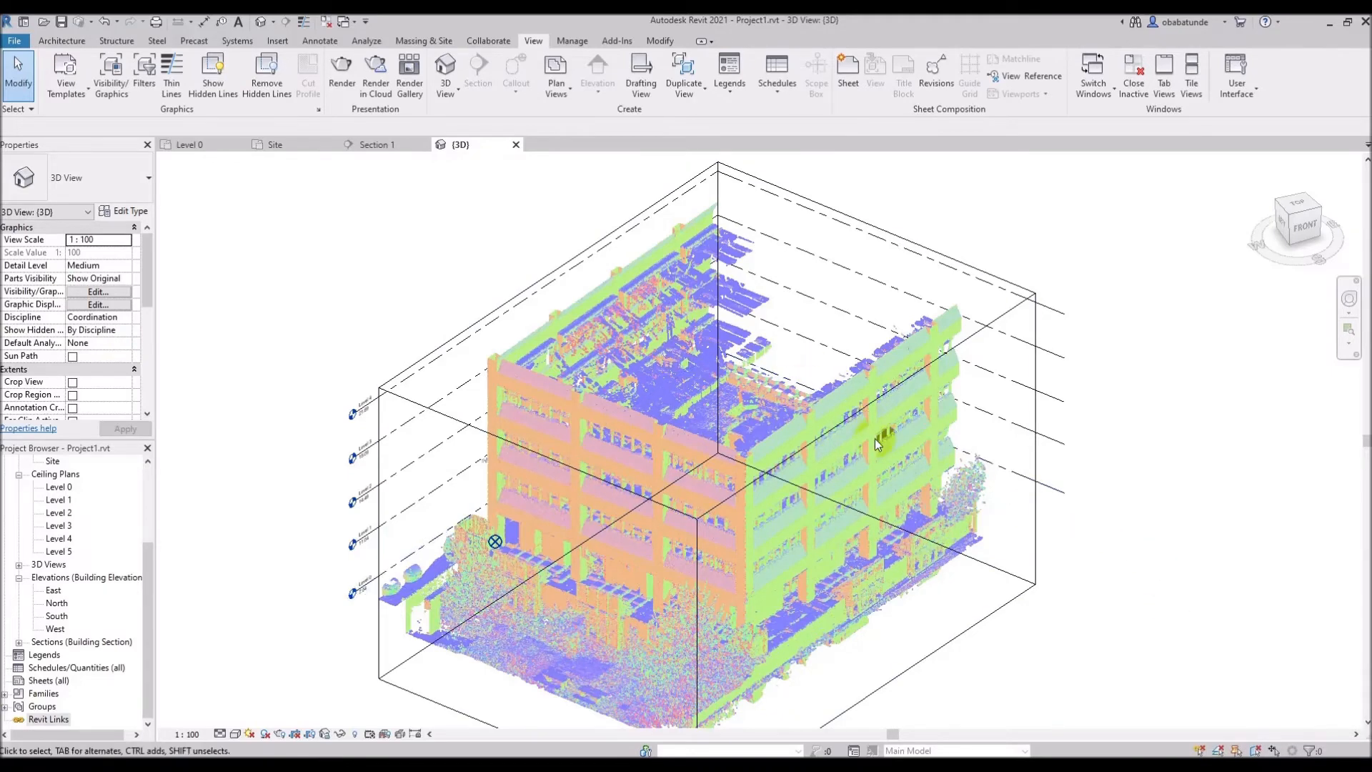
mouse_move(906, 487)
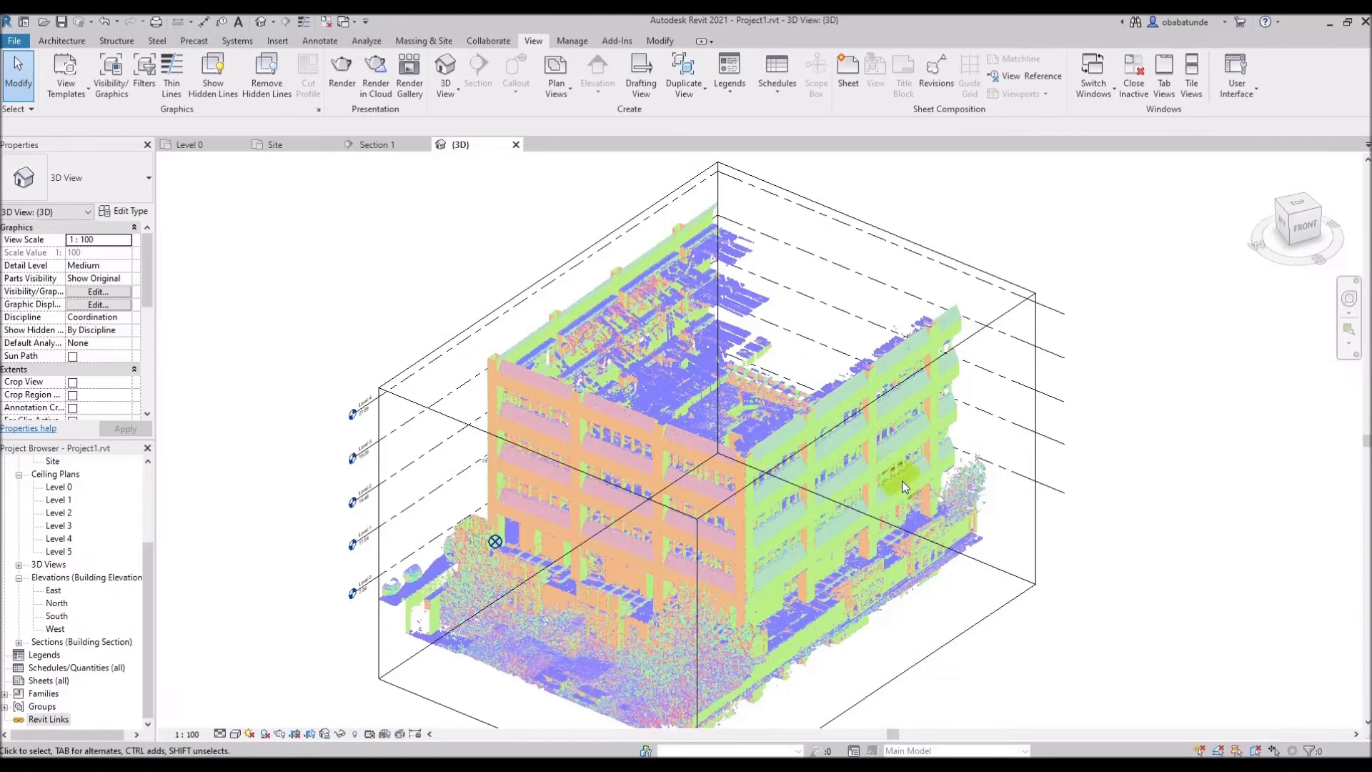
mouse_move(1167, 659)
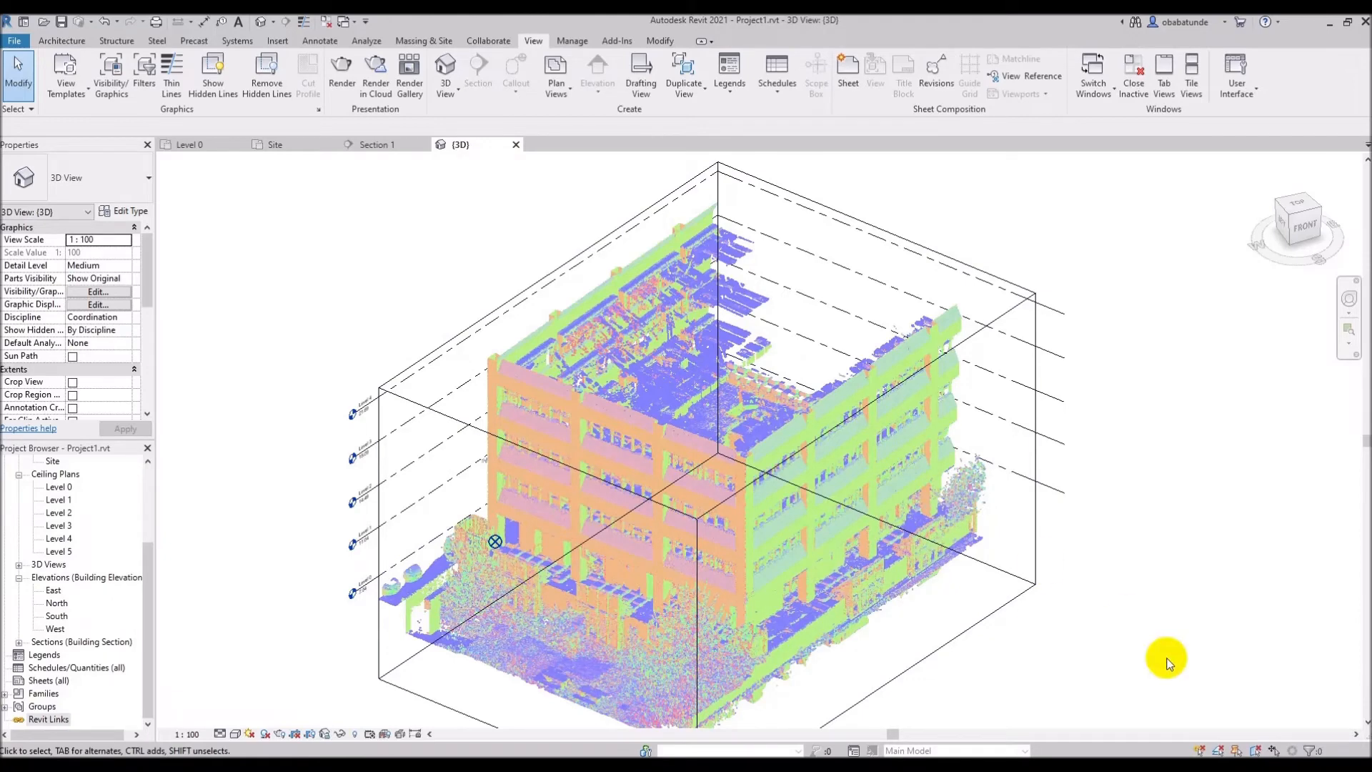
mouse_move(1203, 750)
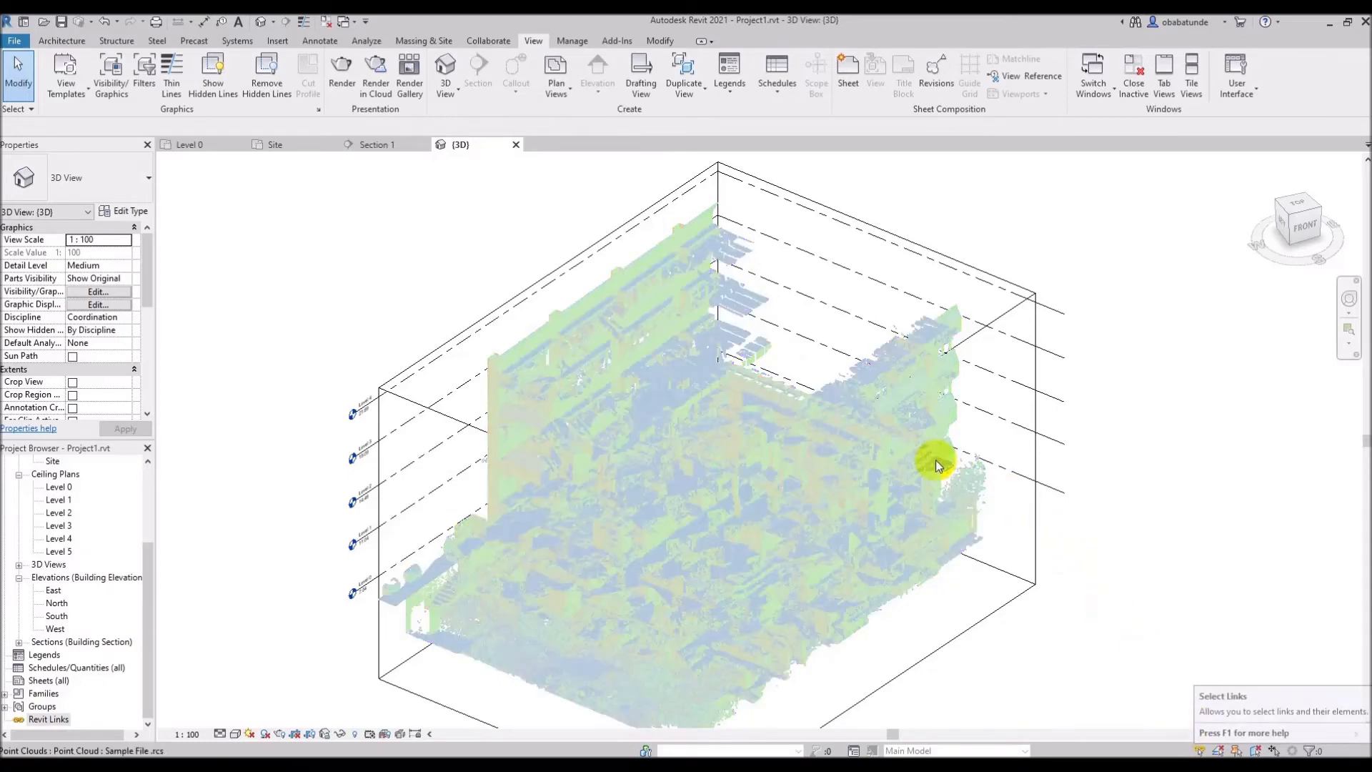
Step: Try picking the linked point cloud with Select Links toggled
click(936, 463)
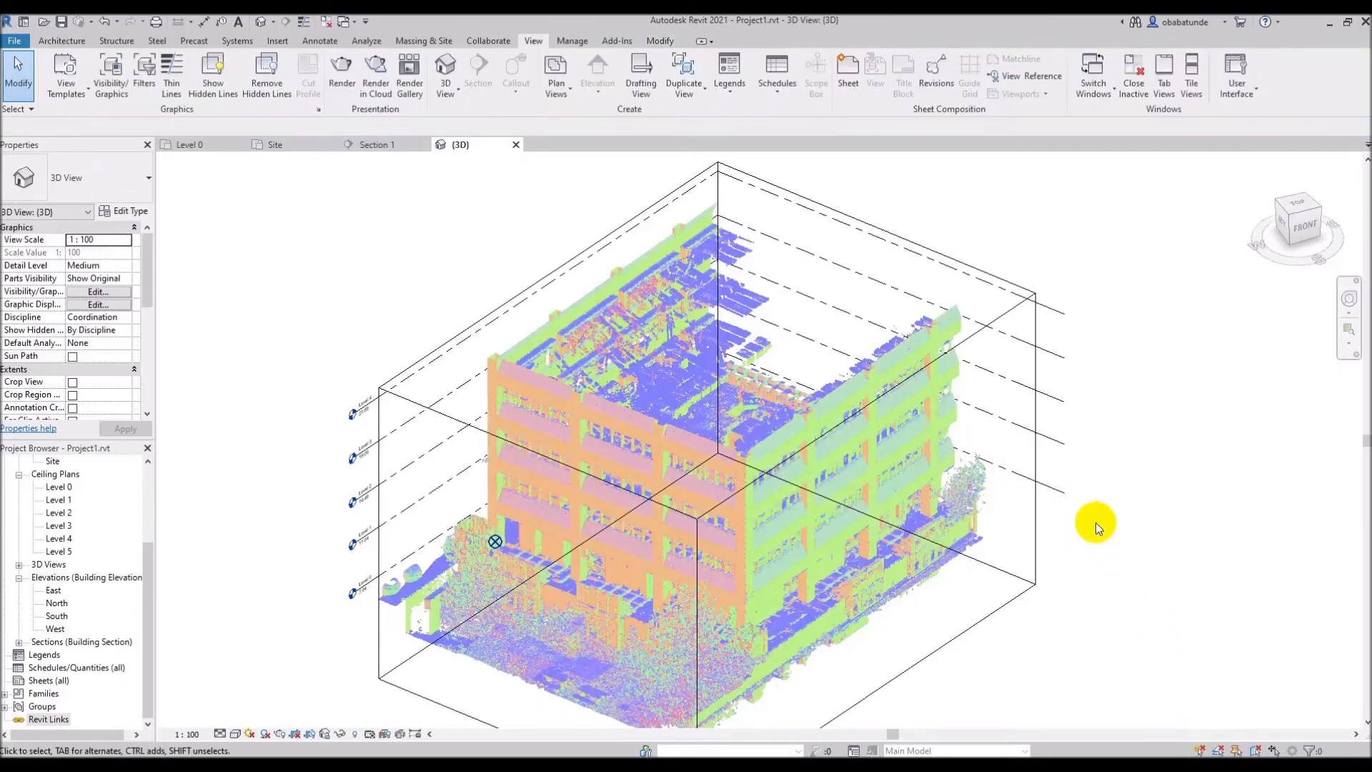
mouse_move(1067, 473)
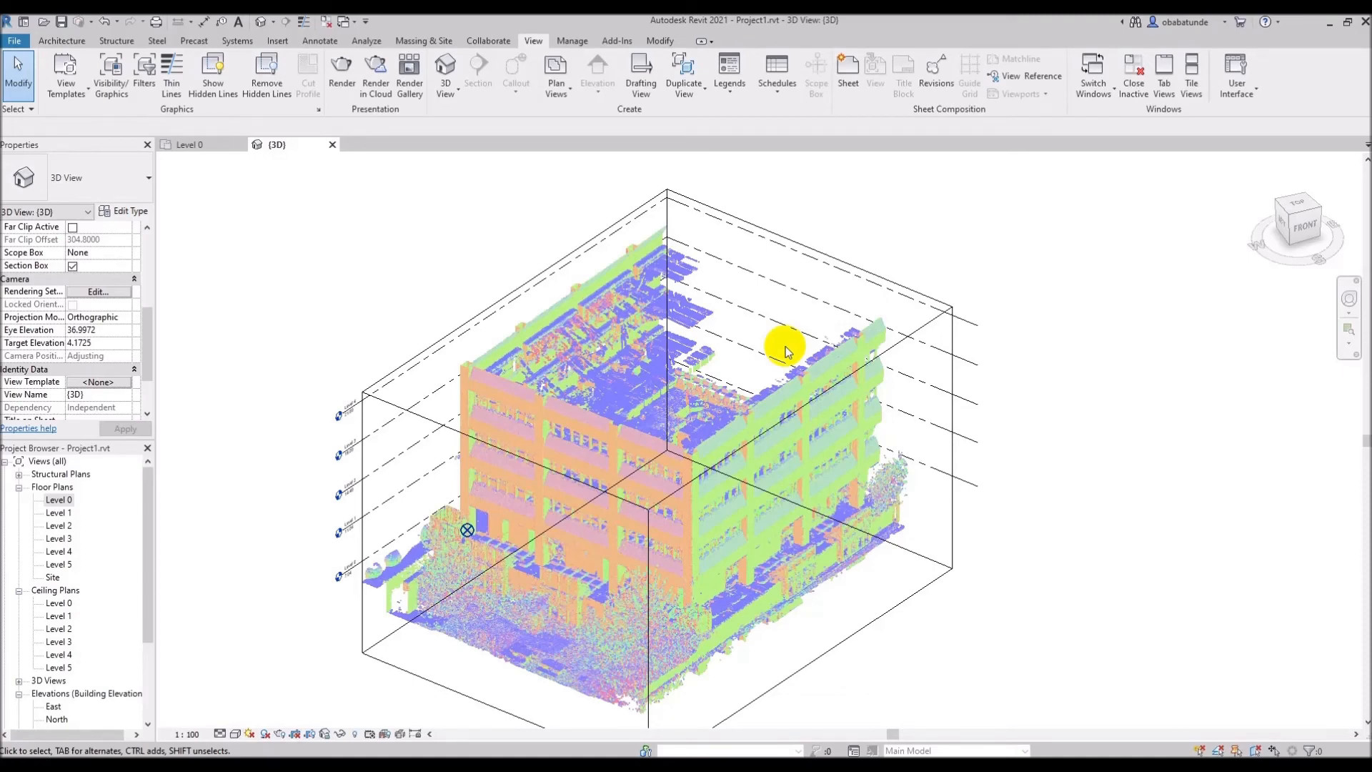
mouse_move(759, 340)
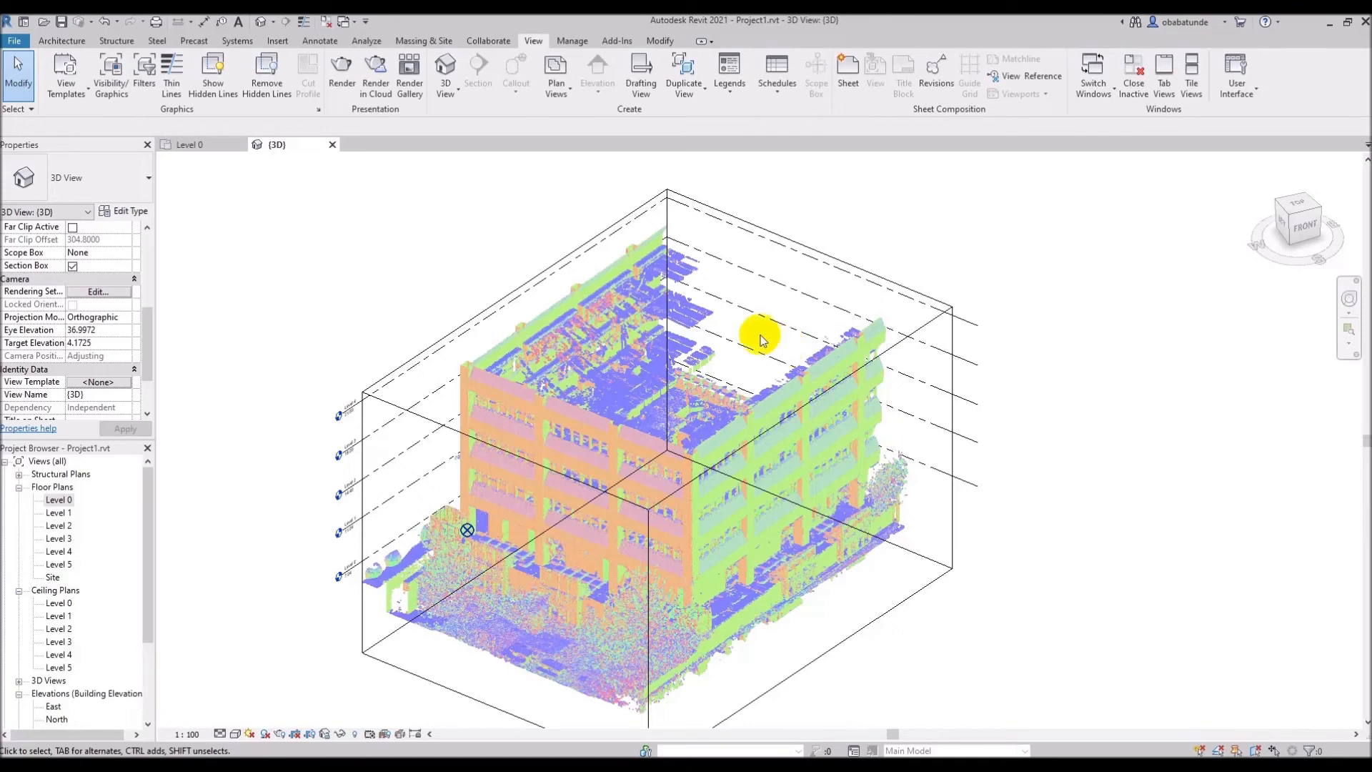
Step: Bring up the Level 0 floor plan from the Project Browser and zoom into the sliced point-cloud outlines
double_click(59, 499)
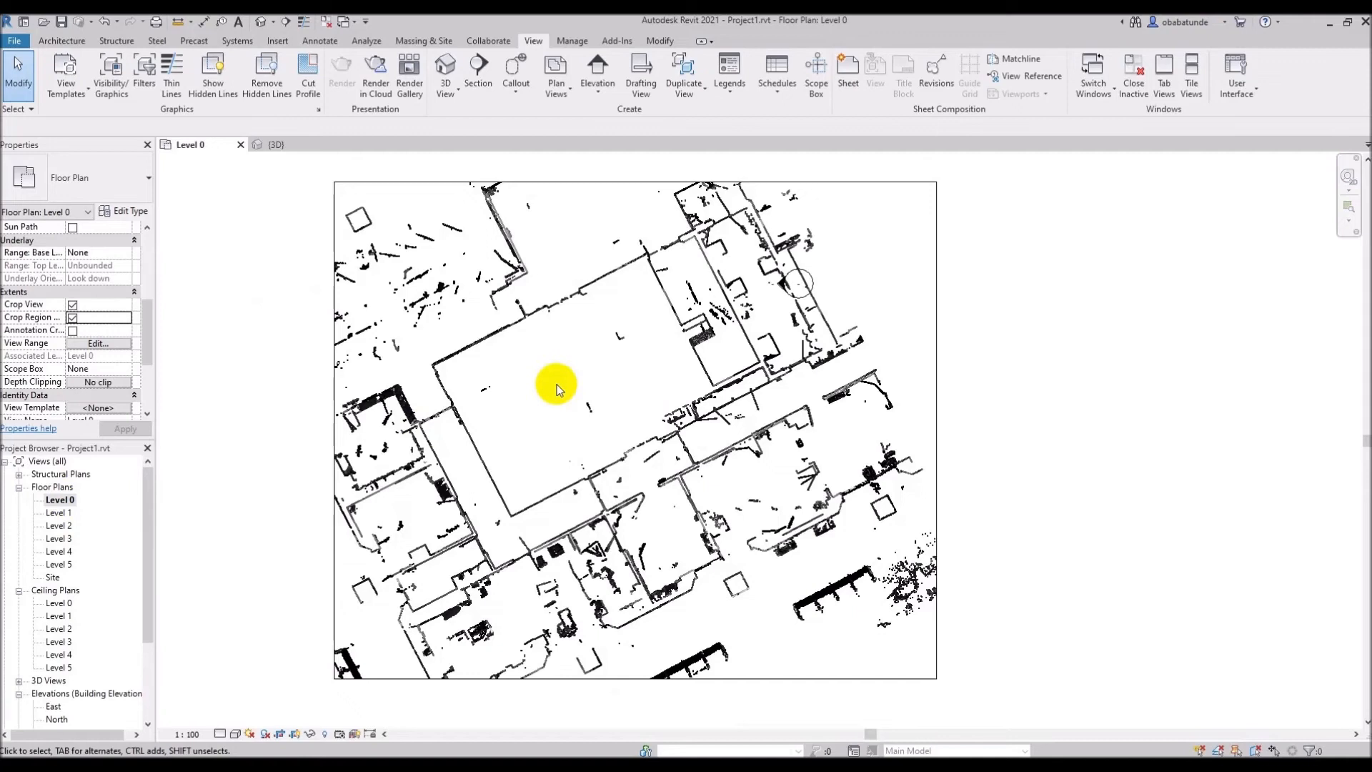
scroll(up, 3)
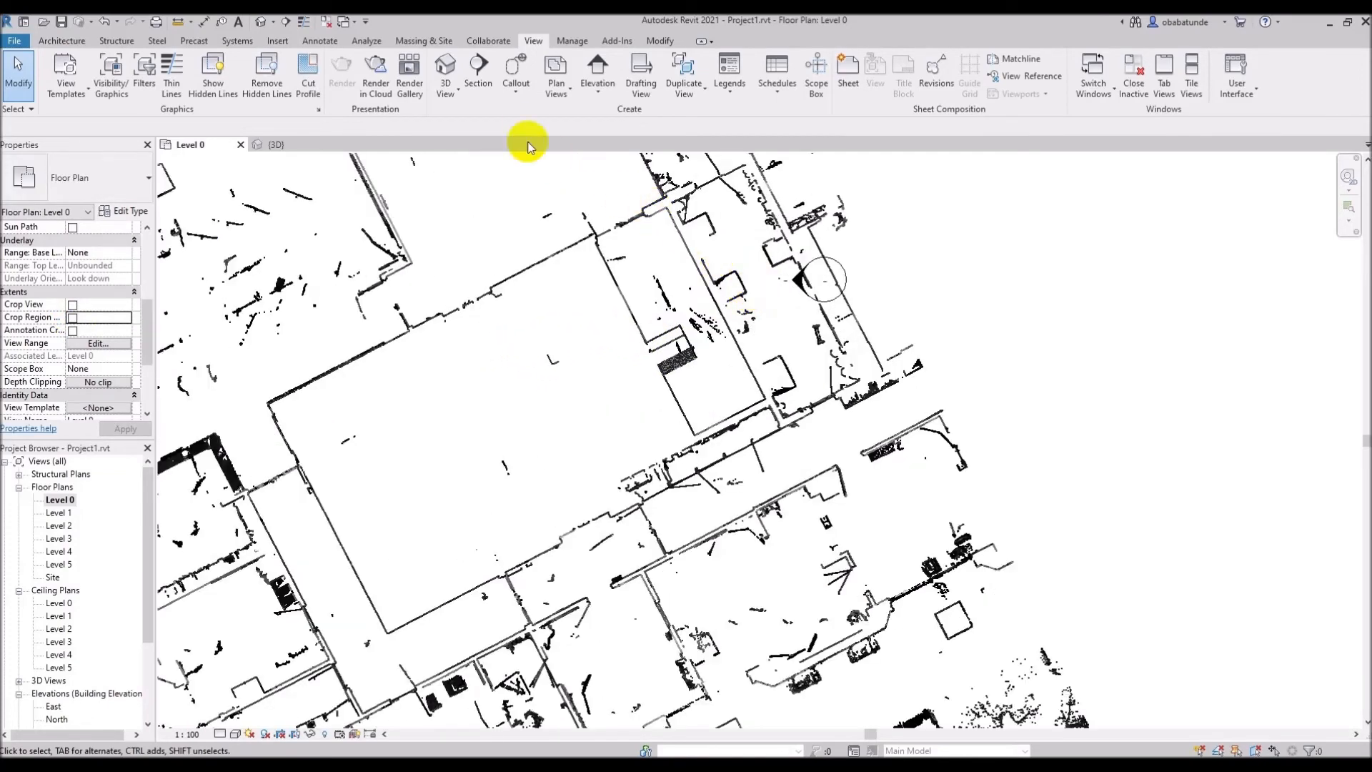
mouse_move(667, 271)
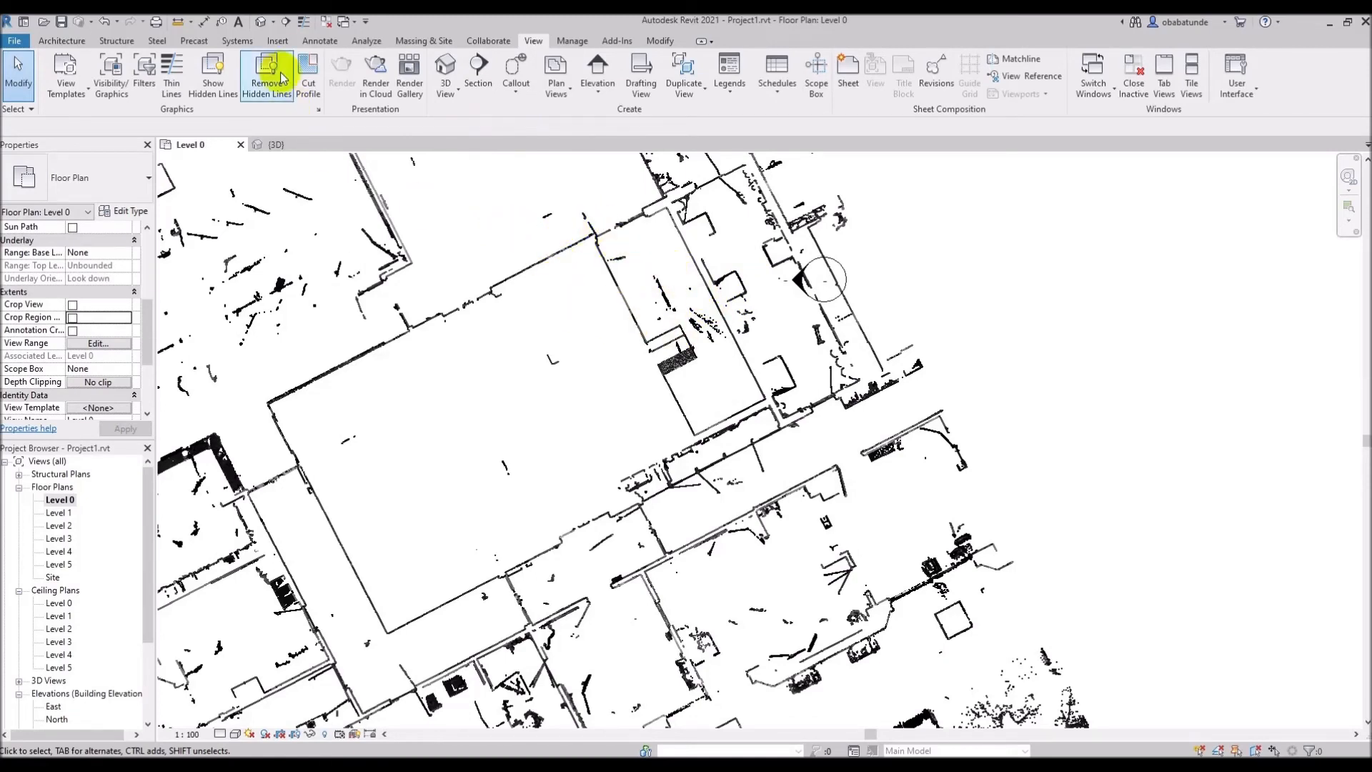
Step: Place a section line across the stairwell, producing Section 2 with the staircase between Level 0 and Level 1
click(477, 74)
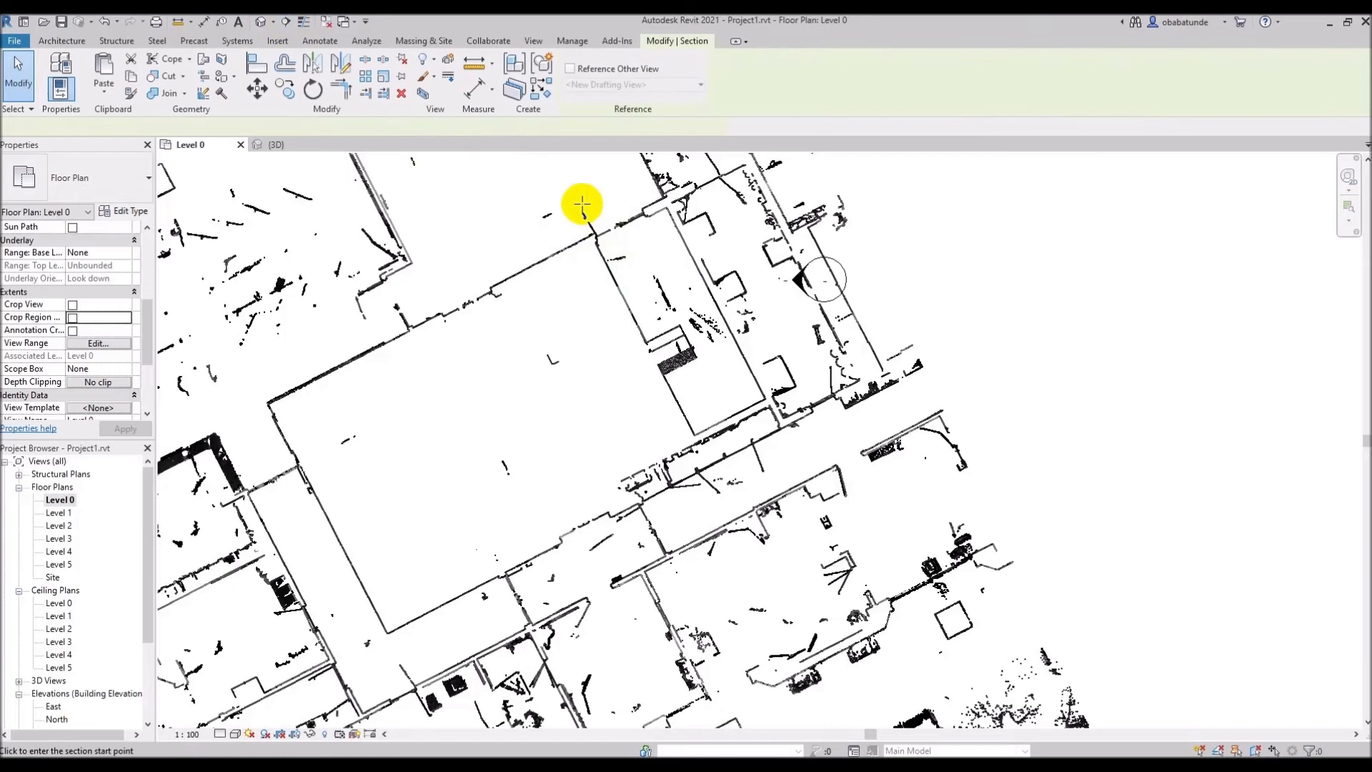
click(582, 204)
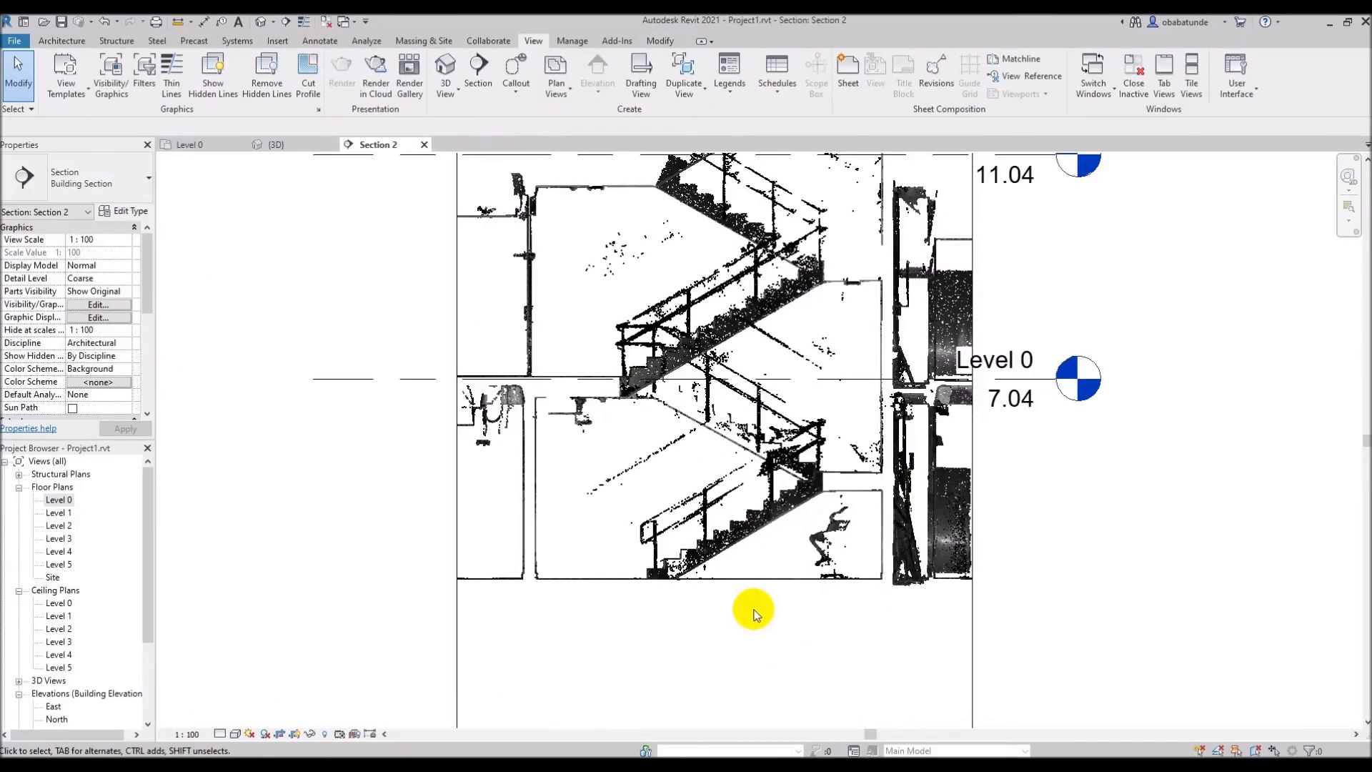
scroll(up, 3)
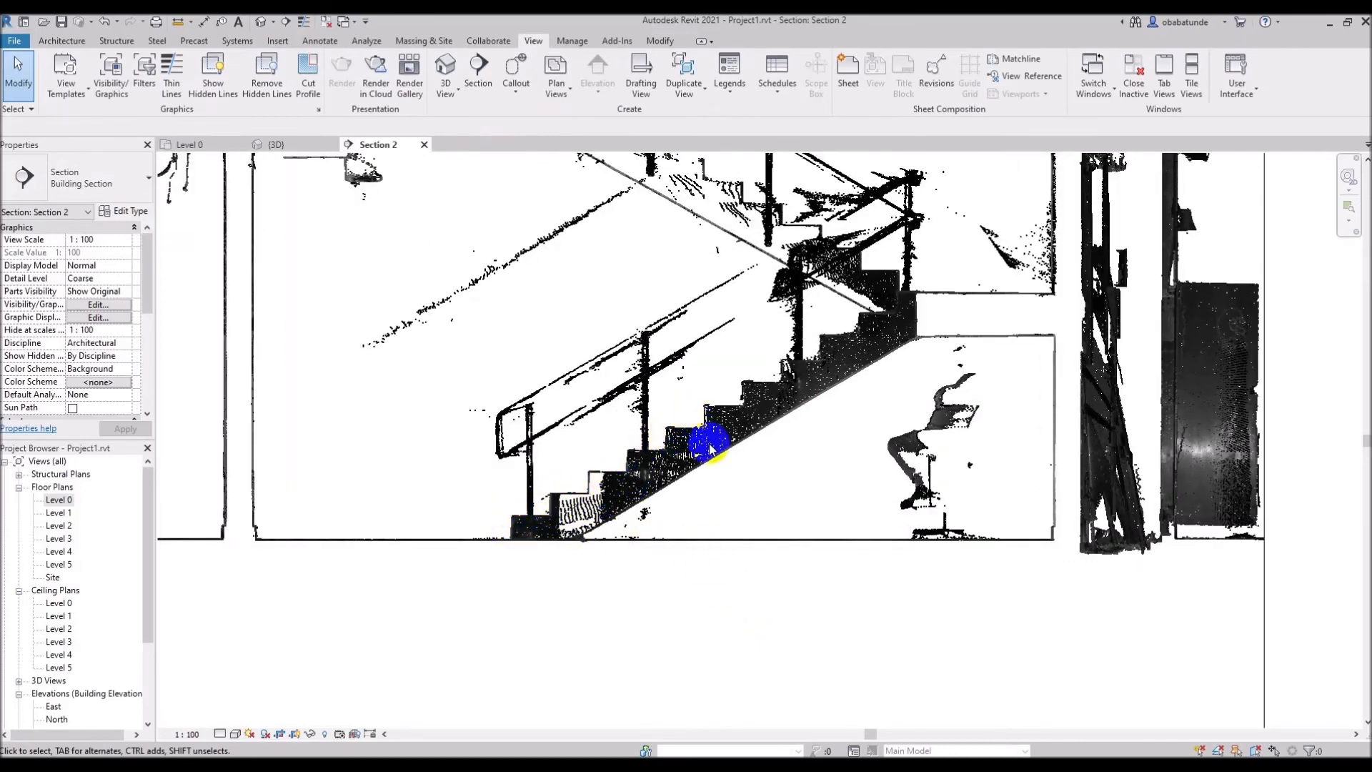
scroll(down, 3)
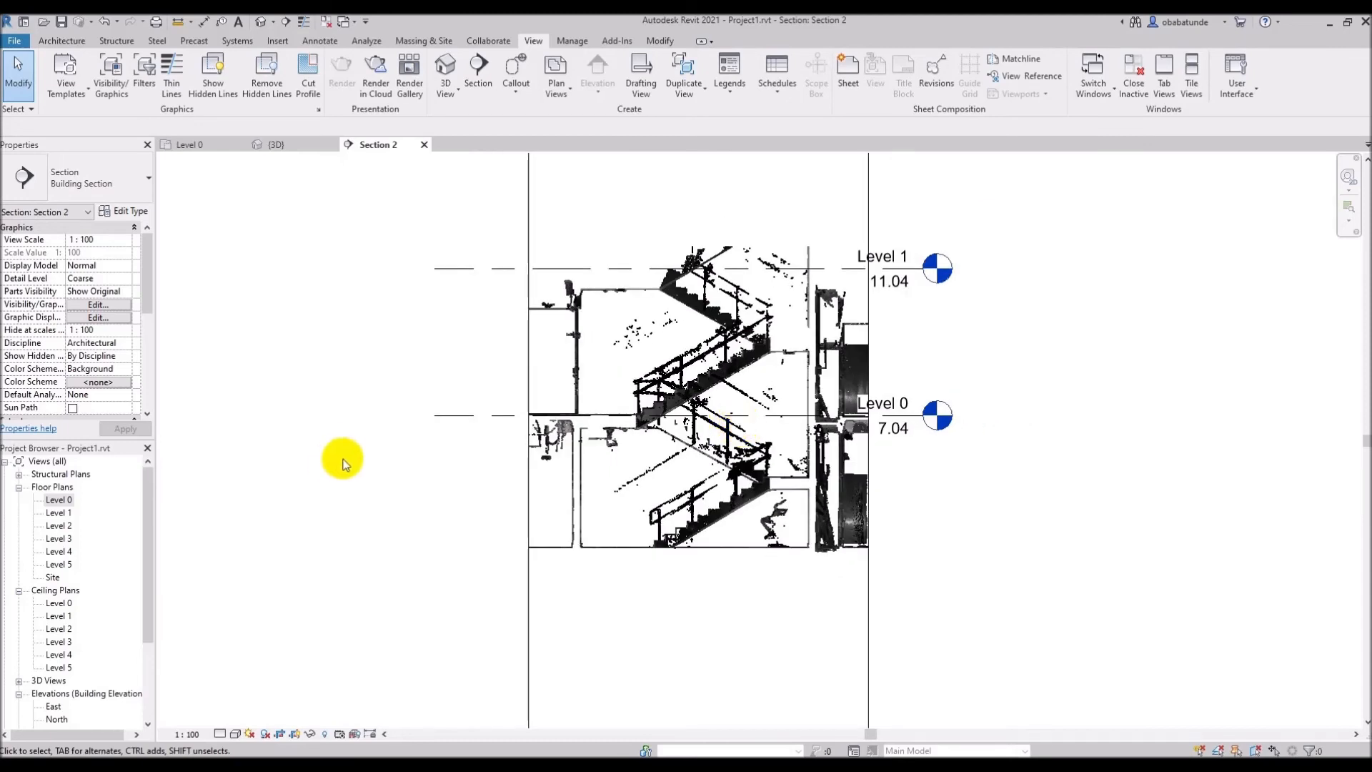
Step: Switch to the North elevation showing the facade with Level 0 to Level 5 markers
scroll(down, 3)
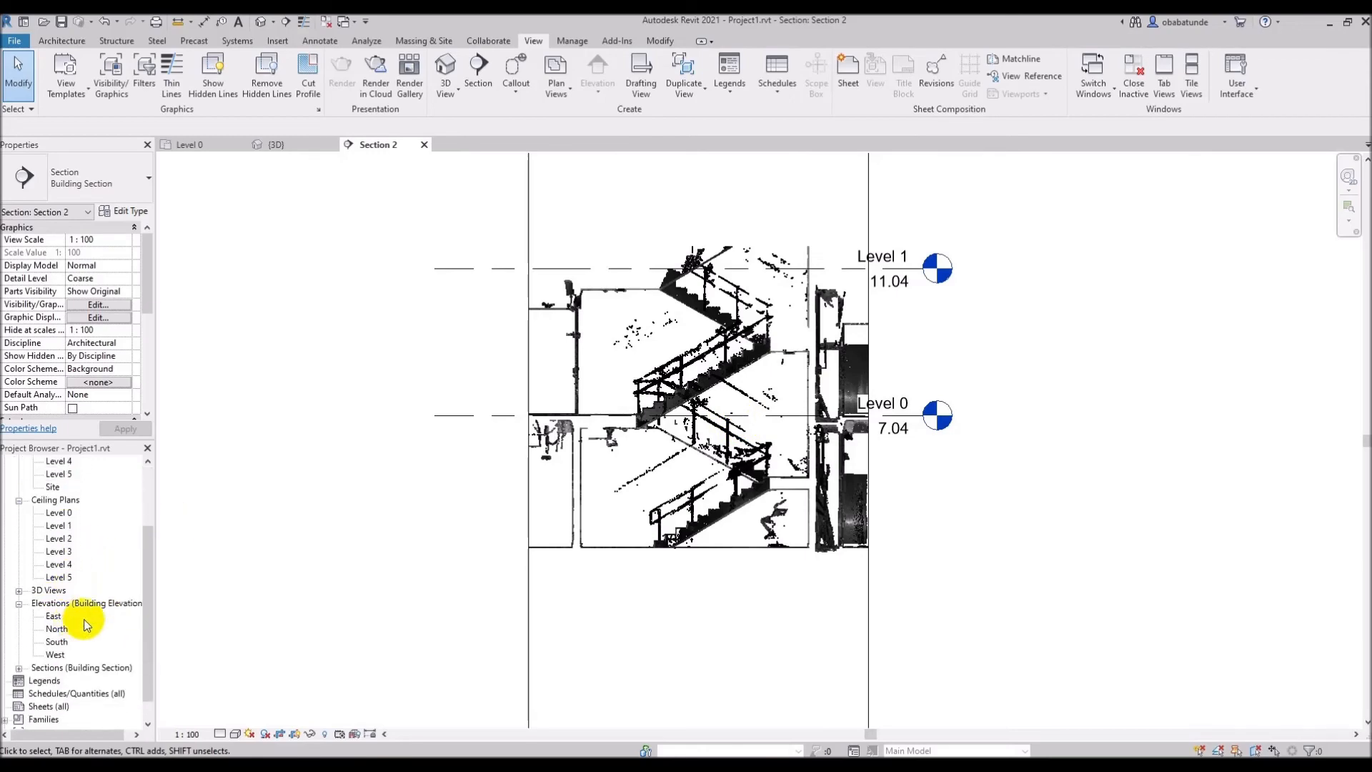
double_click(57, 628)
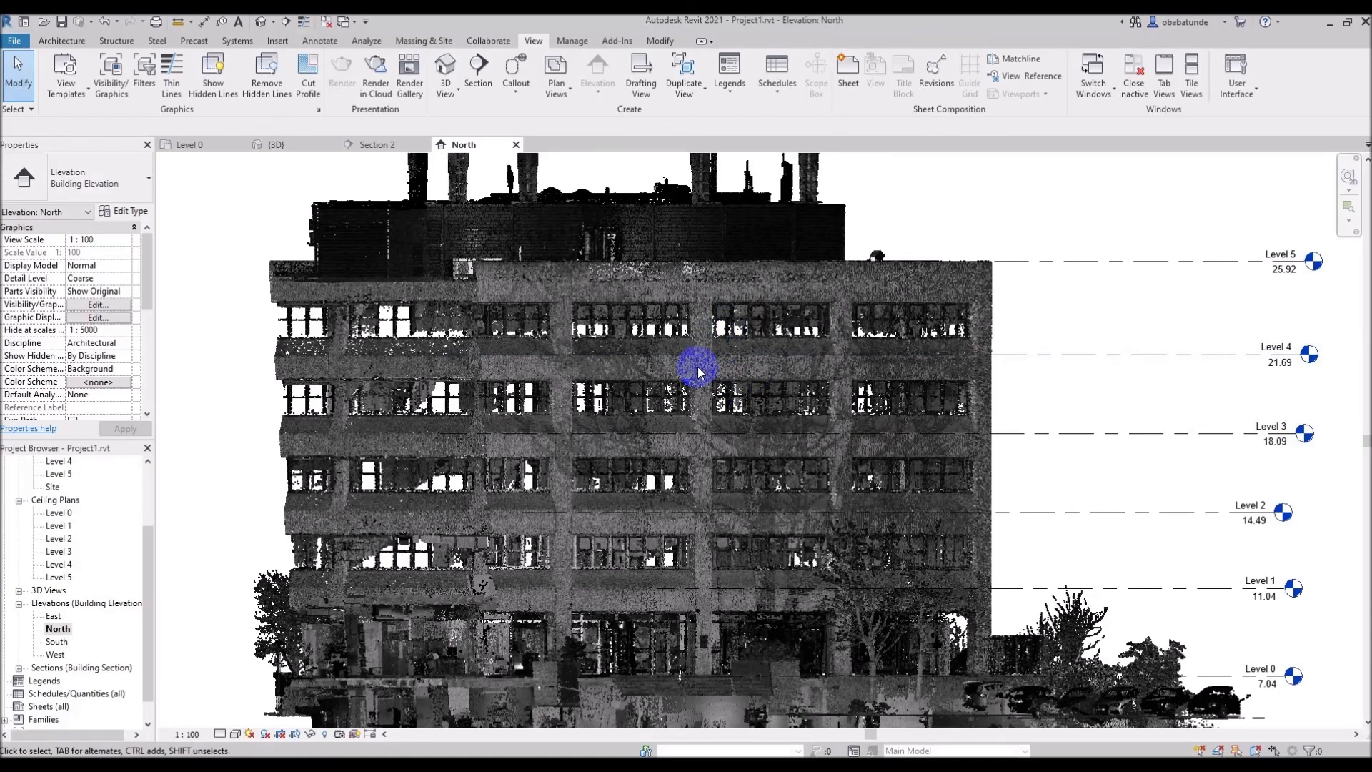
mouse_move(862, 318)
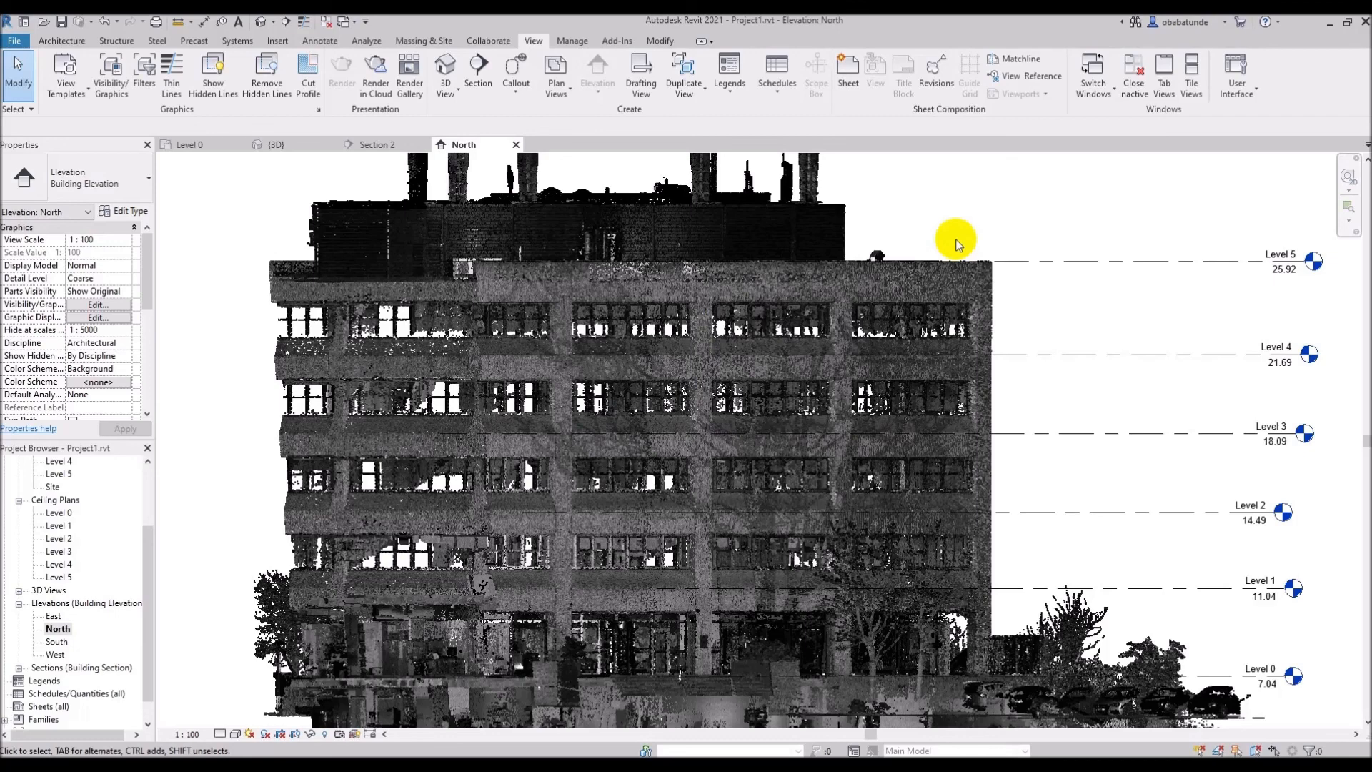
mouse_move(770, 750)
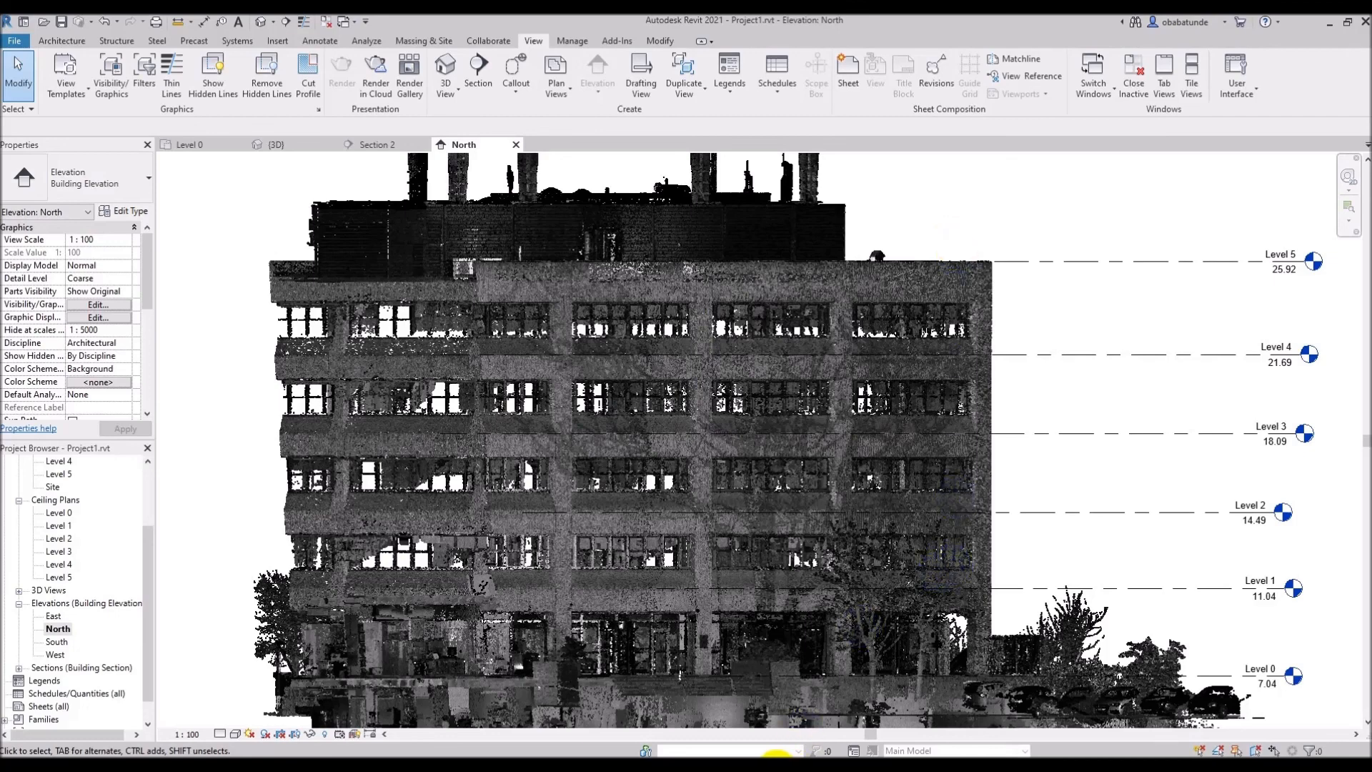